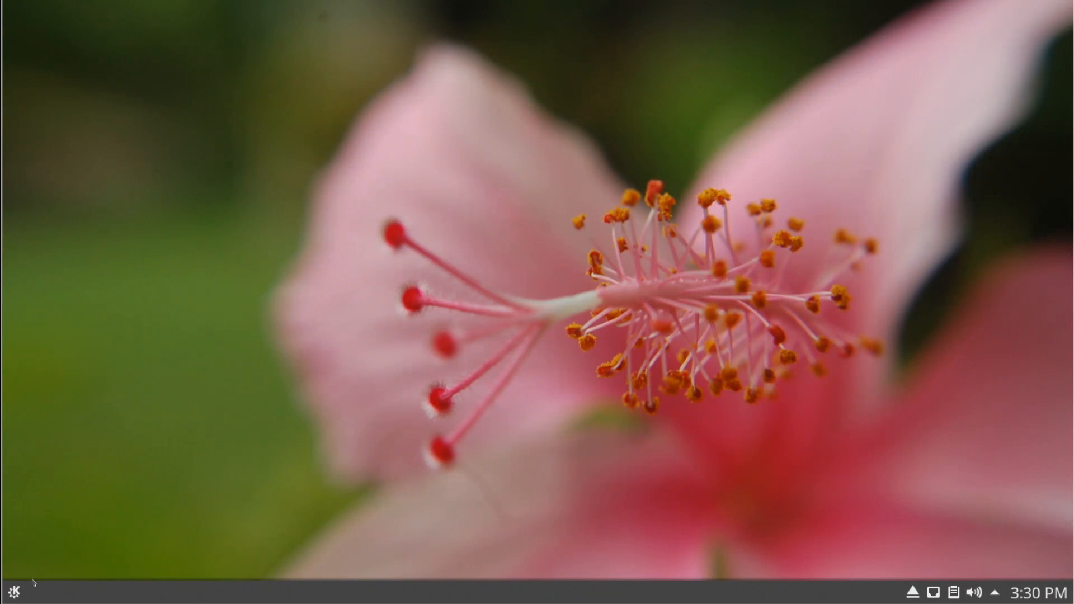
Step: Launch Konsole from the application menu and run 'sudo apt-get update' with the administrator password
{"action": "left_click", "coordinate": [11, 591]}
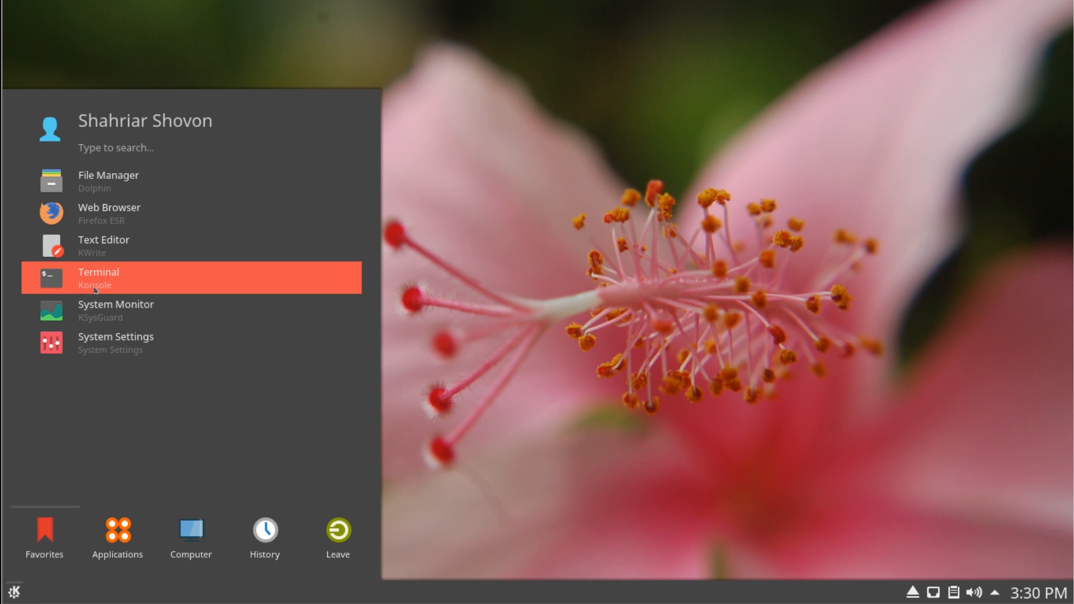
{"action": "left_click", "coordinate": [98, 277]}
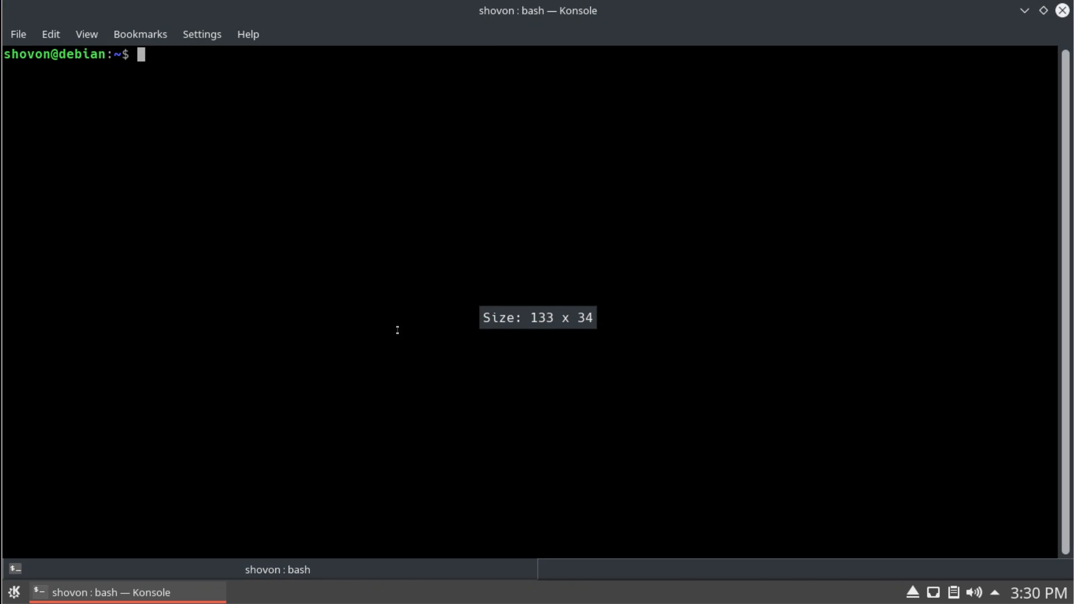
{"action": "type", "text": "sudo"}
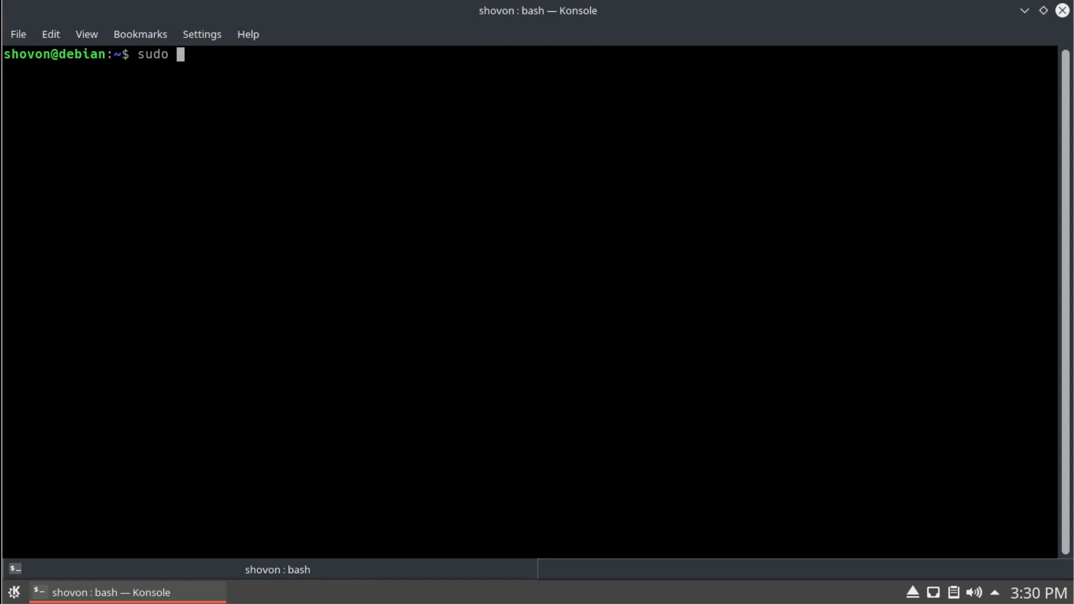
{"action": "type", "text": "apt-get upd"}
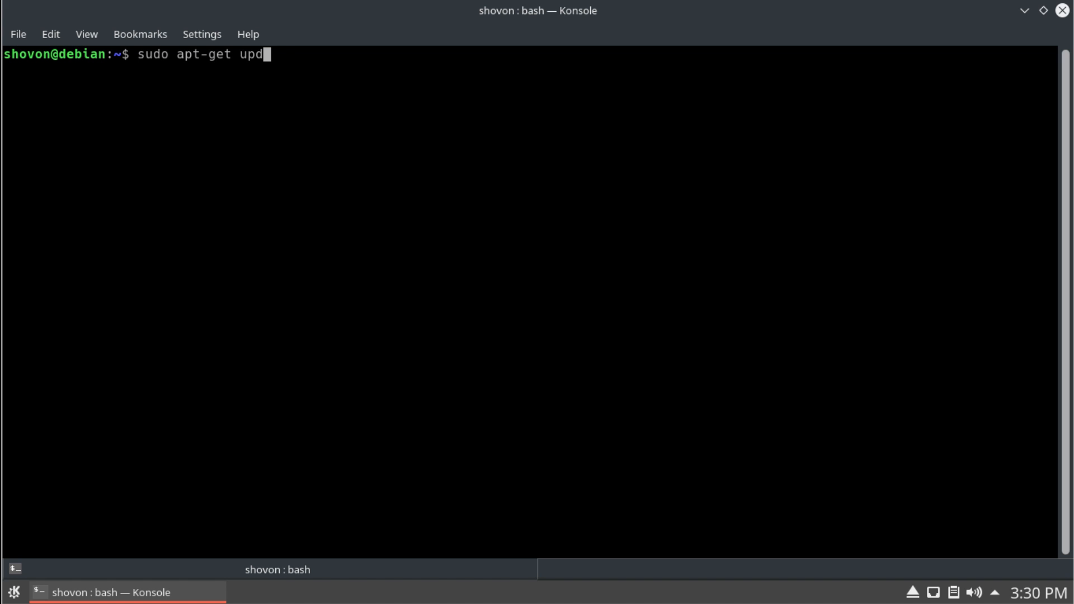
{"action": "key", "text": "Return"}
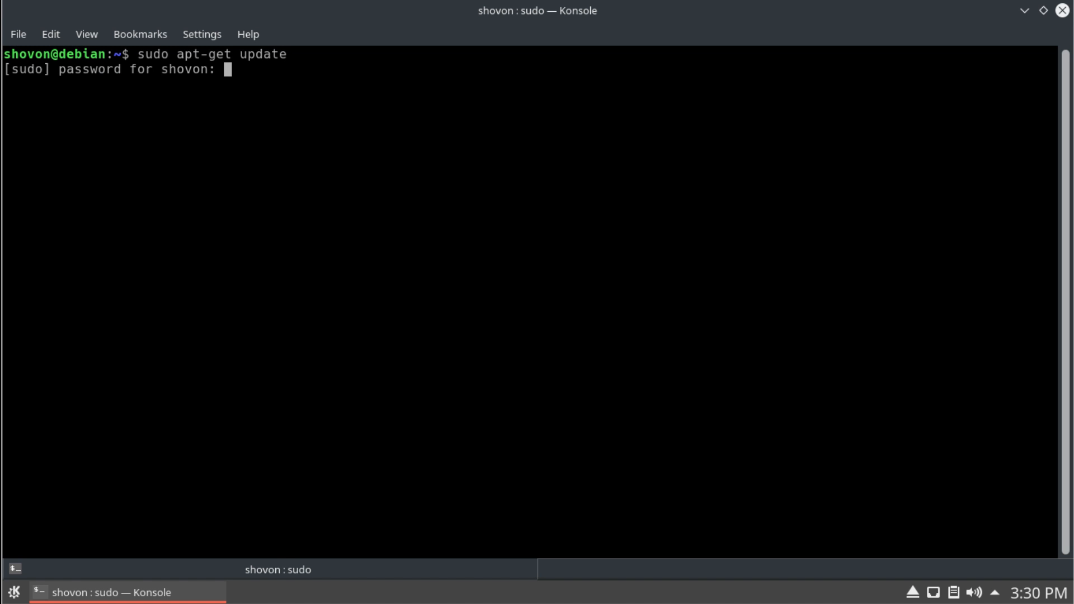
{"action": "key", "text": "Return"}
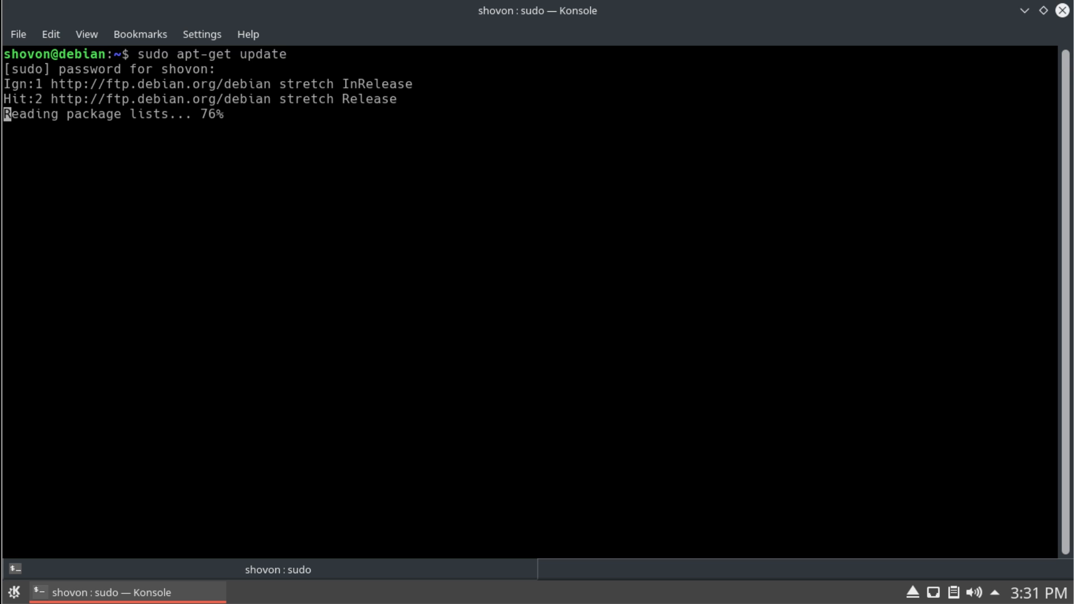
Step: Install apache2, php, libapache2-mod-php, mysql-client, mysql-server and phpmyadmin via apt-get, answering y
{"action": "type", "text": "sud"}
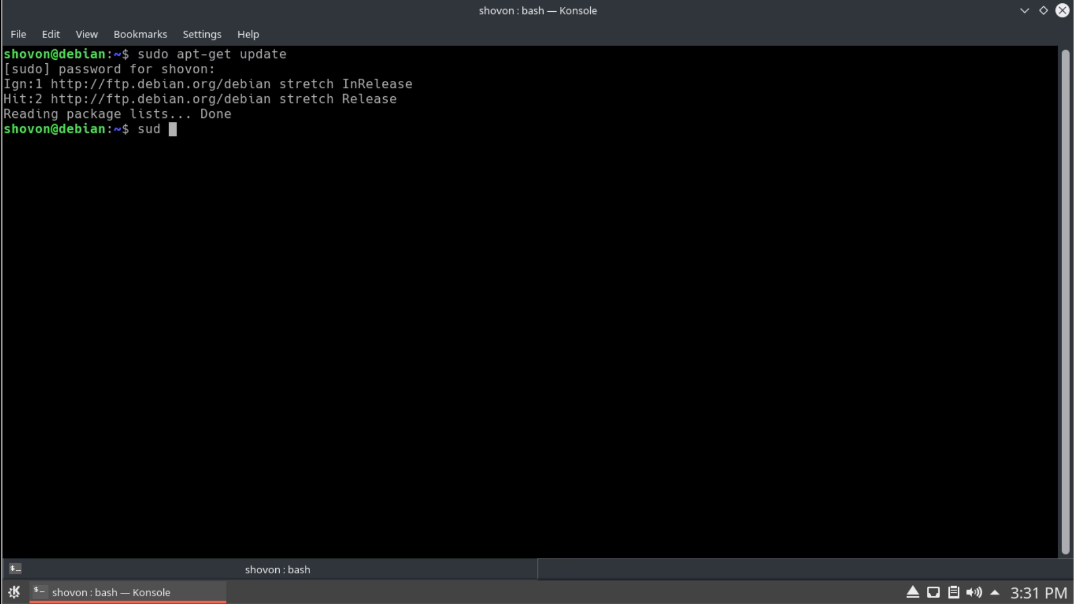
{"action": "type", "text": "o apt-"}
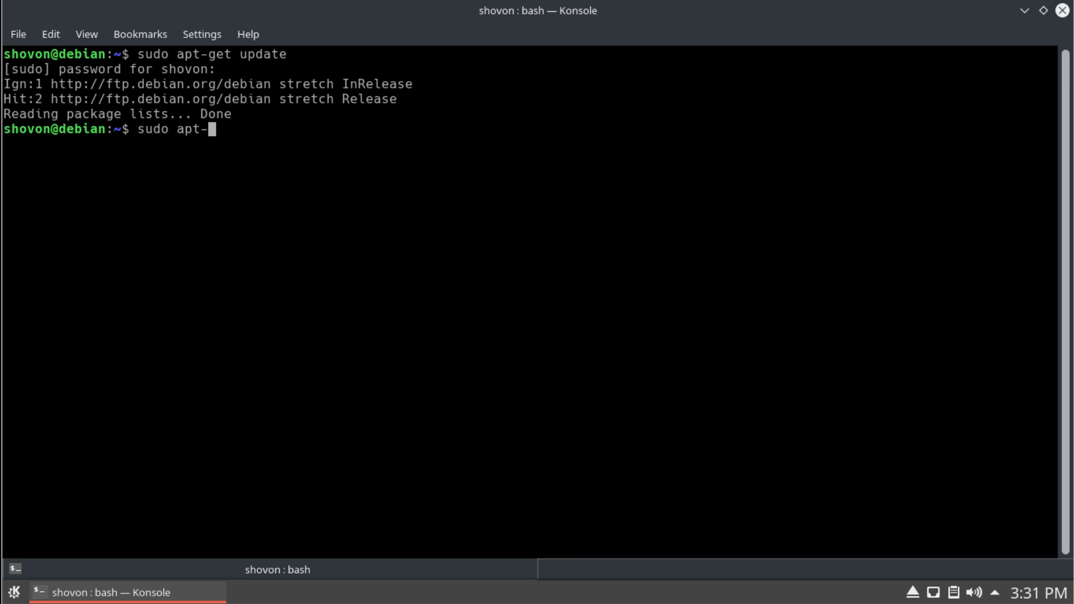
{"action": "type", "text": "get install"}
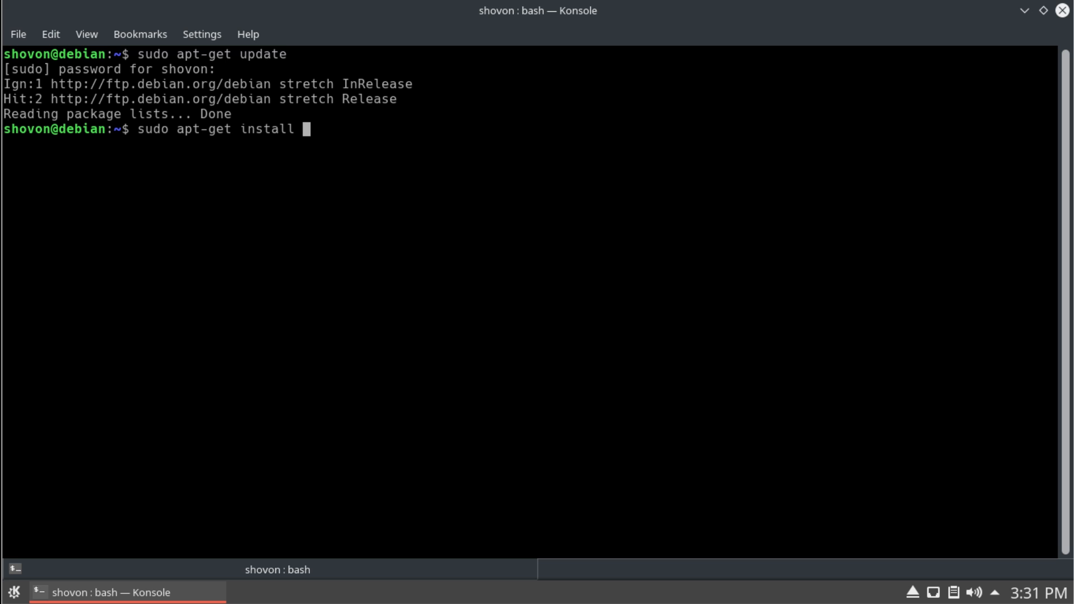
{"action": "type", "text": "apache2"}
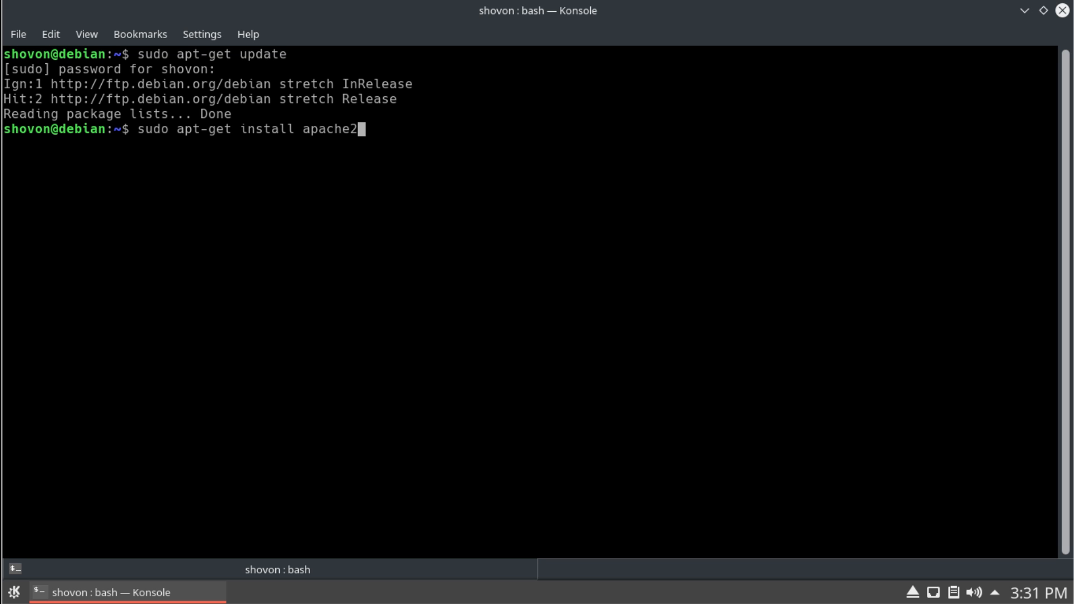
{"action": "type", "text": "php a"}
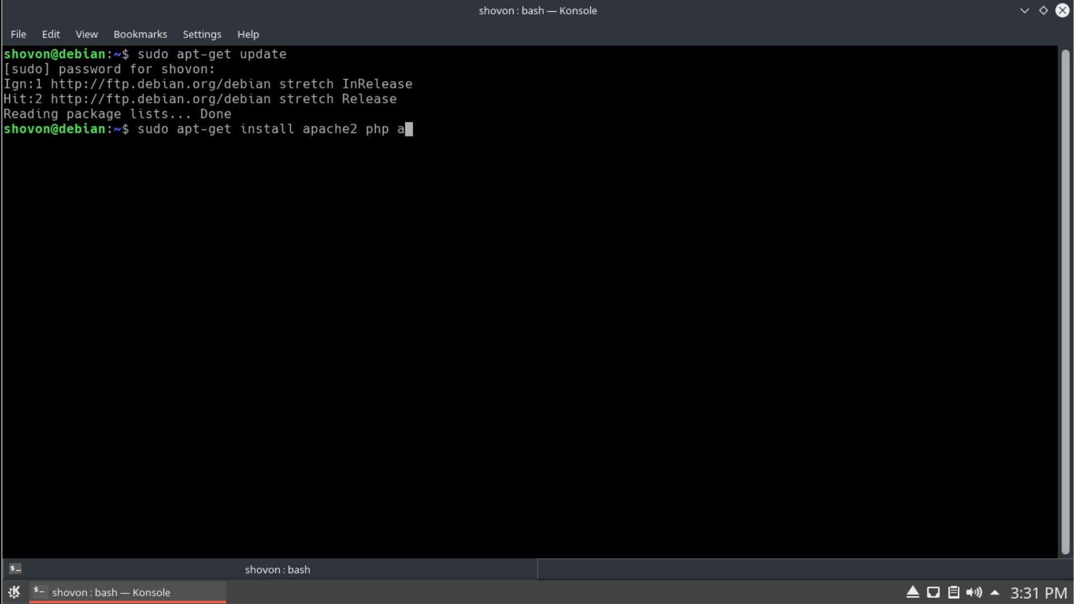
{"action": "type", "text": "ibapache"}
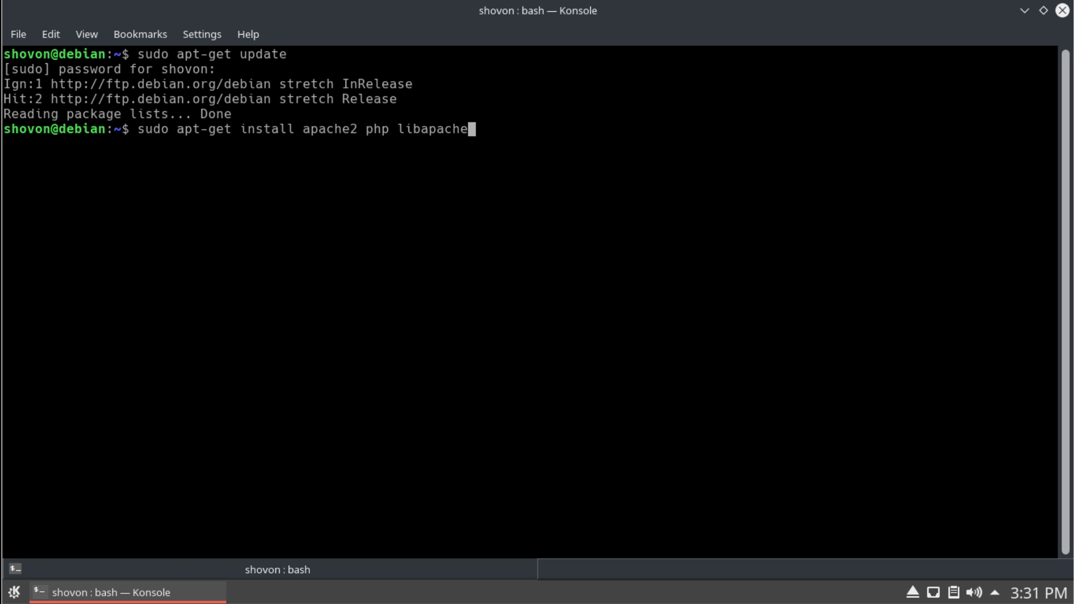
{"action": "type", "text": "2-mod-"}
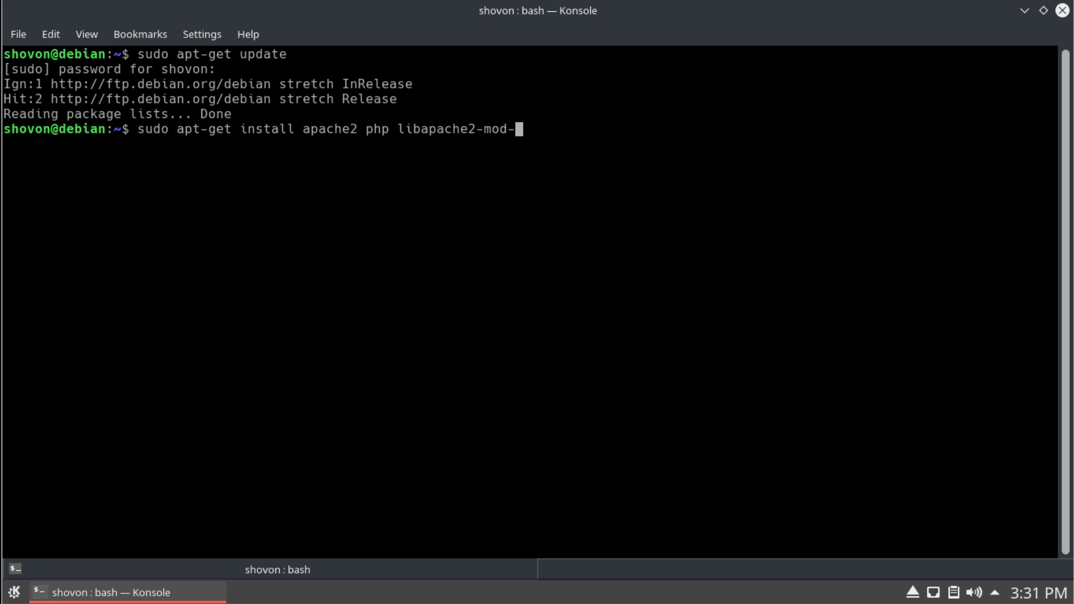
{"action": "type", "text": "php"}
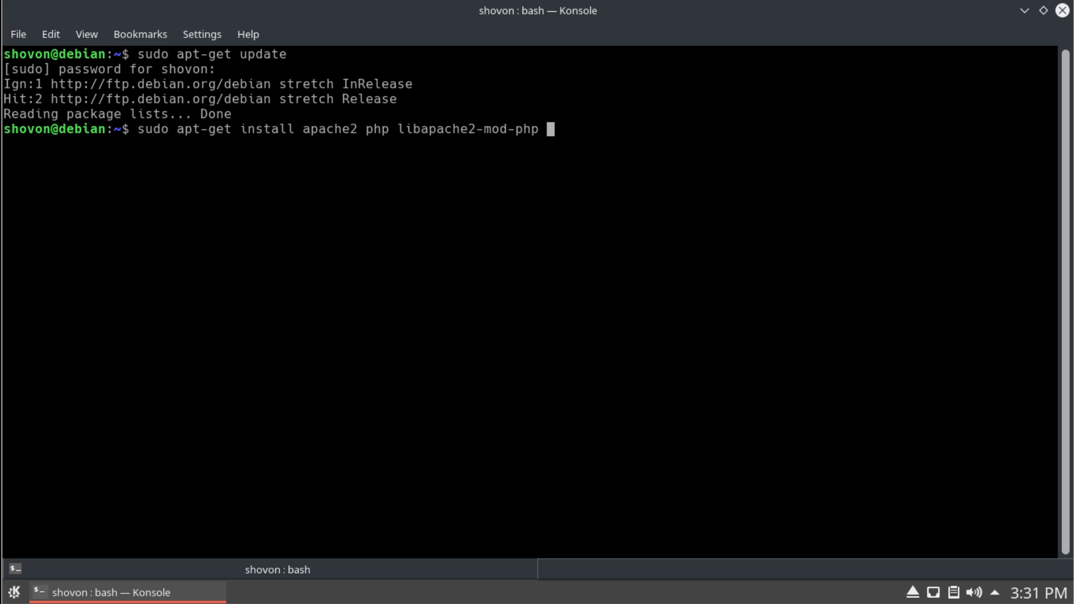
{"action": "type", "text": "mysql-"}
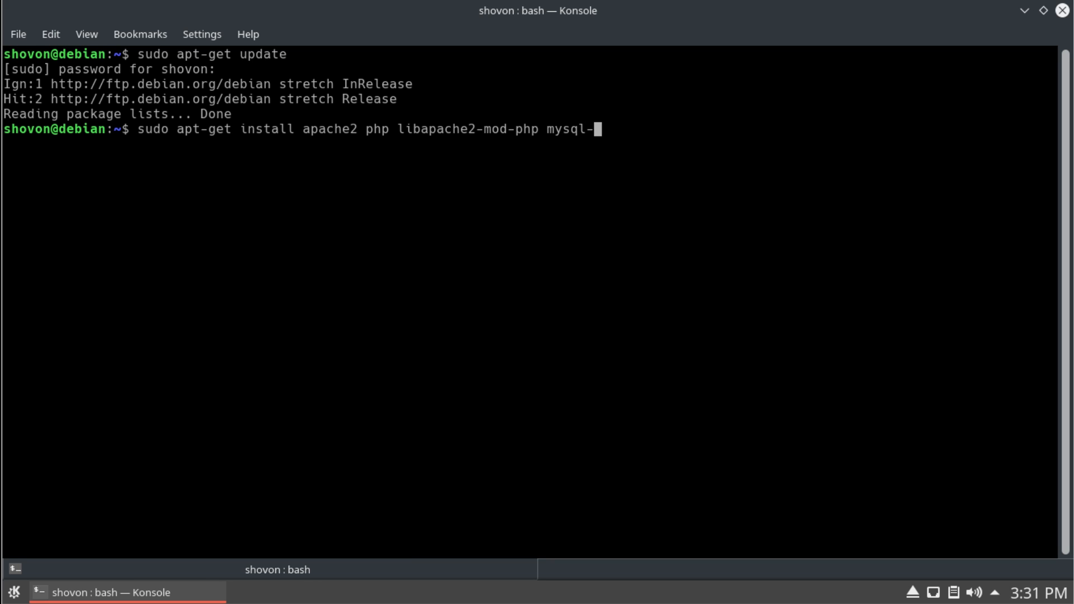
{"action": "type", "text": "client mysql"}
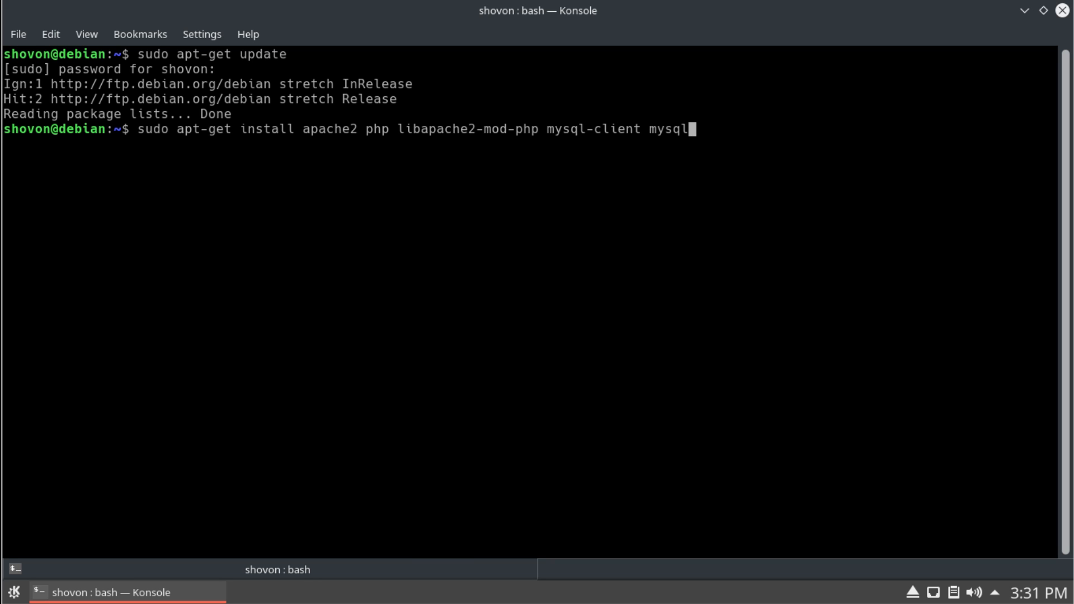
{"action": "type", "text": "-server ph"}
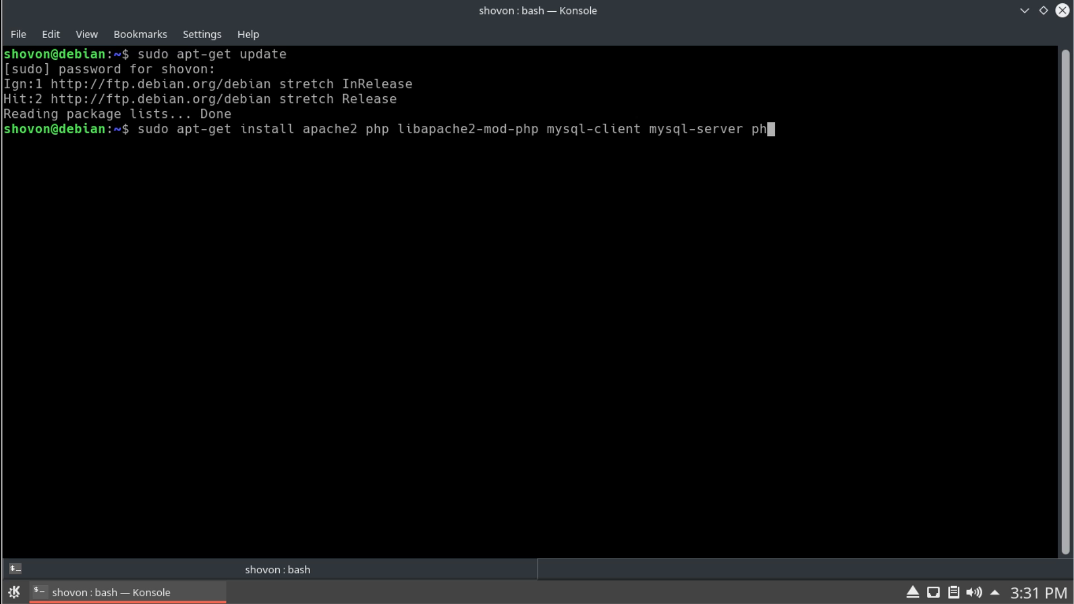
{"action": "type", "text": "pmyadmin"}
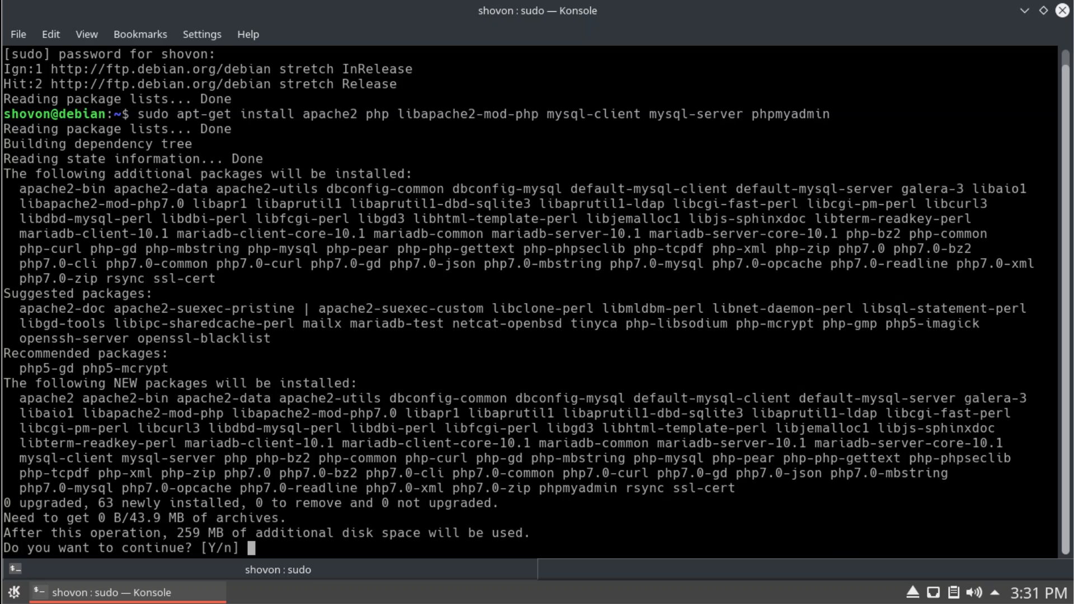
{"action": "type", "text": "y"}
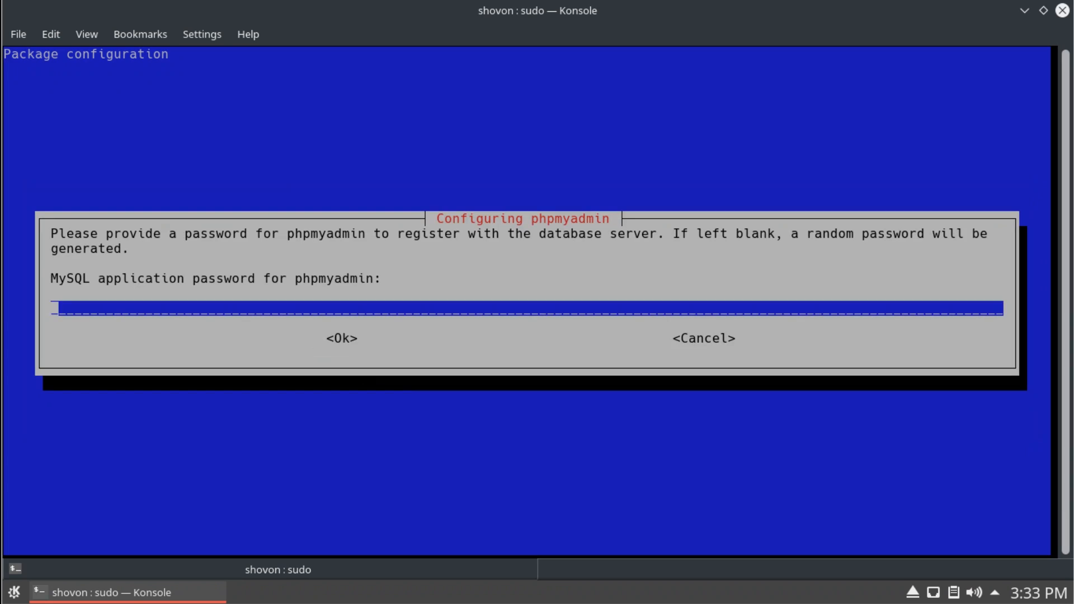
Step: Supply the phpMyAdmin database password and confirm with <Ok> so installation completes
{"action": "type", "text": "***"}
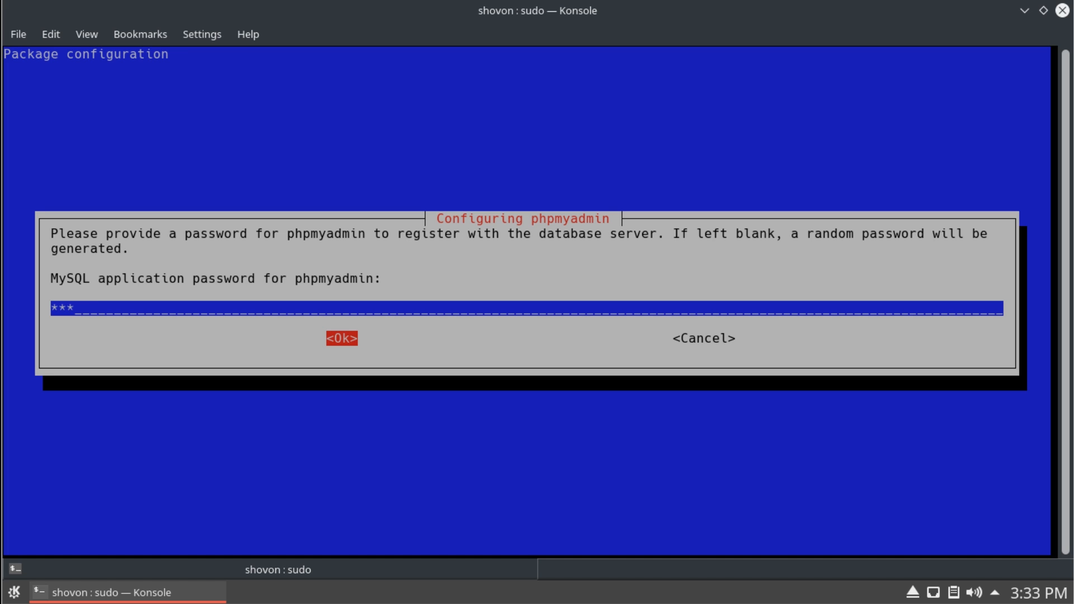
{"action": "left_click", "coordinate": [341, 338]}
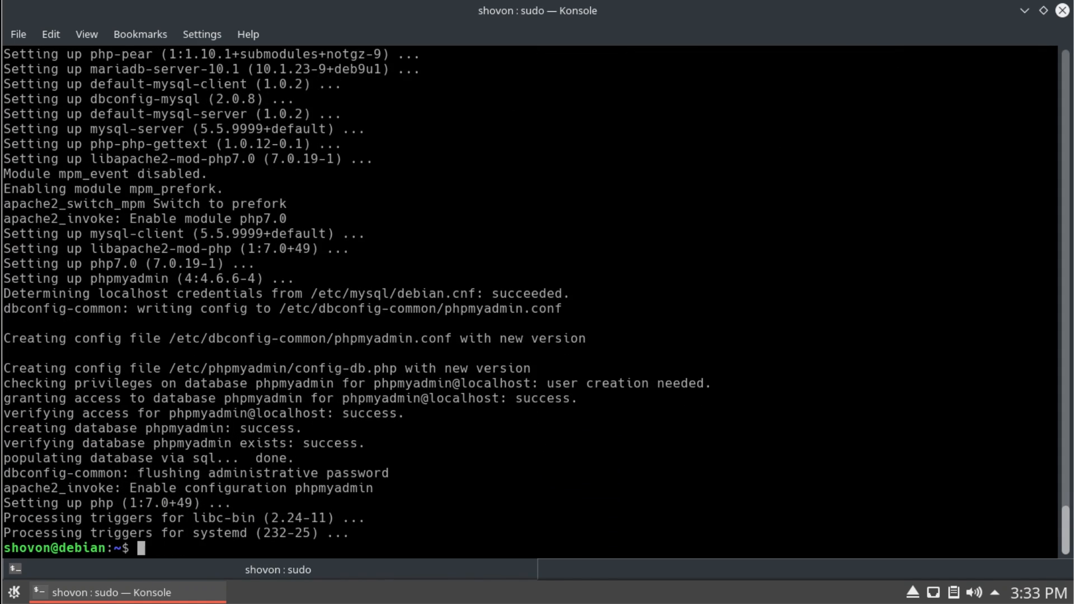
Step: Check that the apache2 and mysql services are running with 'sudo systemctl status'
{"action": "type", "text": "s"}
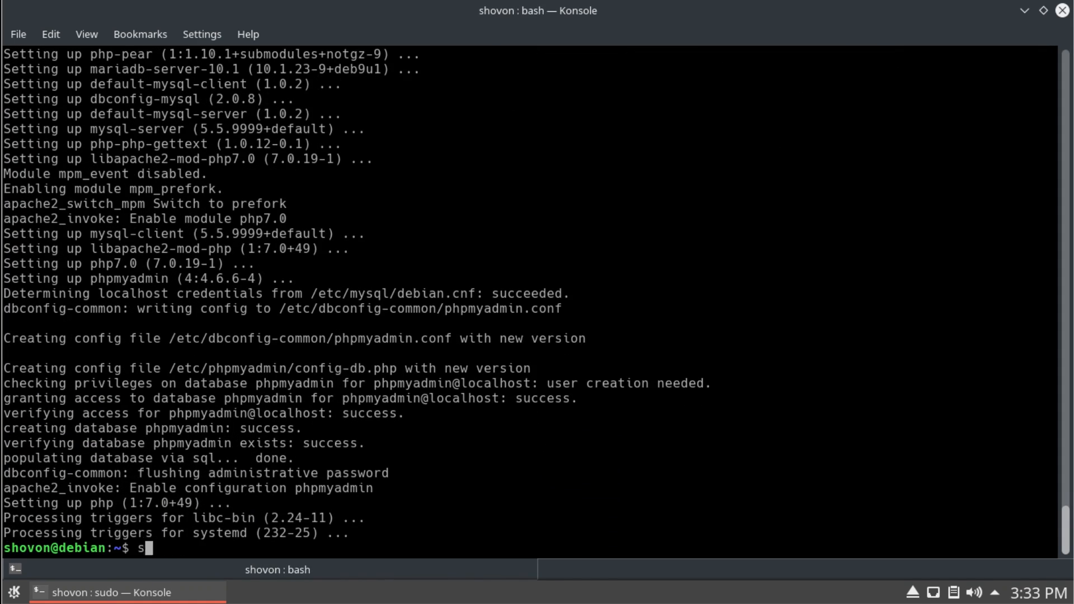
{"action": "type", "text": "udo systemctl"}
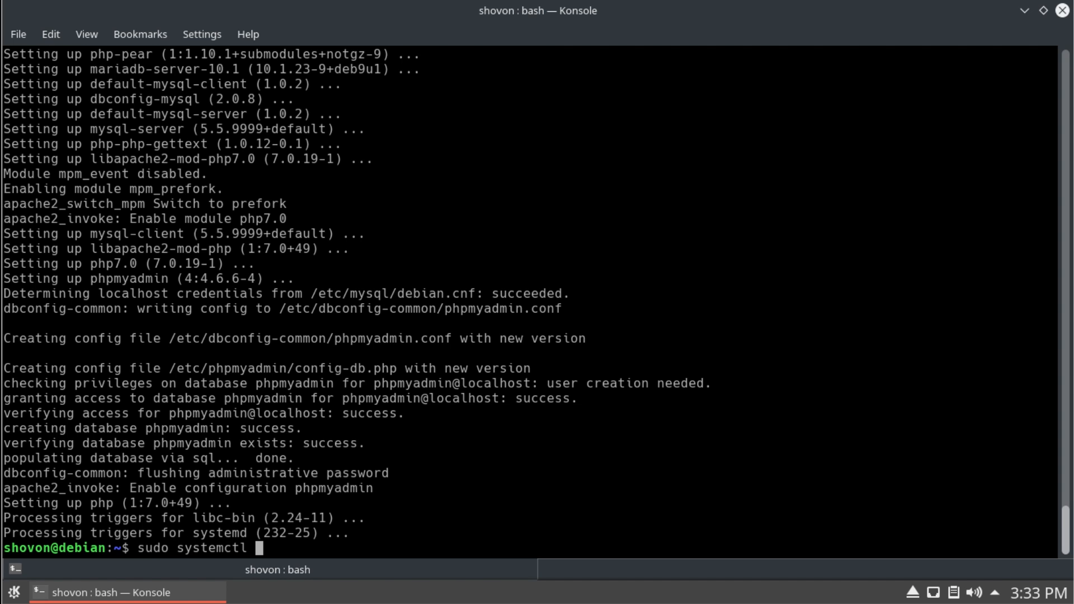
{"action": "type", "text": "status apache"}
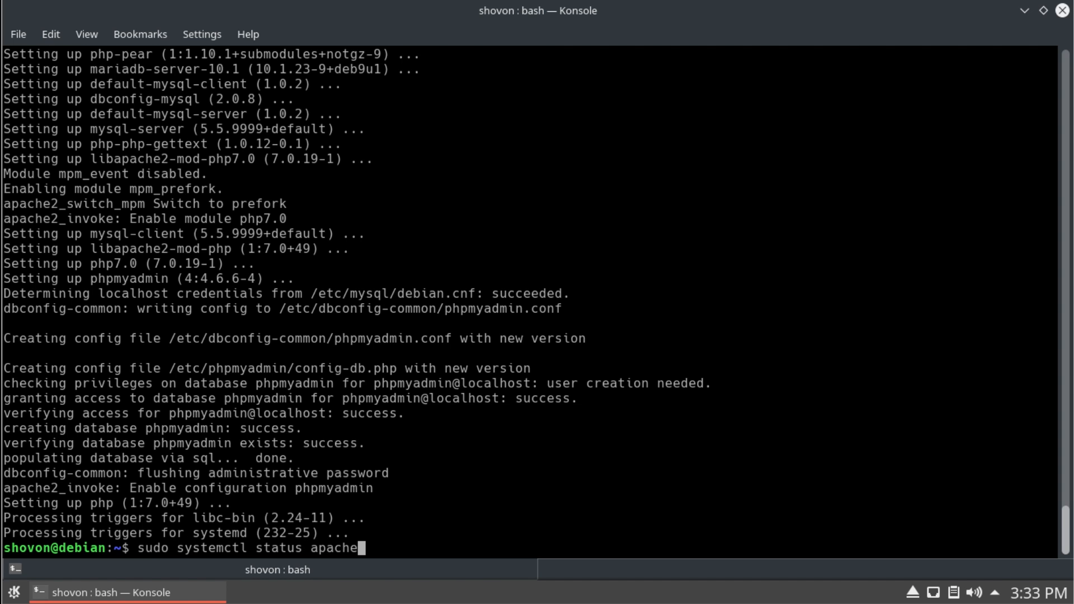
{"action": "key", "text": "Return"}
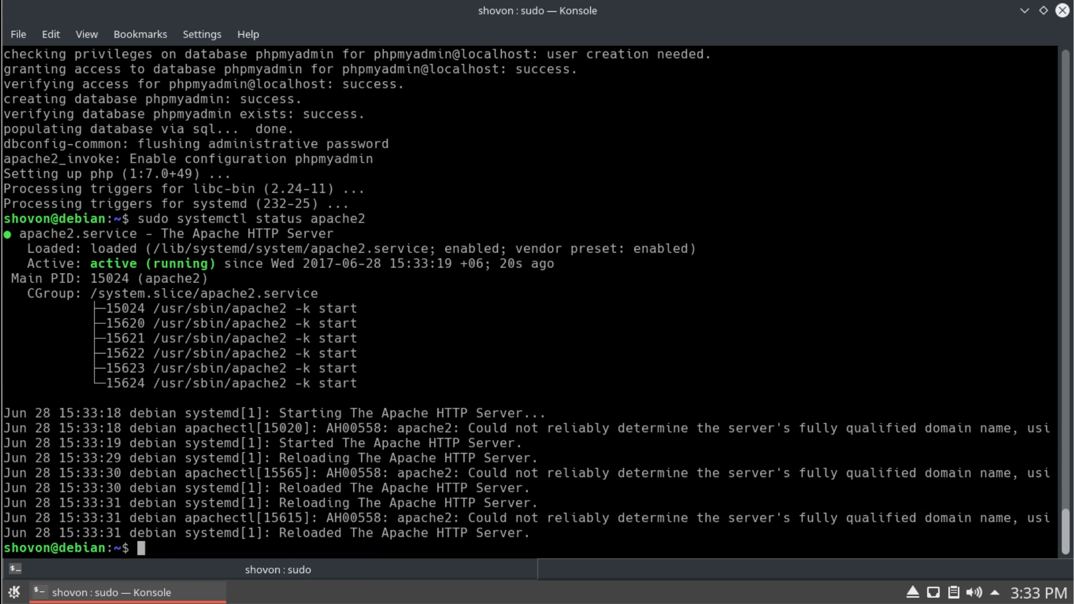
{"action": "type", "text": "sudo y"}
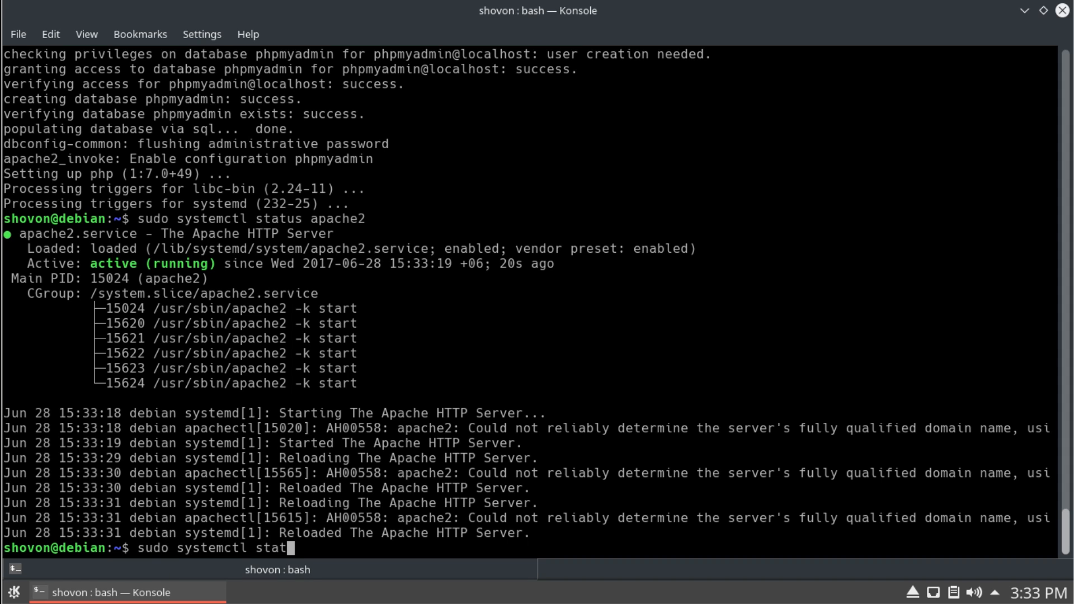
{"action": "type", "text": "us mysq"}
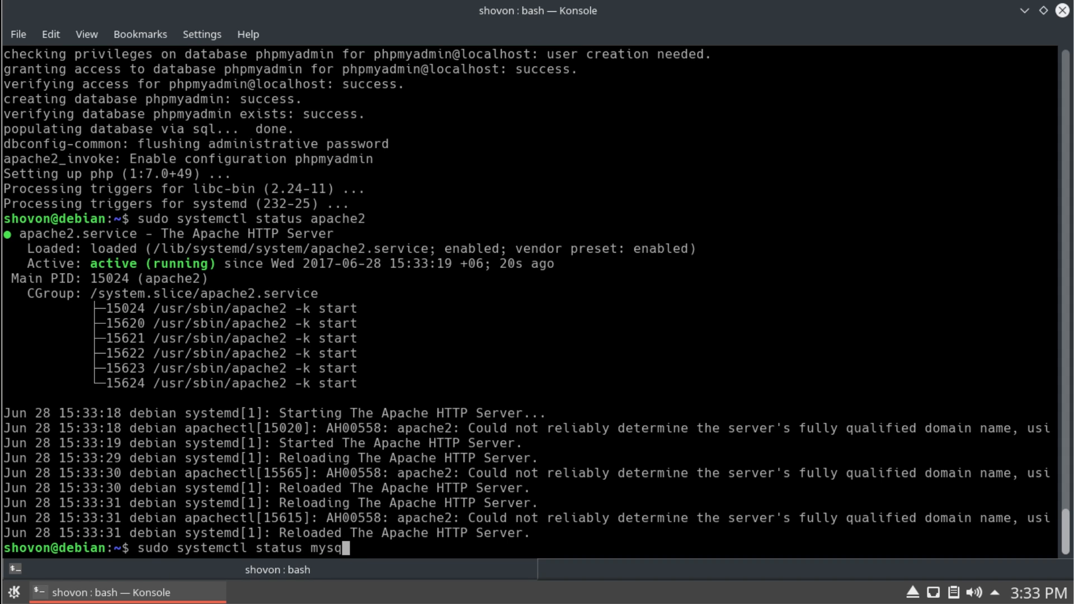
{"action": "type", "text": "d"}
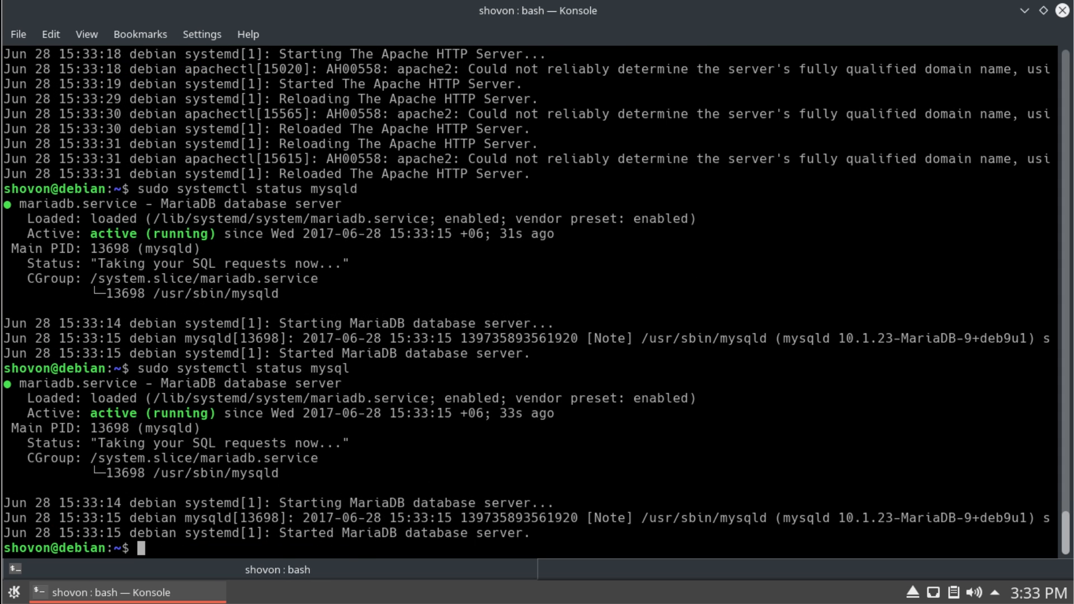
Step: Start 'sudo mysql_secure_installation' to begin securing MariaDB
{"action": "type", "text": "sudo mysql"}
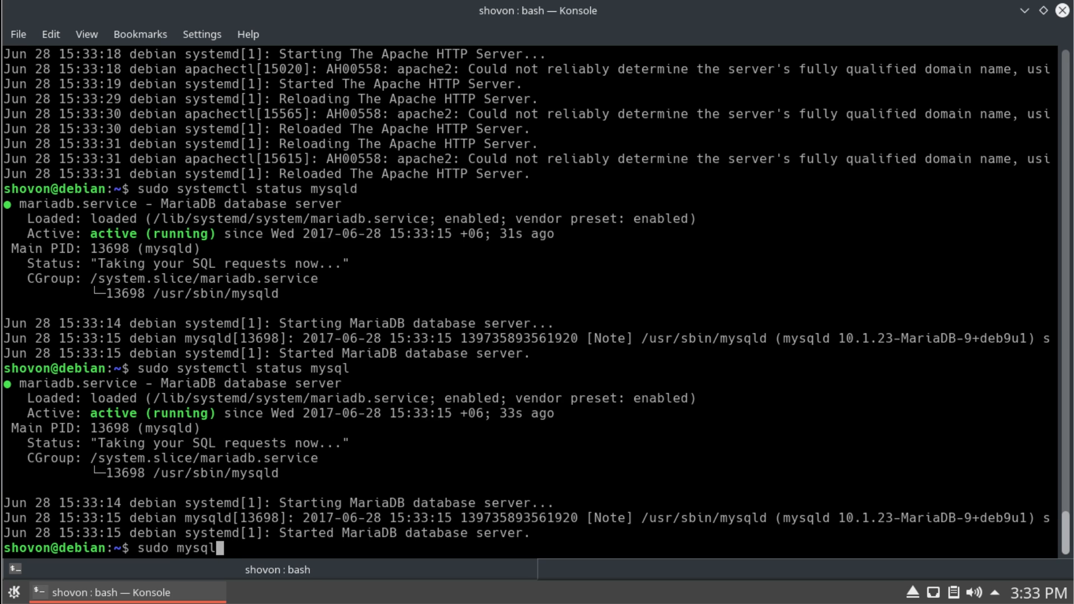
{"action": "type", "text": "_secure_installation"}
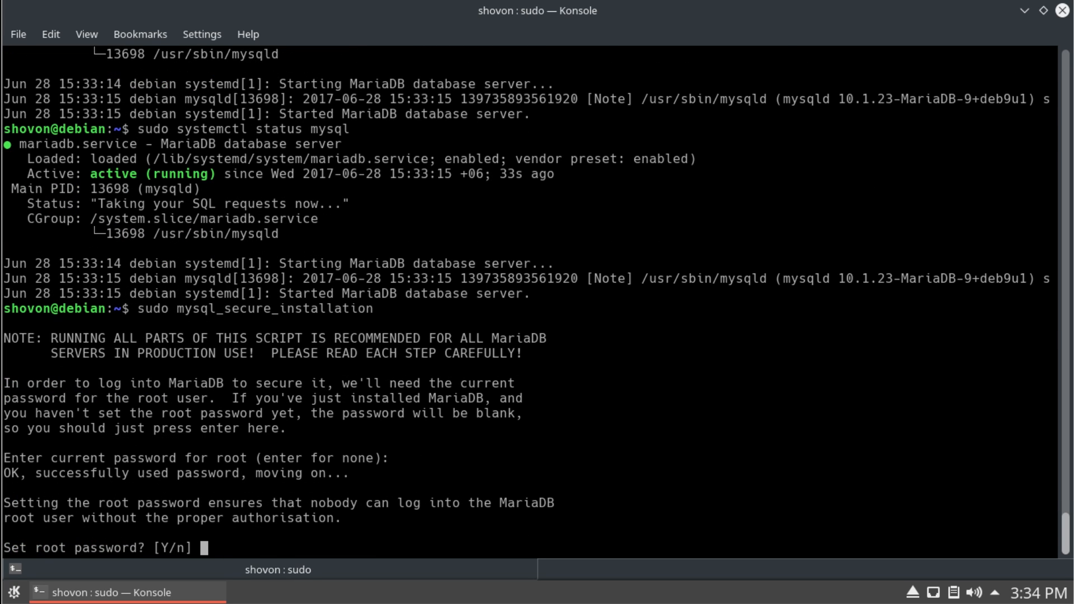
Step: Set and confirm the MariaDB root password, then answer y to remove anonymous users, test database and remote root login
{"action": "type", "text": "y"}
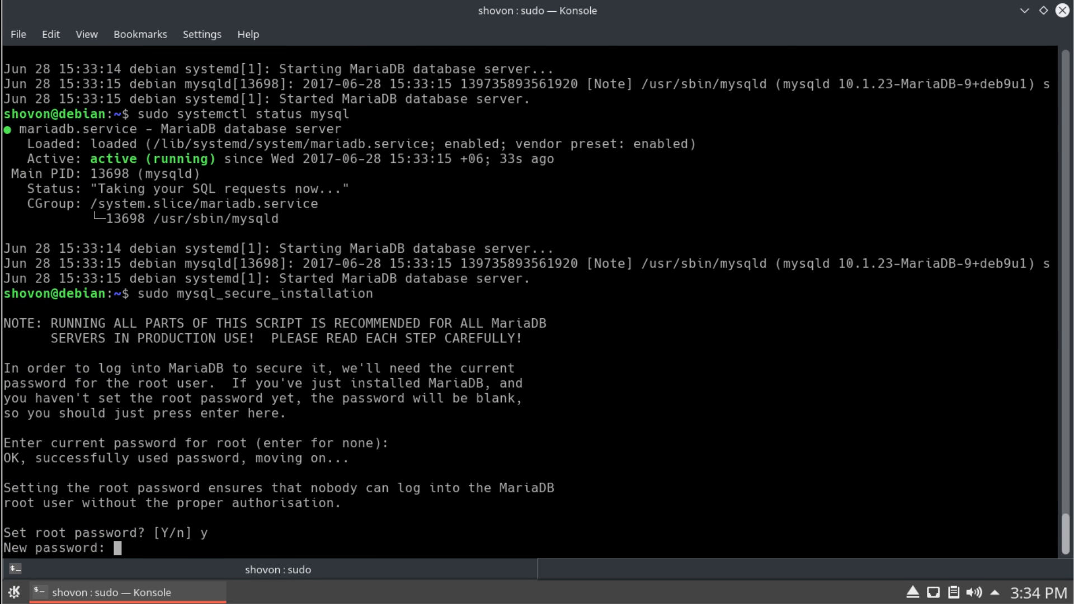
{"action": "key", "text": "Return"}
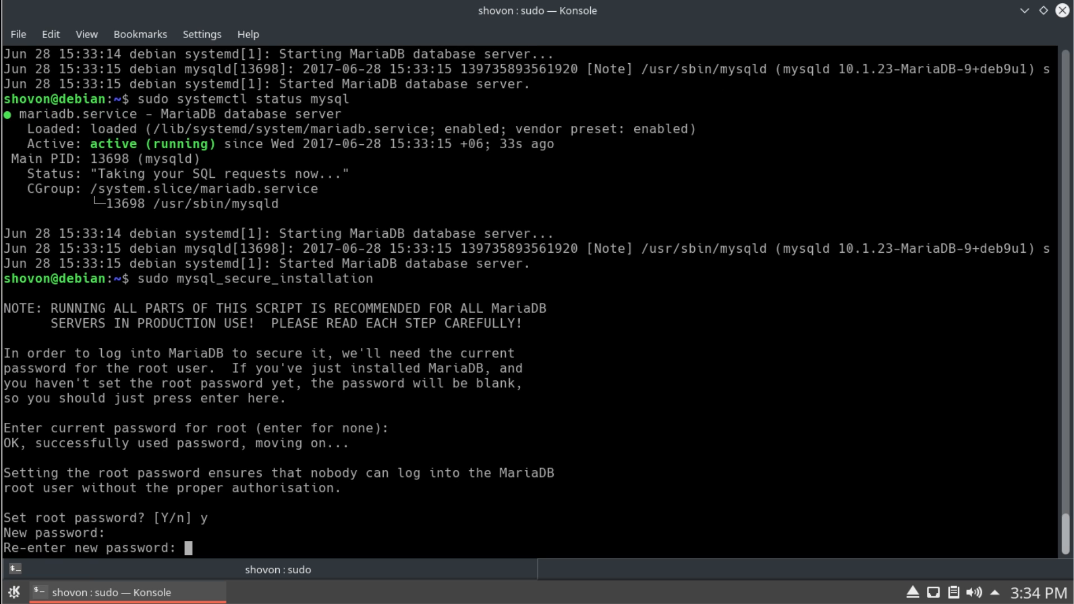
{"action": "key", "text": "Return"}
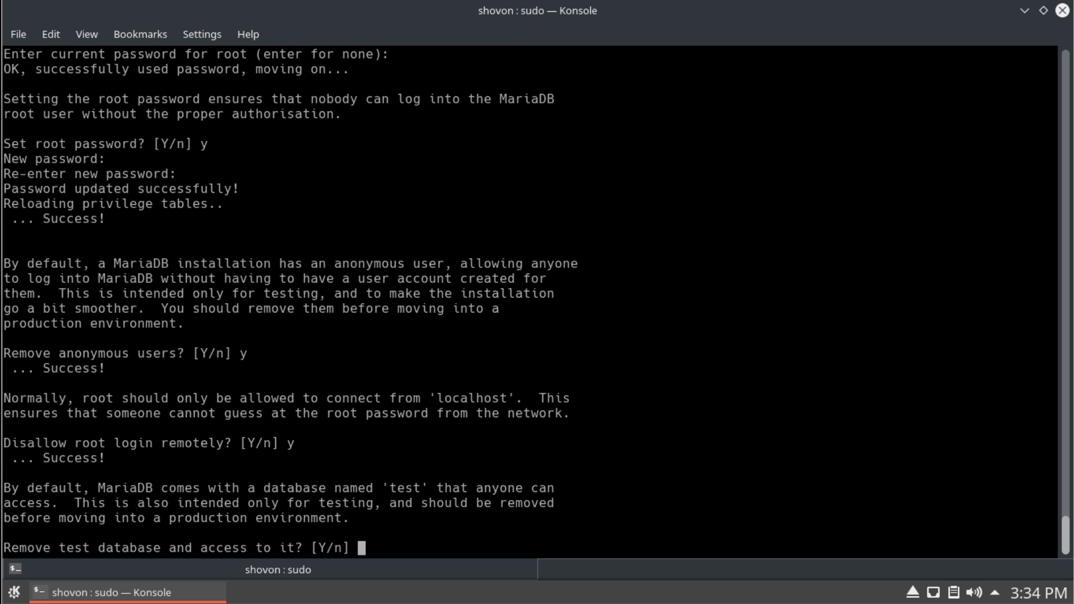
{"action": "type", "text": "y"}
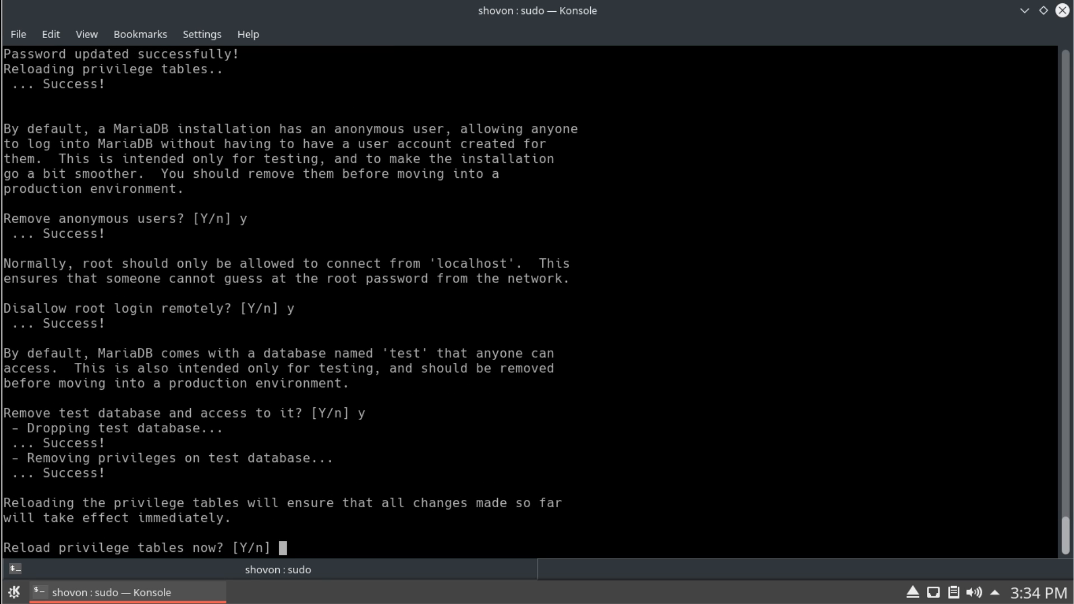
{"action": "type", "text": "y"}
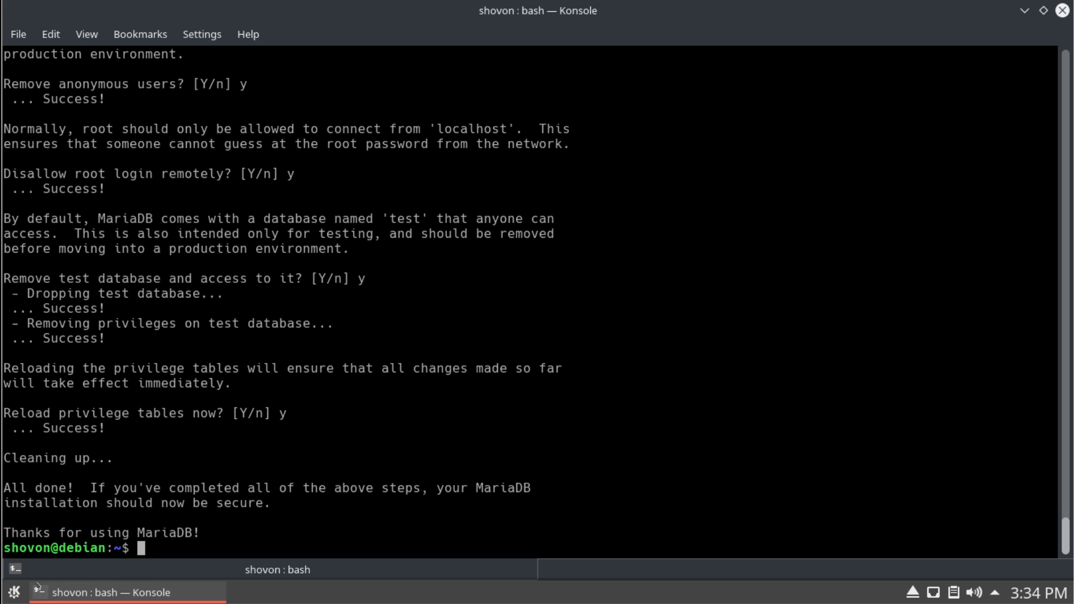
{"action": "mouse_move", "coordinate": [9, 592]}
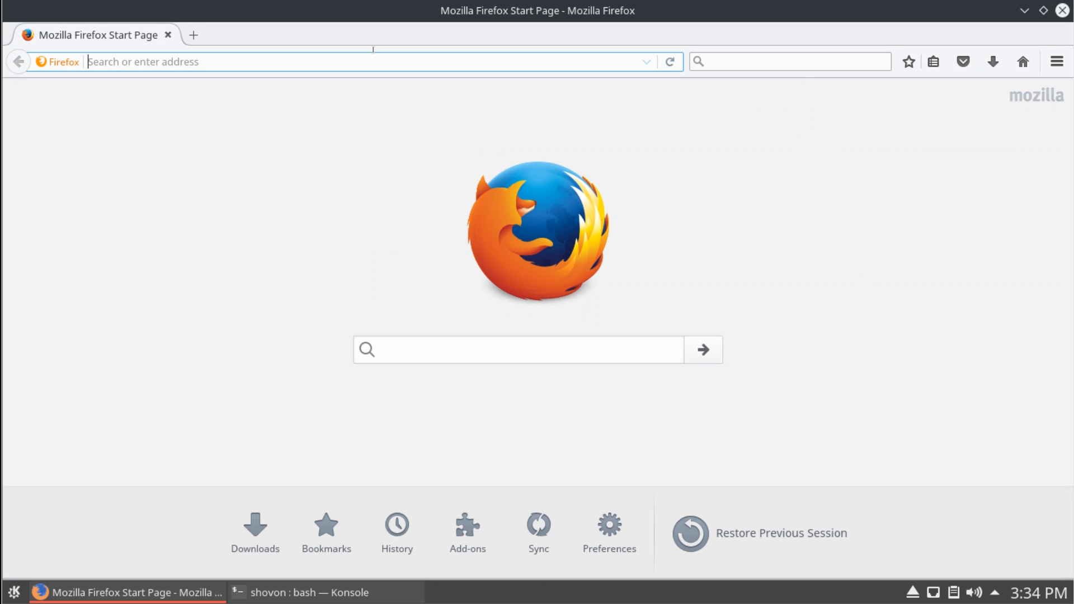
Step: Load localhost in Firefox to see the Apache2 Debian Default Page, leaving the caret after the URL
{"action": "type", "text": "localhost"}
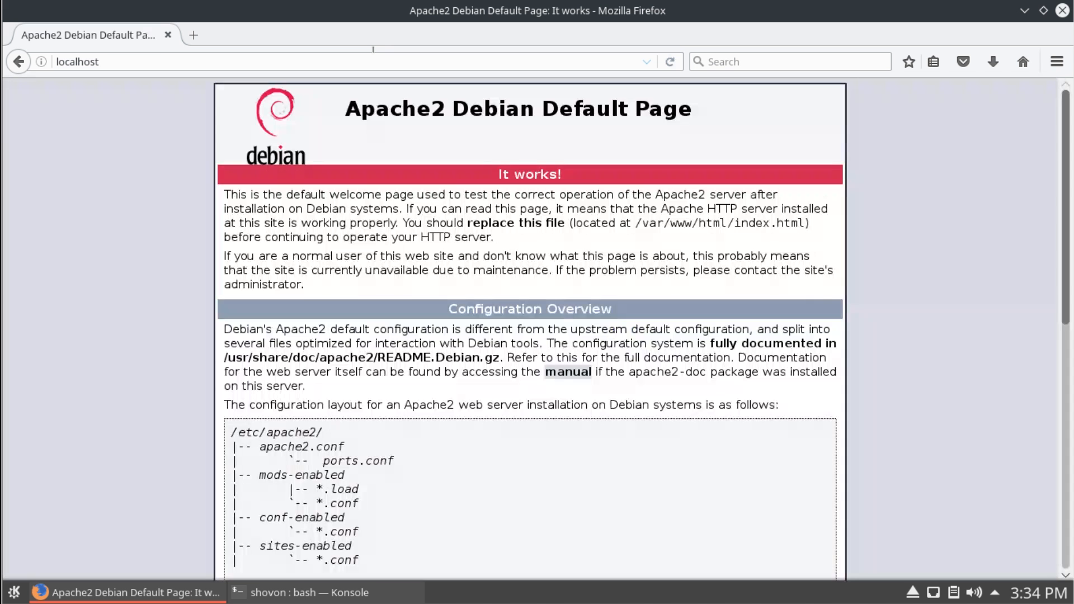
{"action": "left_click", "coordinate": [205, 61]}
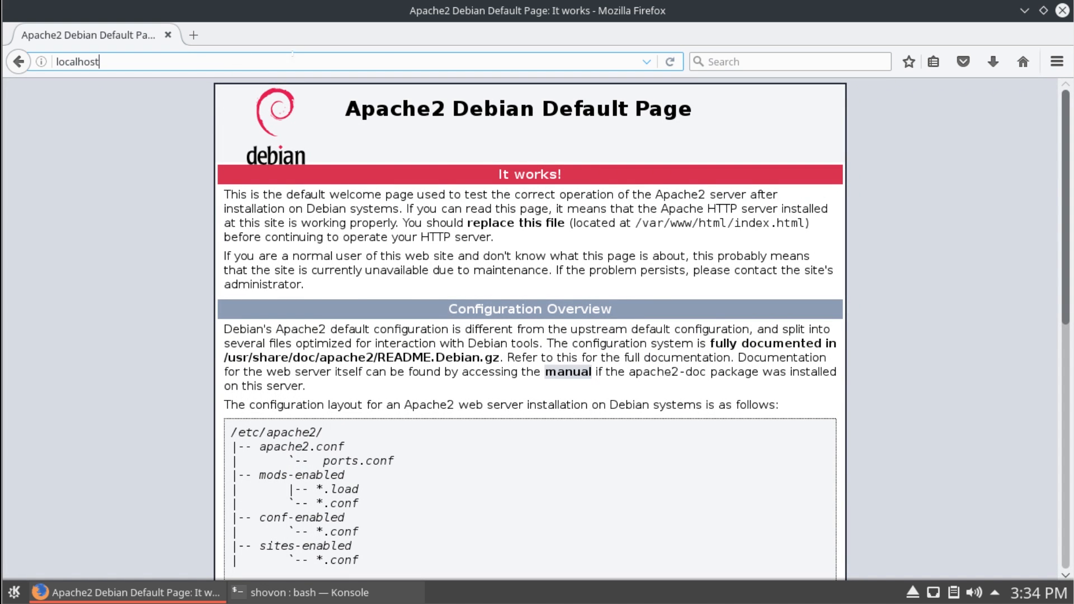
Step: Go to localhost/phpmyadmin and log in as the phpmyadmin user, dismissing the remember-login popup
{"action": "type", "text": "/phpmyadmin/"}
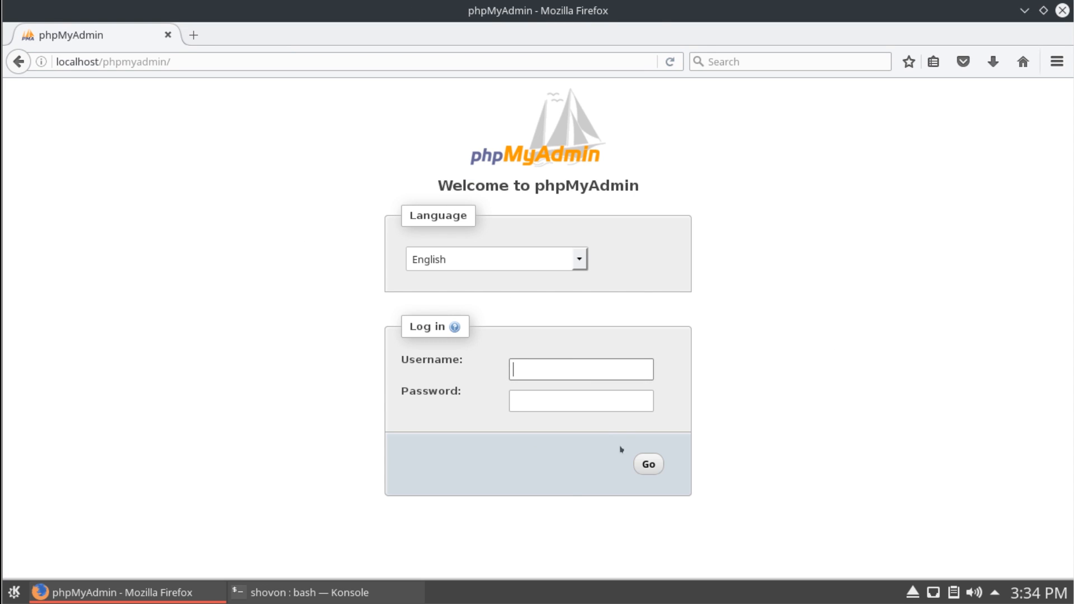
{"action": "type", "text": "phpmyadmin"}
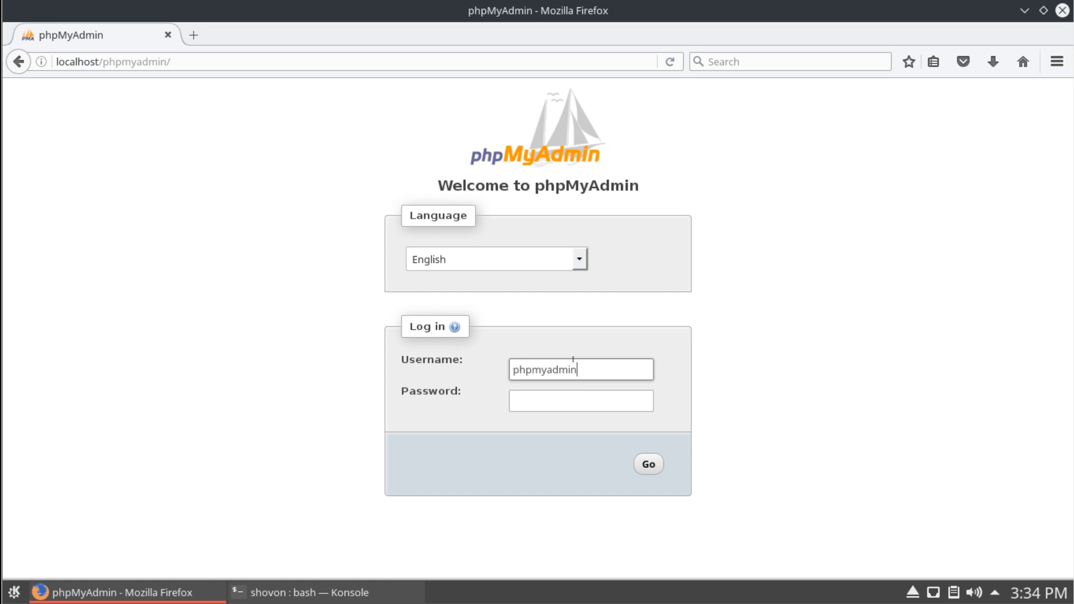
{"action": "left_click", "coordinate": [647, 463]}
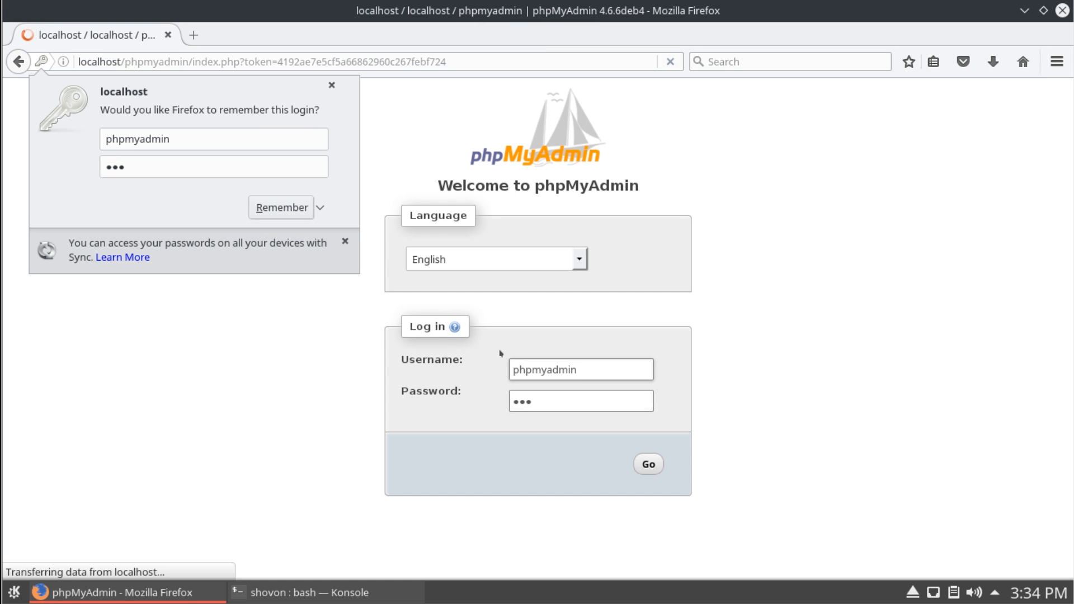
{"action": "left_click", "coordinate": [646, 464]}
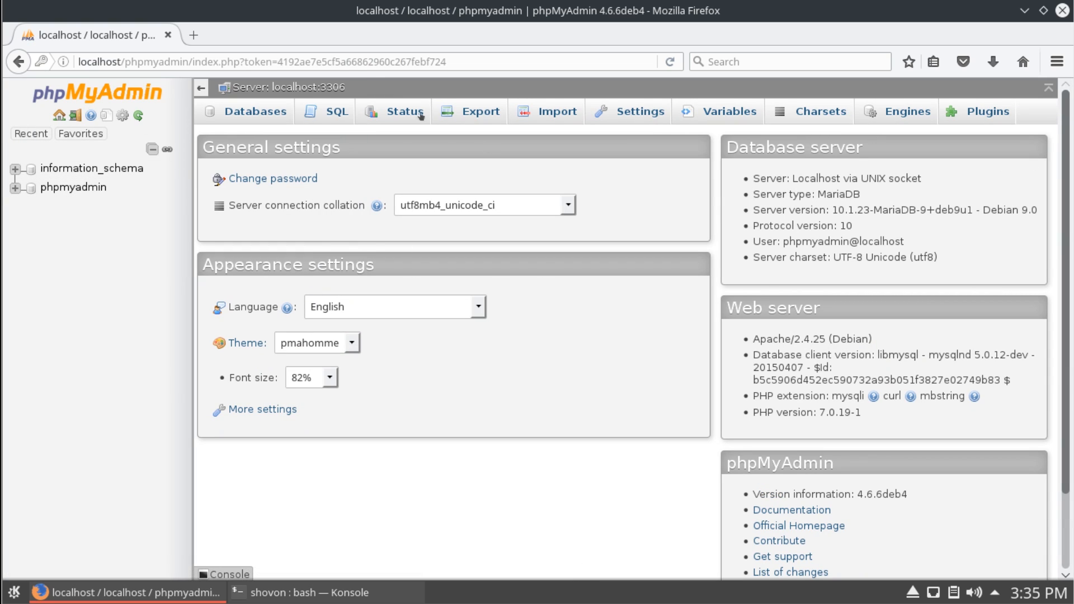
Step: Log out of phpMyAdmin and attempt to sign in as root
{"action": "left_click", "coordinate": [403, 111]}
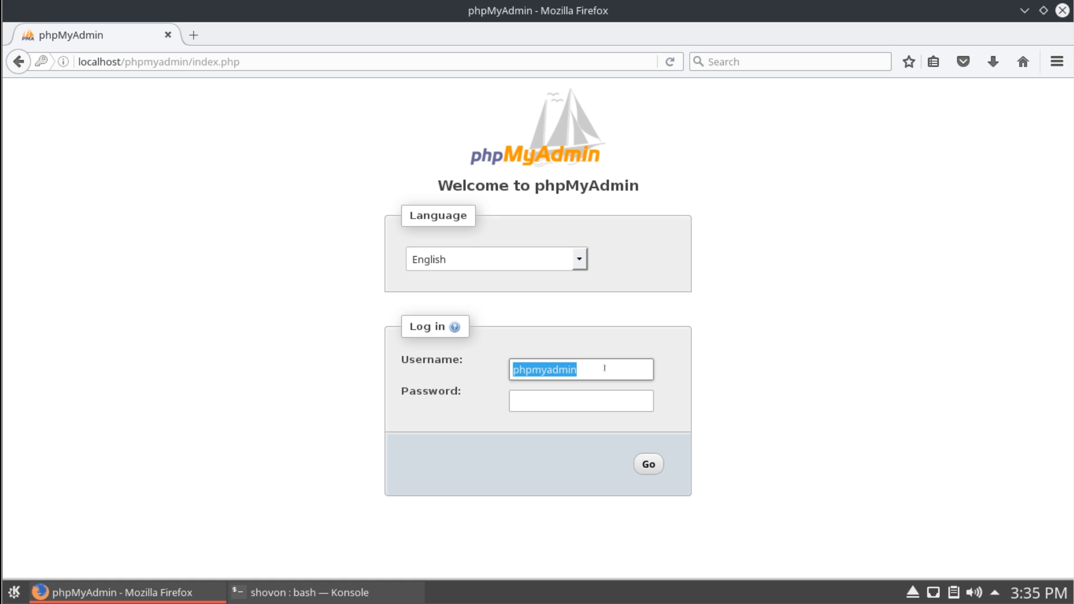
{"action": "type", "text": "root"}
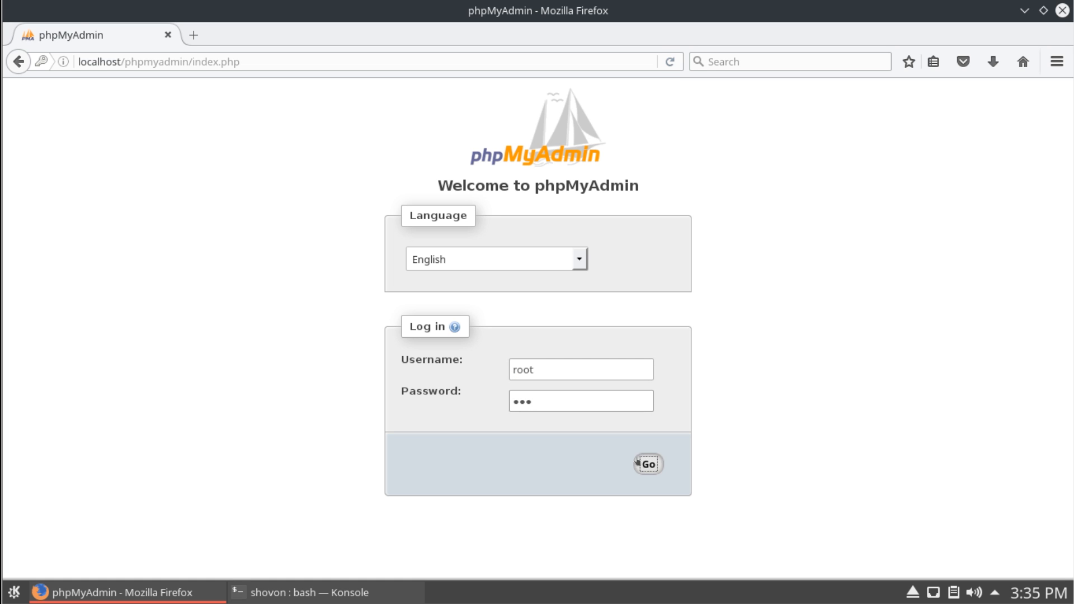
{"action": "left_click", "coordinate": [646, 464]}
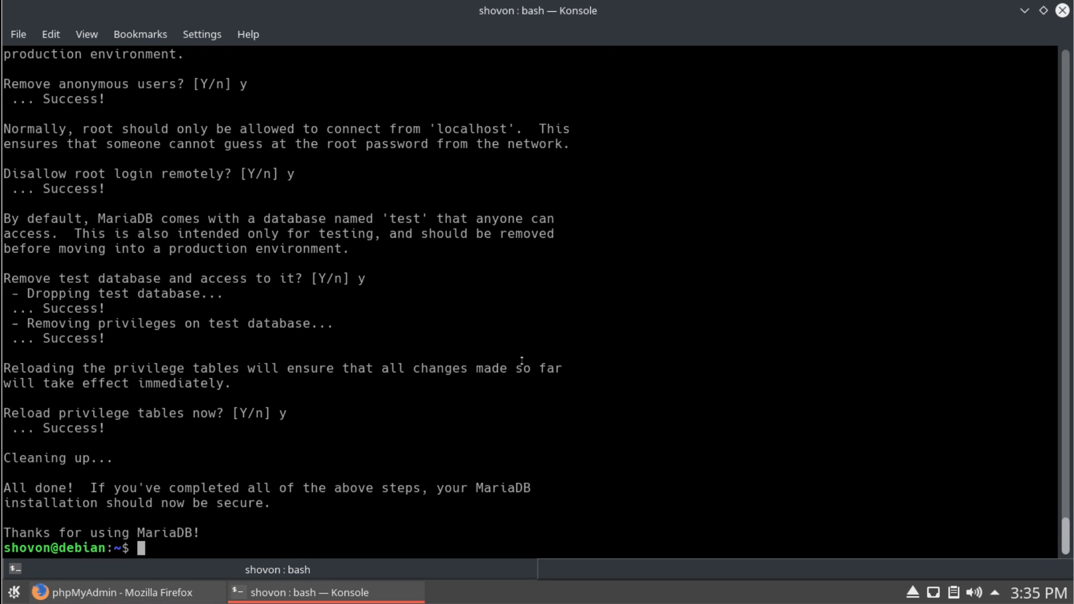
{"action": "type", "text": "sudo"}
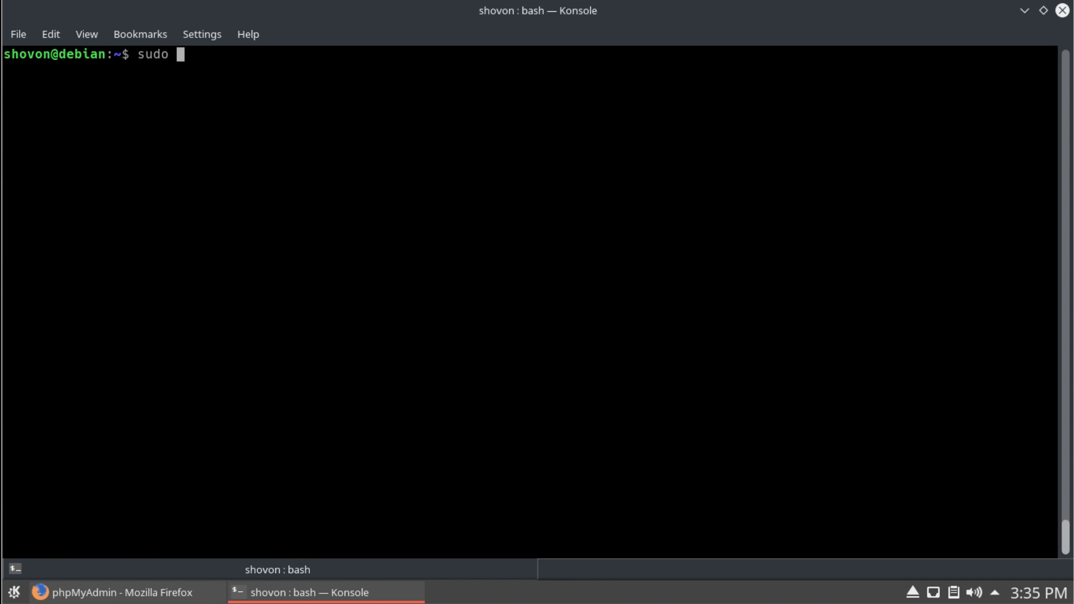
{"action": "type", "text": "mysql -u root"}
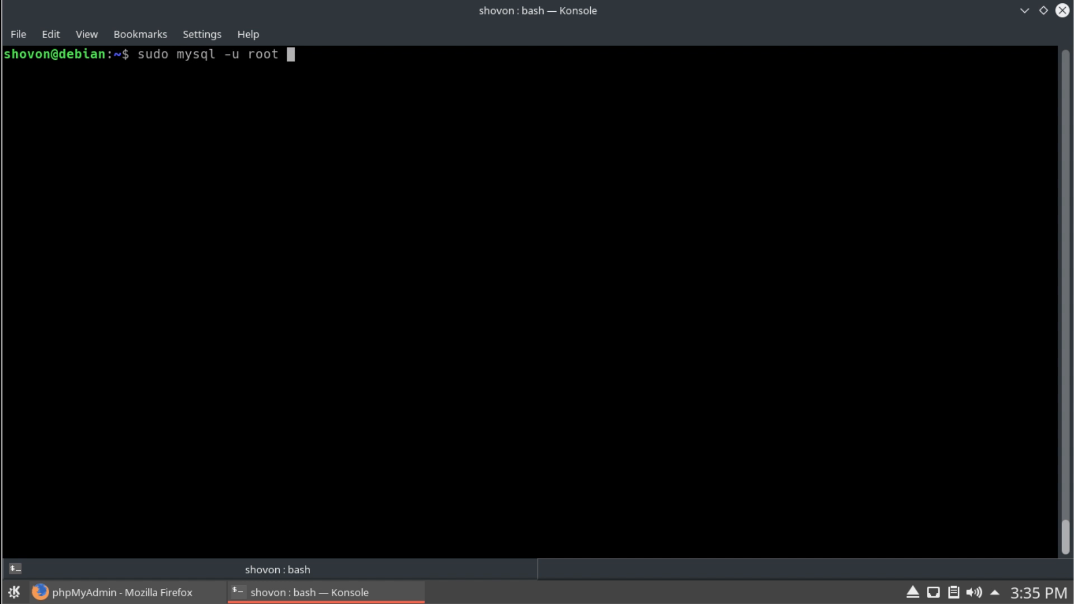
{"action": "type", "text": "-p"}
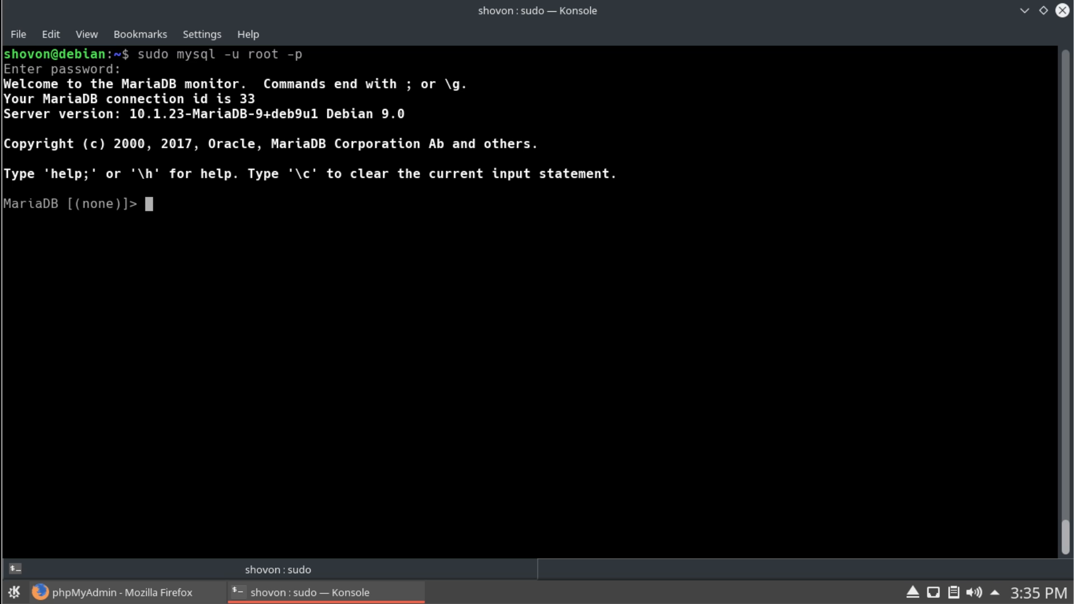
{"action": "type", "text": "us"}
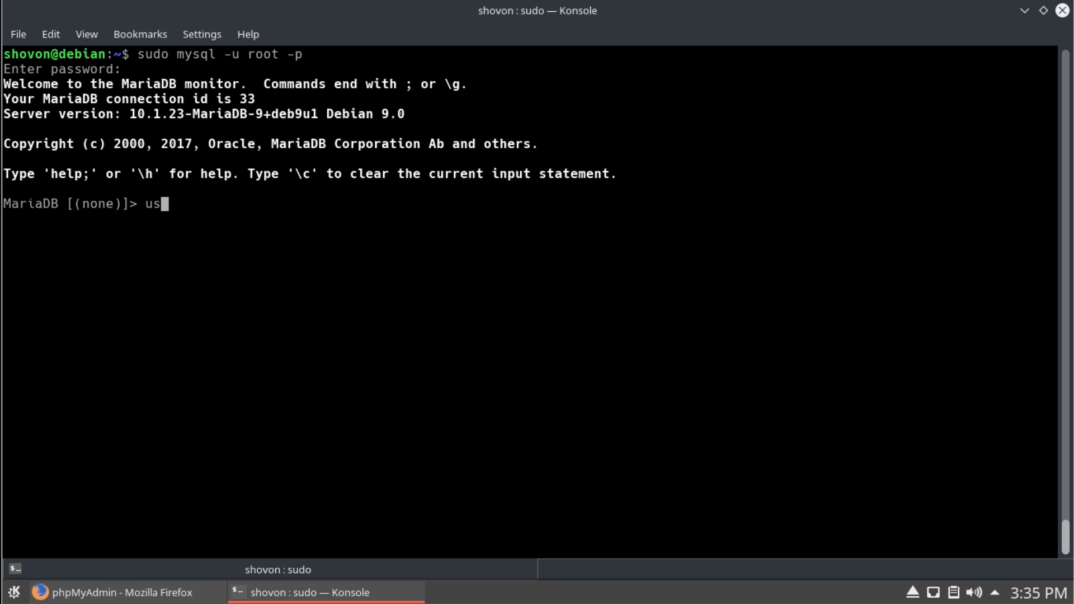
{"action": "type", "text": "create user"}
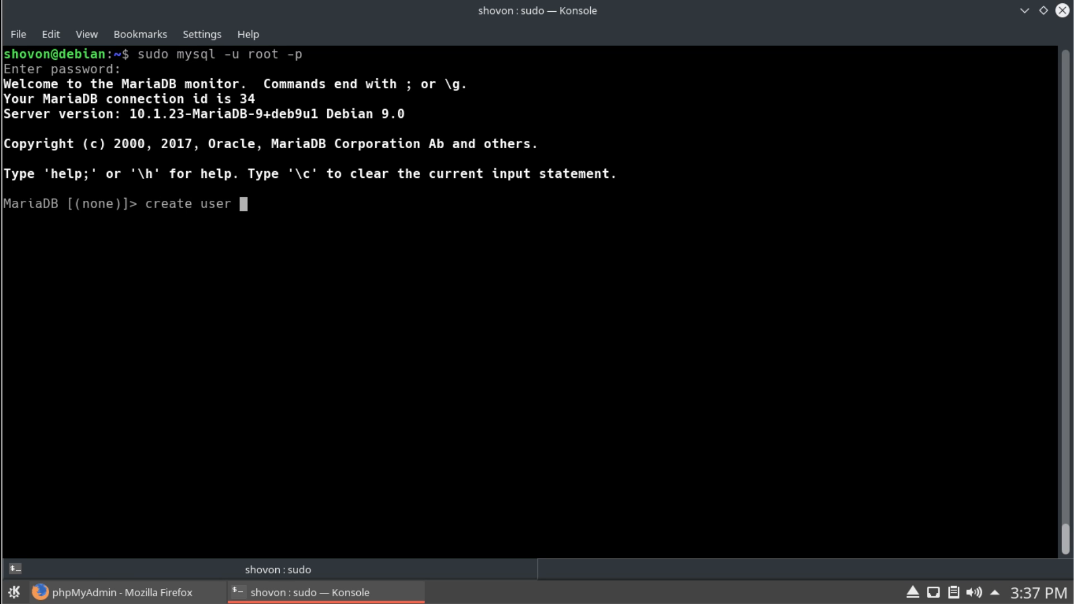
{"action": "type", "text": "'test"}
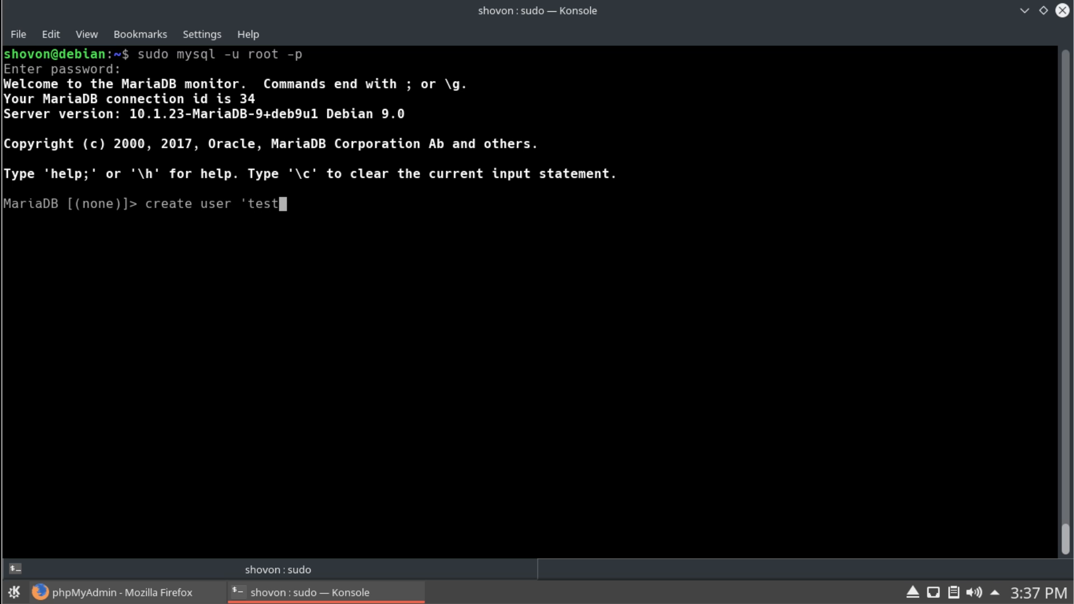
{"action": "type", "text": "'@'loc"}
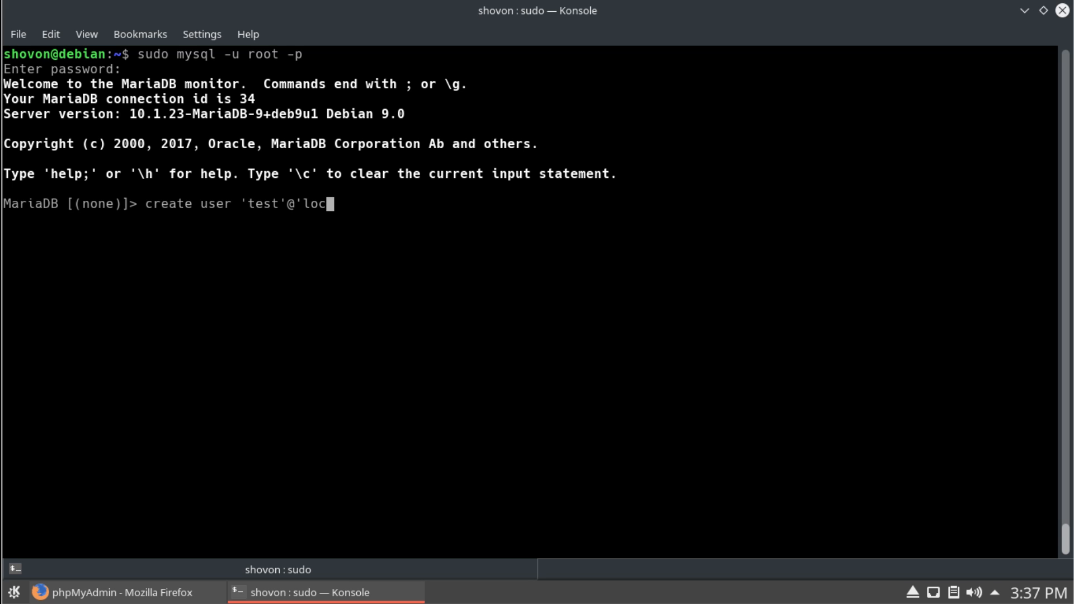
{"action": "type", "text": "alhost'"}
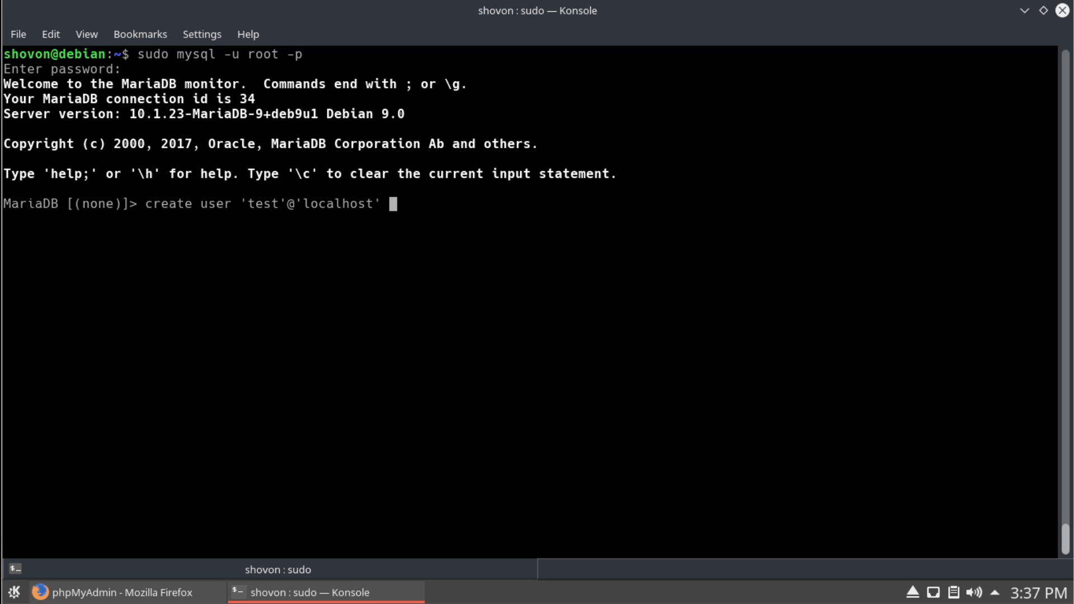
{"action": "type", "text": "identified"}
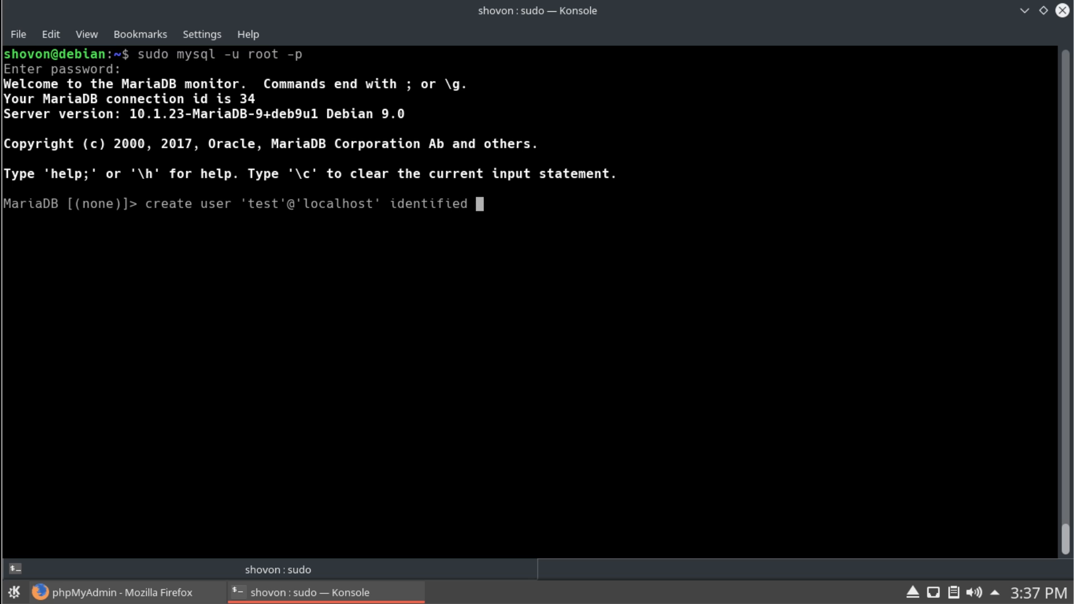
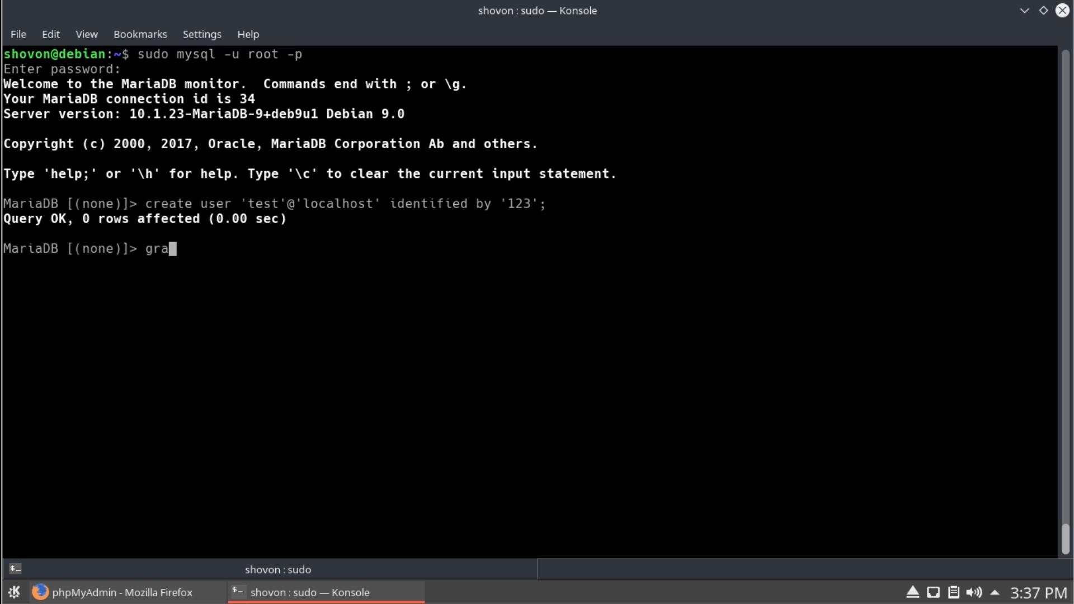
Step: Grant all privileges on *.* to 'test'@'localhost' and flush privileges
{"action": "type", "text": "nt all"}
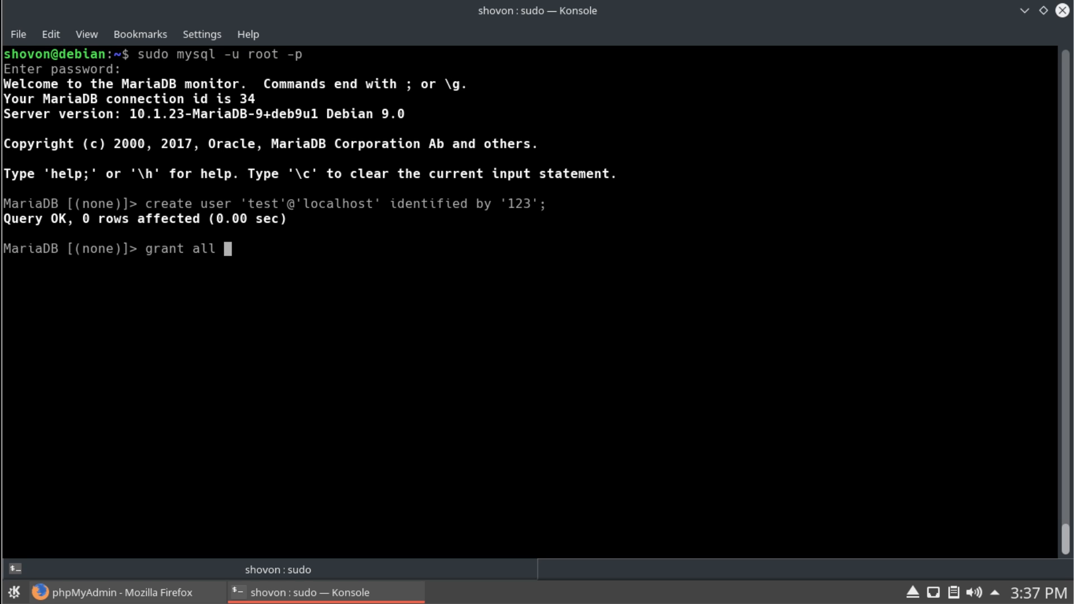
{"action": "type", "text": "privileges"}
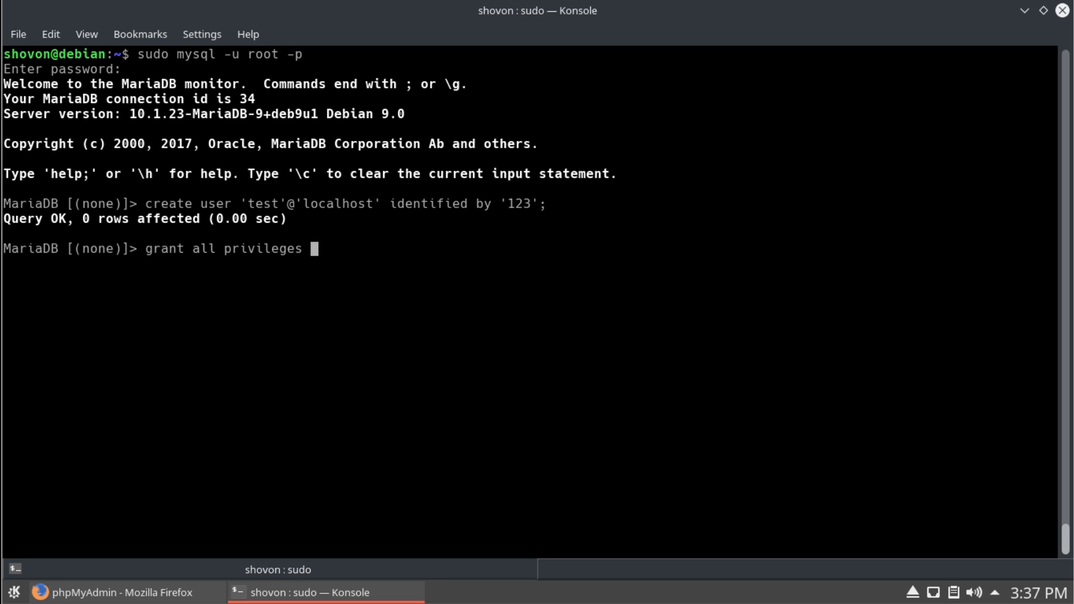
{"action": "type", "text": "on *.*"}
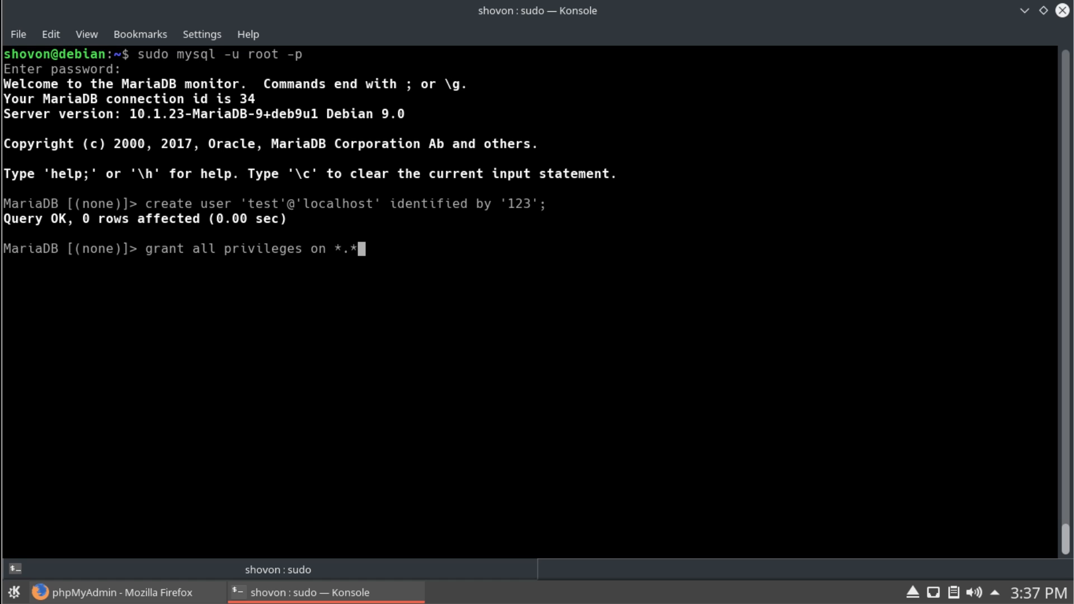
{"action": "type", "text": "to"}
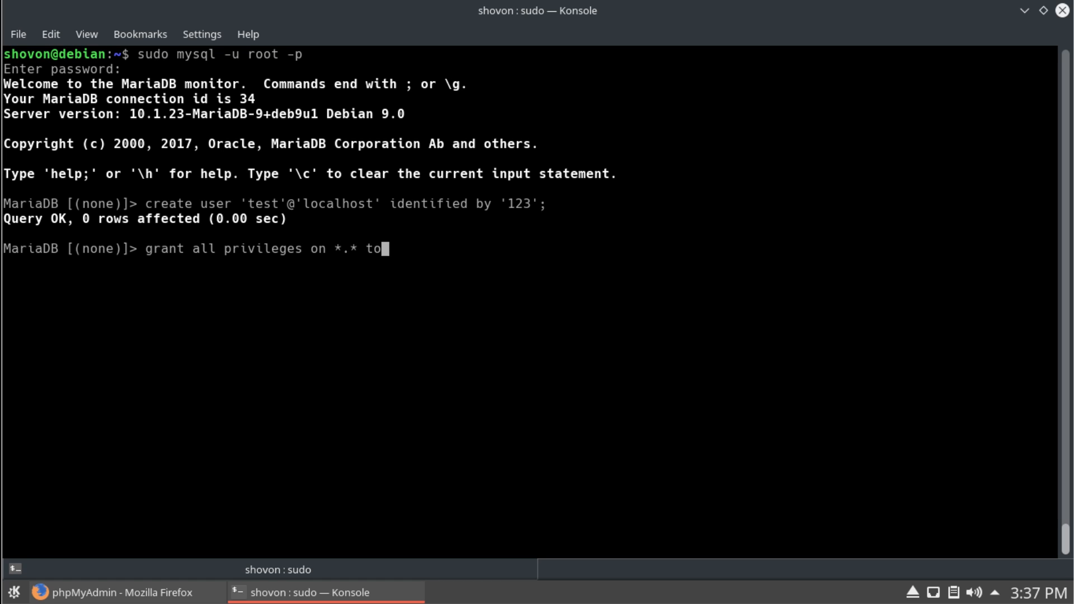
{"action": "type", "text": "'test'"}
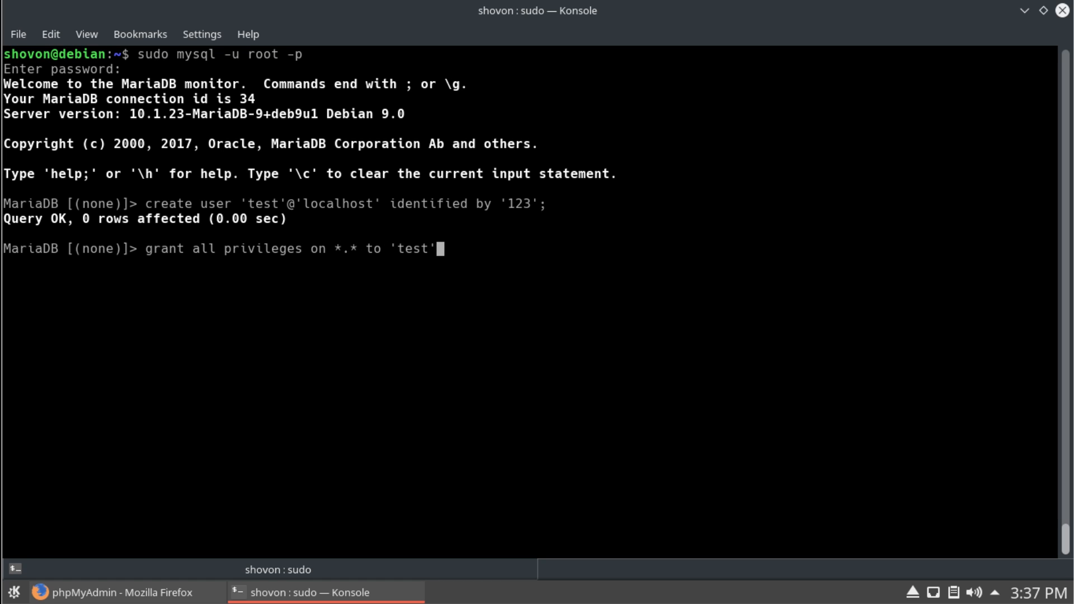
{"action": "type", "text": "@'localhos"}
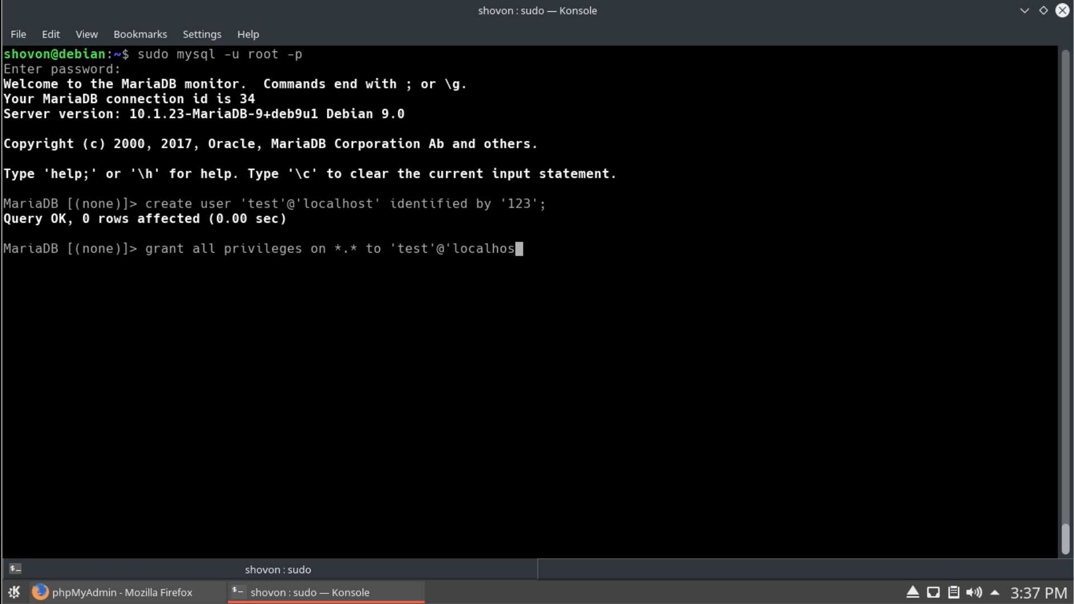
{"action": "type", "text": "t';"}
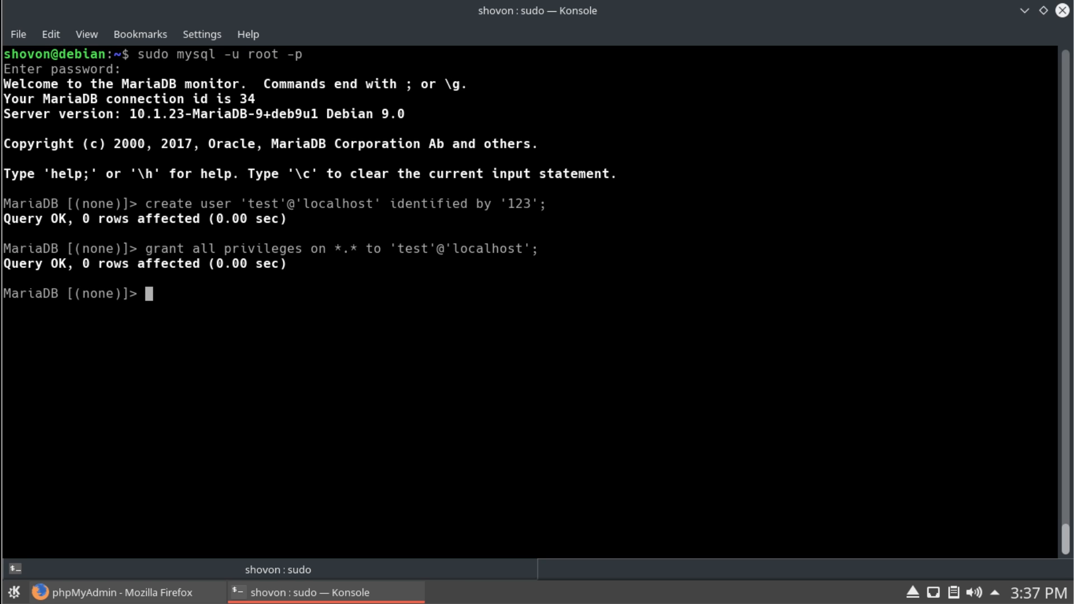
{"action": "type", "text": "flush"}
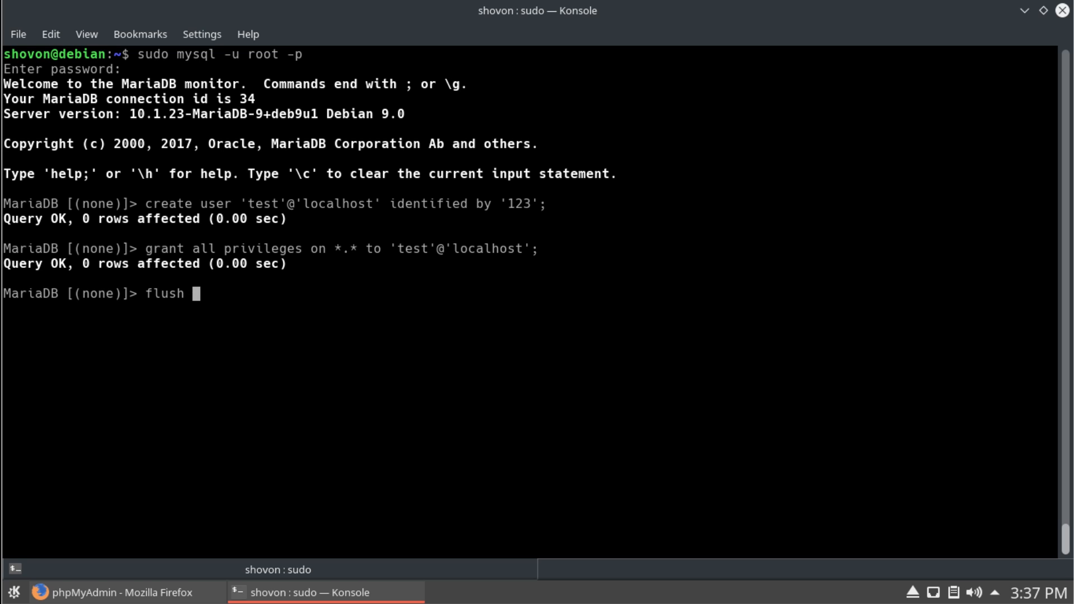
{"action": "type", "text": "privilege"}
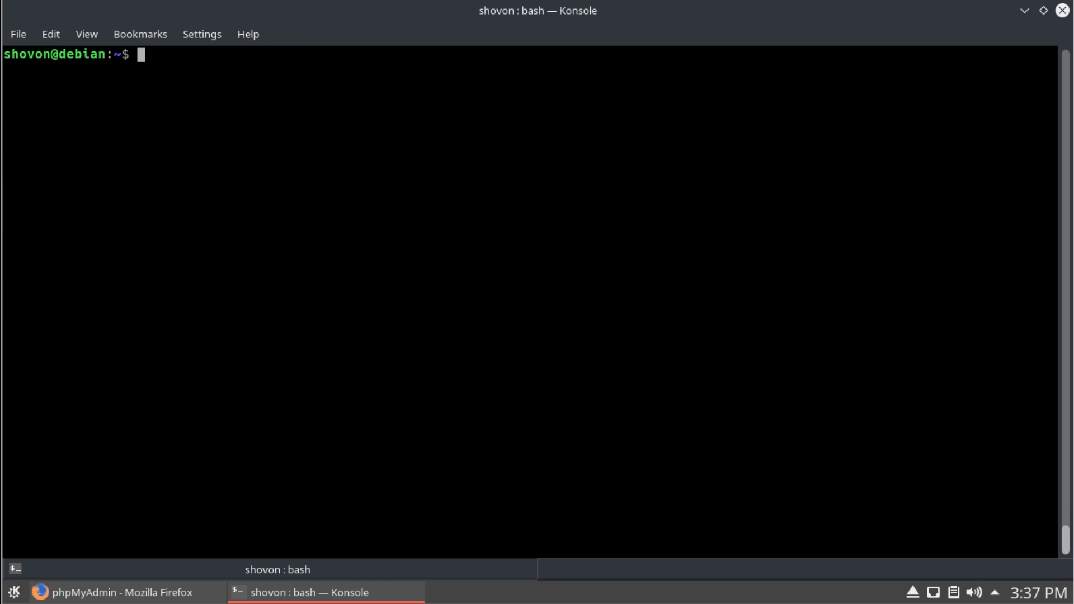
Step: Log into phpMyAdmin as the test user, then reload localhost to the Apache default page
{"action": "left_click", "coordinate": [80, 591]}
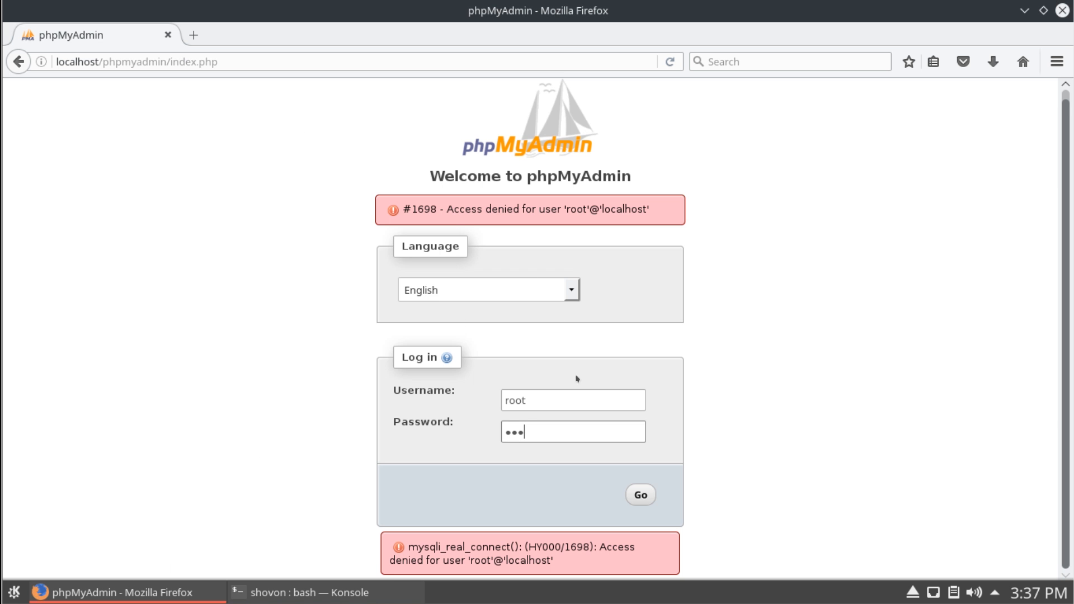
{"action": "type", "text": "test"}
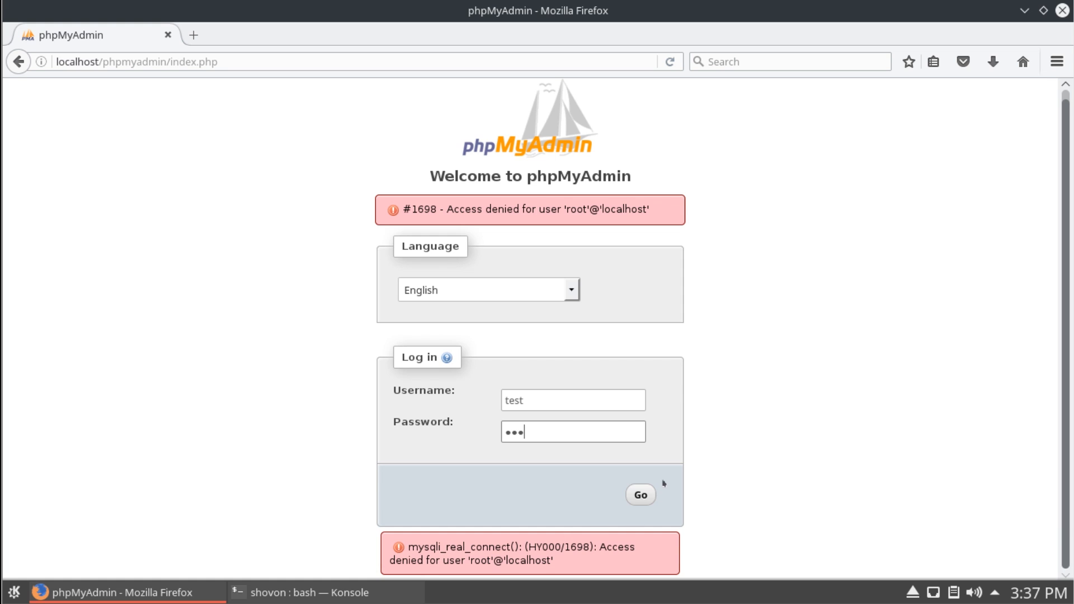
{"action": "left_click", "coordinate": [639, 494]}
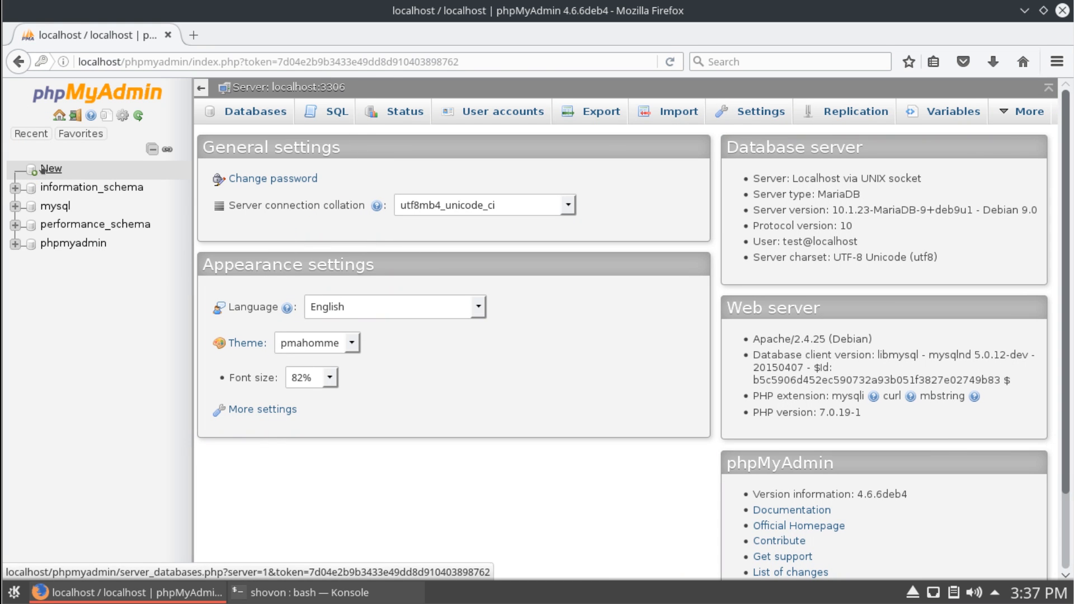
{"action": "left_click", "coordinate": [256, 111]}
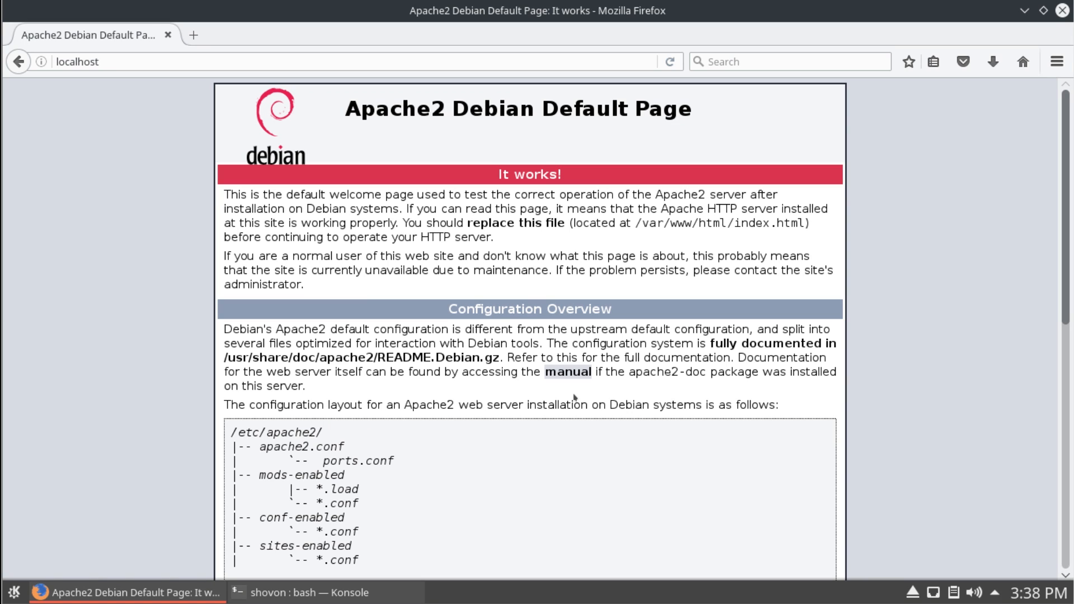
{"action": "mouse_move", "coordinate": [67, 558]}
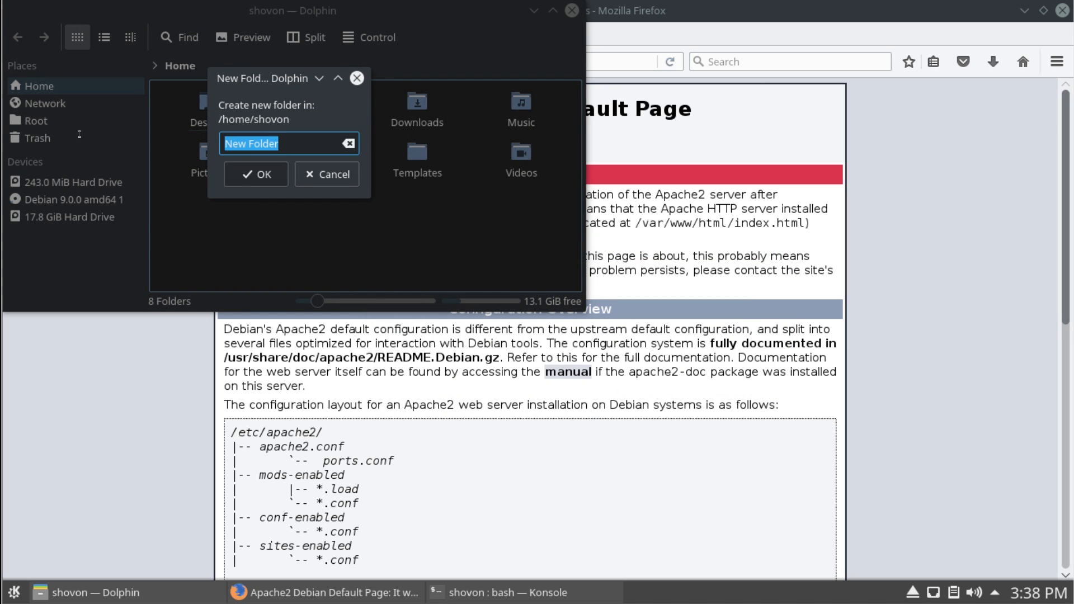
Step: Name the new home folder public_html and confirm it, then return to the terminal
{"action": "type", "text": "public"}
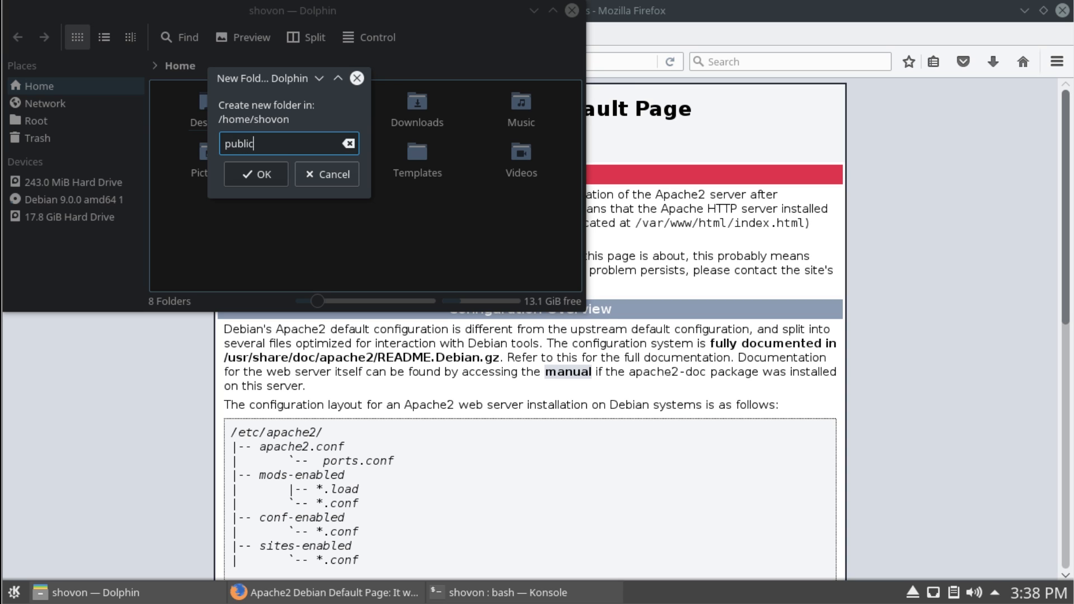
{"action": "type", "text": "_html"}
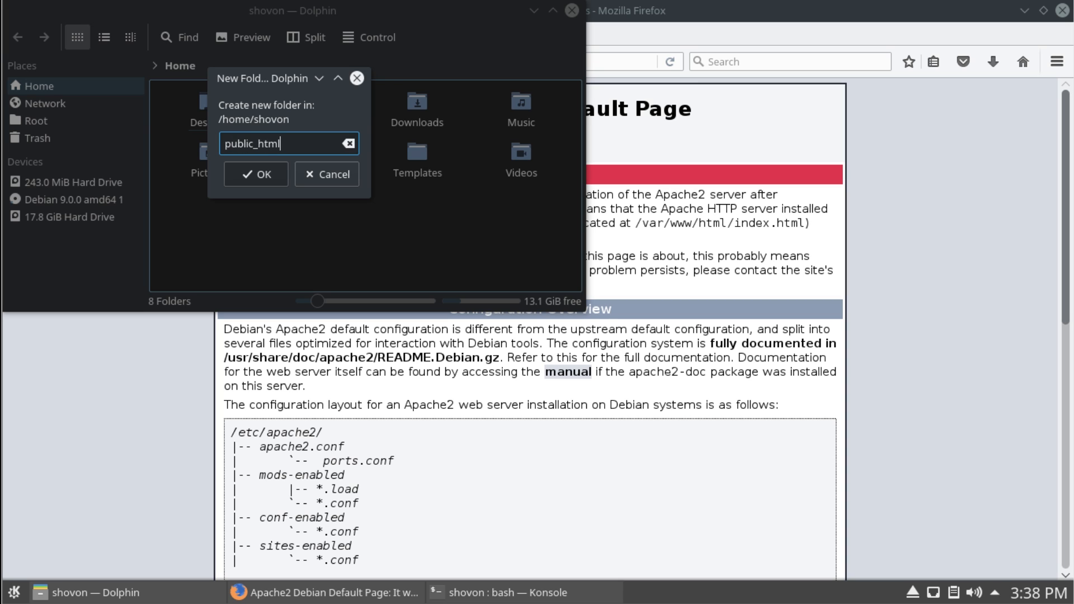
{"action": "left_click", "coordinate": [256, 174]}
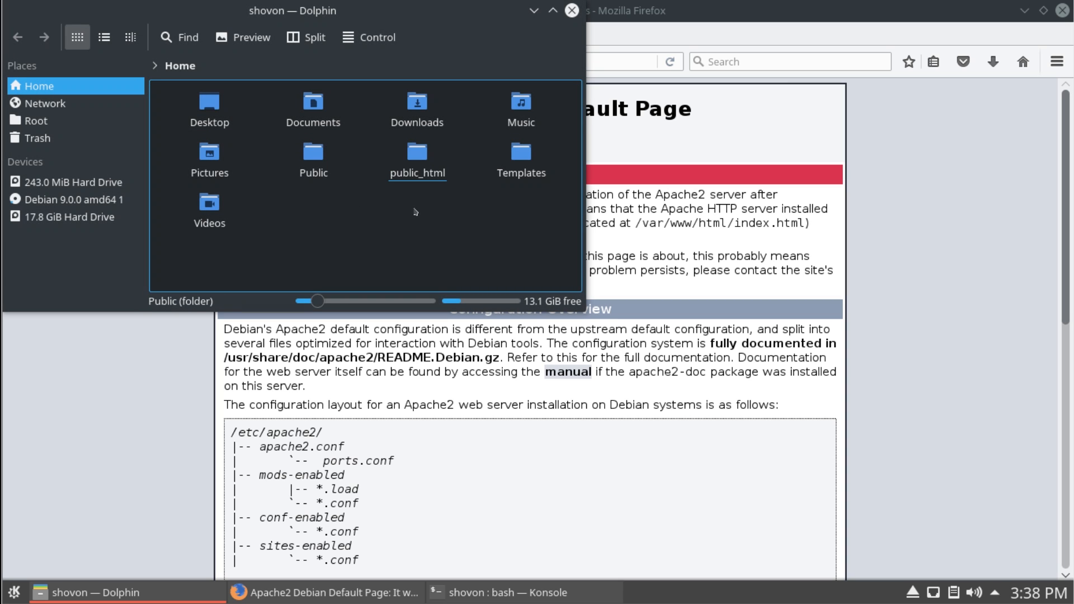
{"action": "mouse_move", "coordinate": [416, 108]}
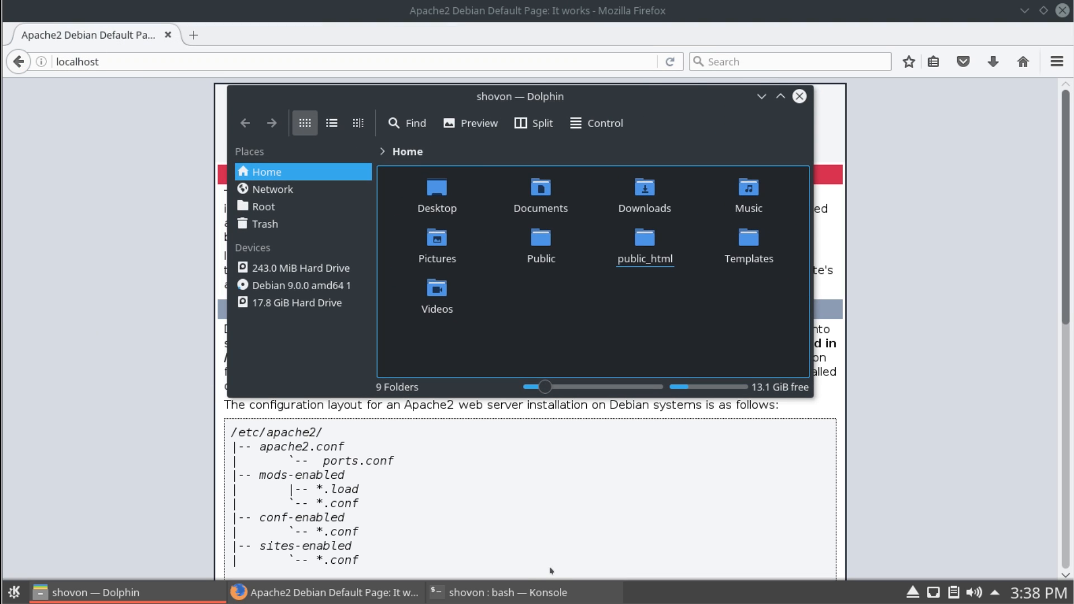
{"action": "left_click", "coordinate": [506, 592]}
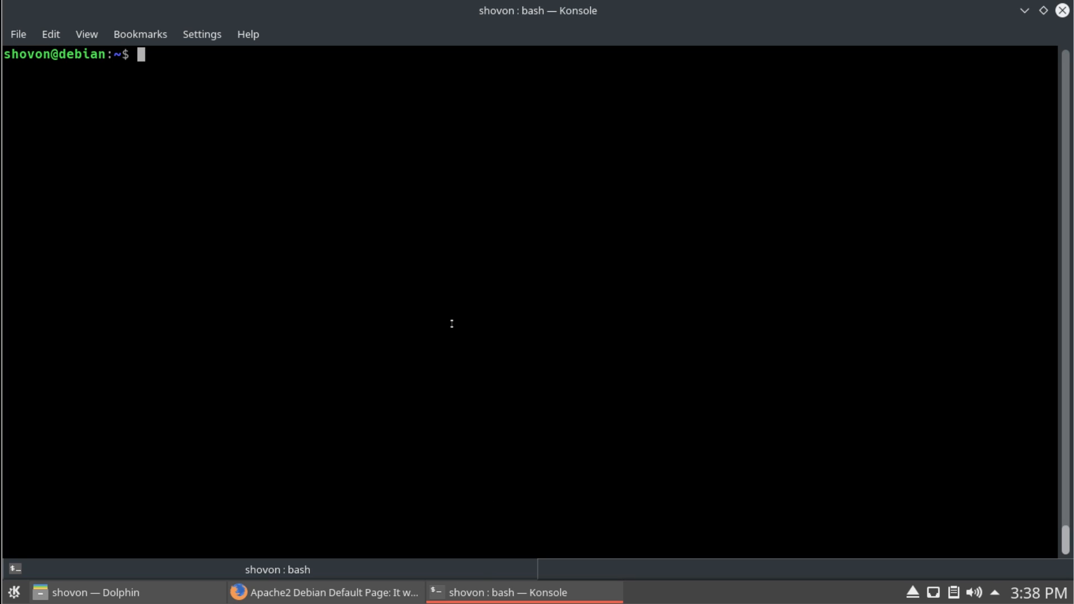
Step: Run sudo nano /etc/apache2/sites-enabled/000-default.conf to edit Apache's default site as root
{"action": "type", "text": "sudo nano /etc/"}
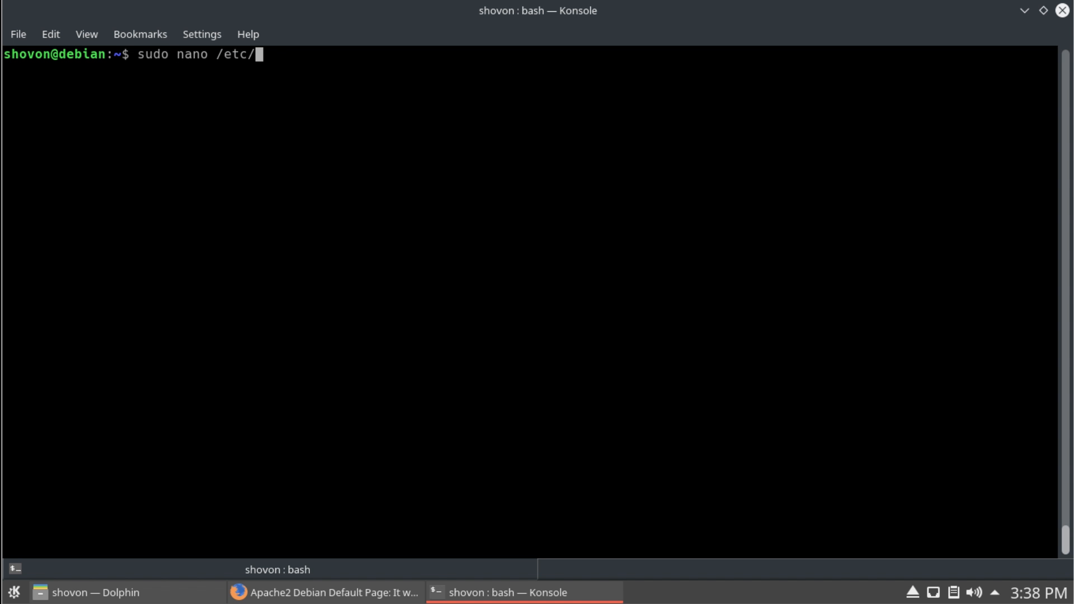
{"action": "type", "text": "apache2/"}
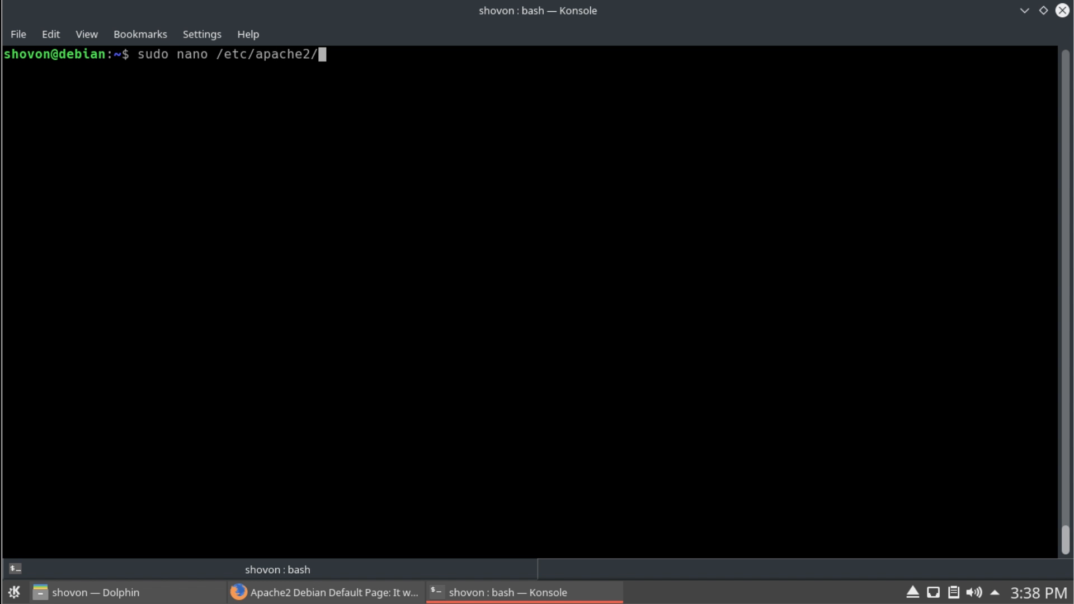
{"action": "type", "text": "site"}
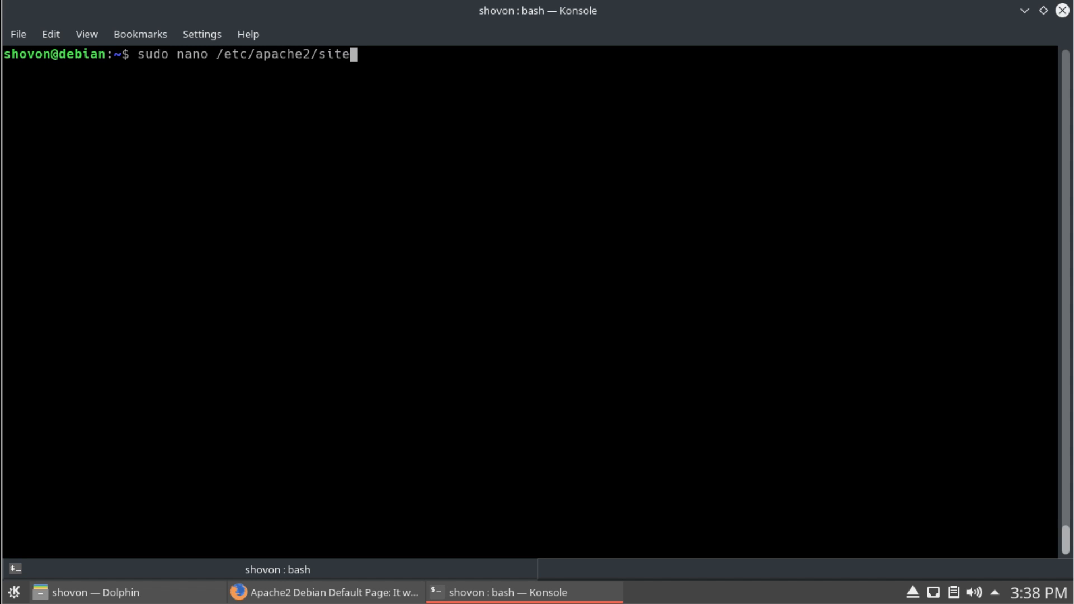
{"action": "type", "text": "s-enabled/000-default.conf"}
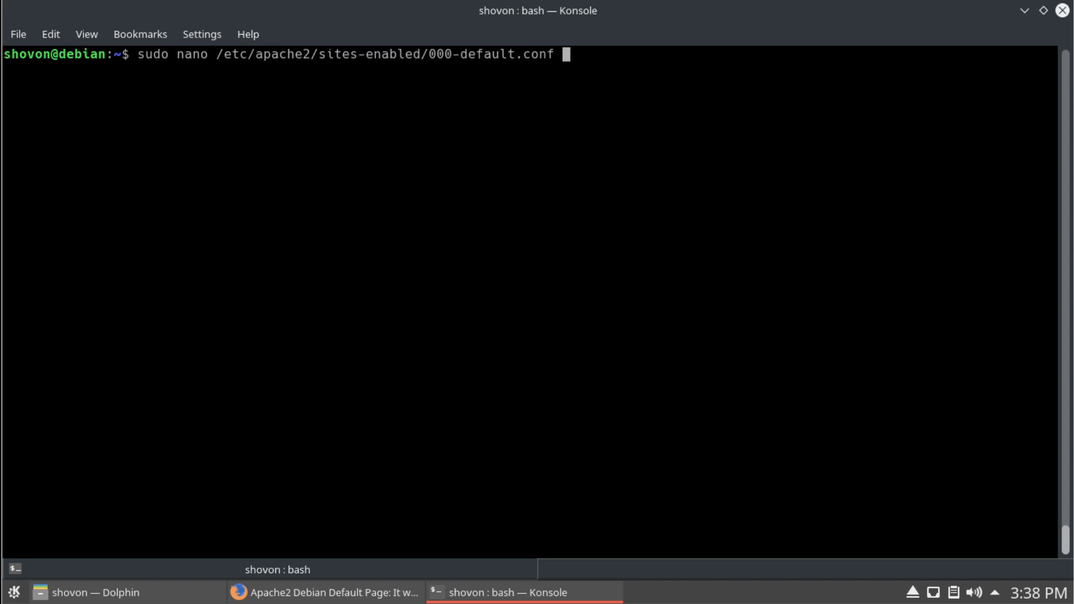
{"action": "key", "text": "Return"}
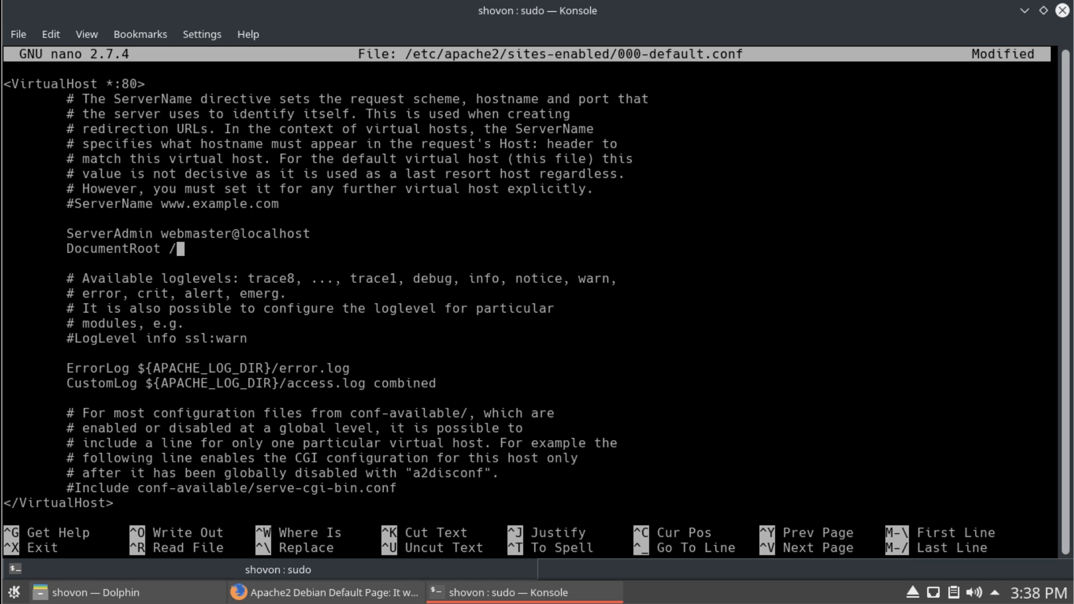
Step: Point DocumentRoot to /home/shovon/public_html and add a <Directory> block for that folder
{"action": "type", "text": "home/shovon/p"}
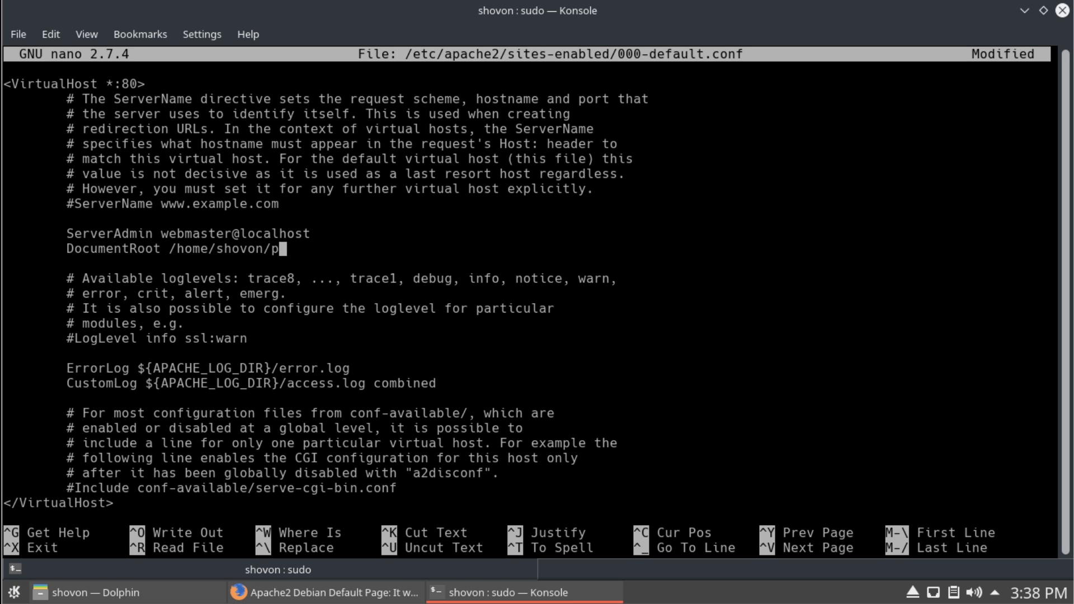
{"action": "type", "text": "ublic_html"}
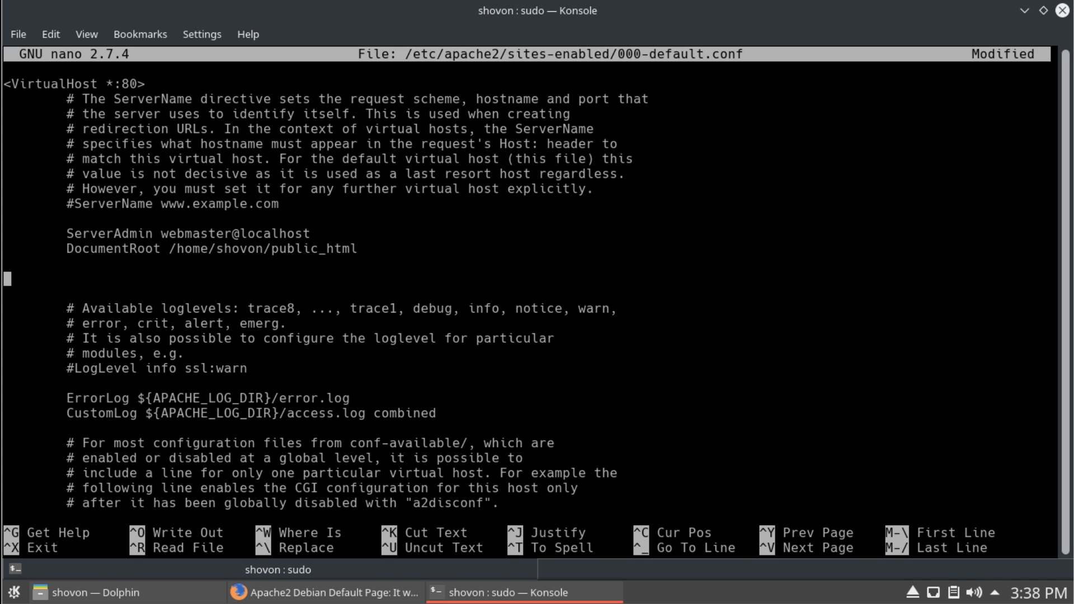
{"action": "type", "text": "<Directory /home"}
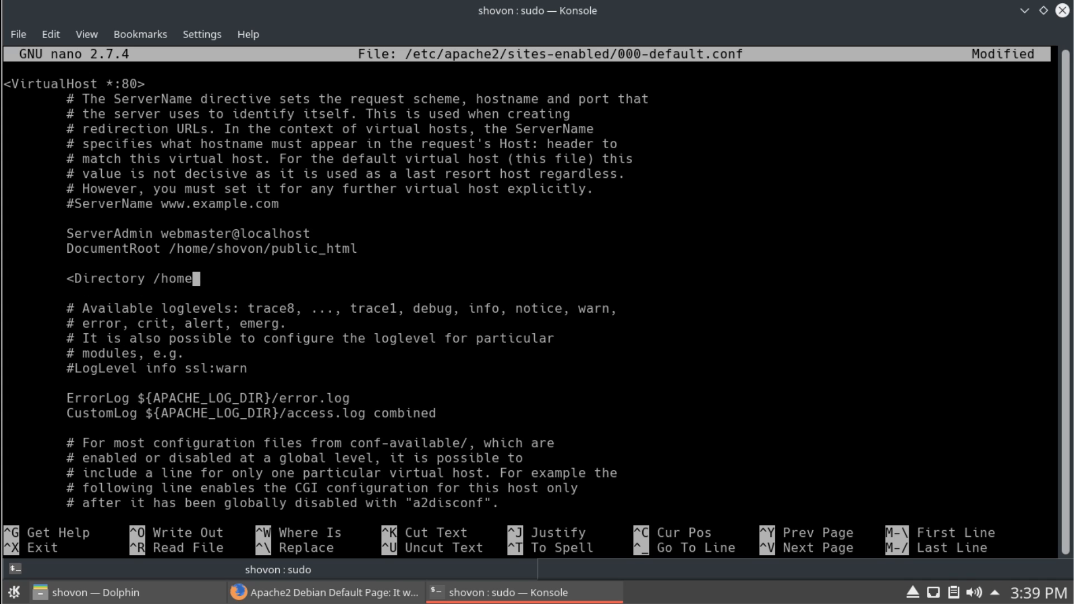
{"action": "type", "text": "/shovo/pub"}
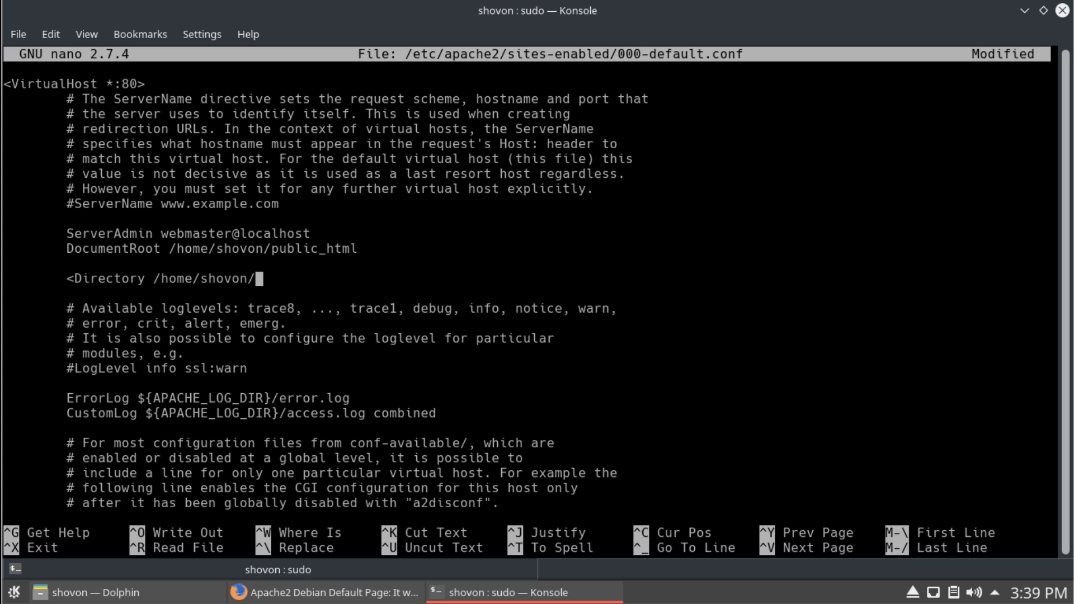
{"action": "type", "text": "puli"}
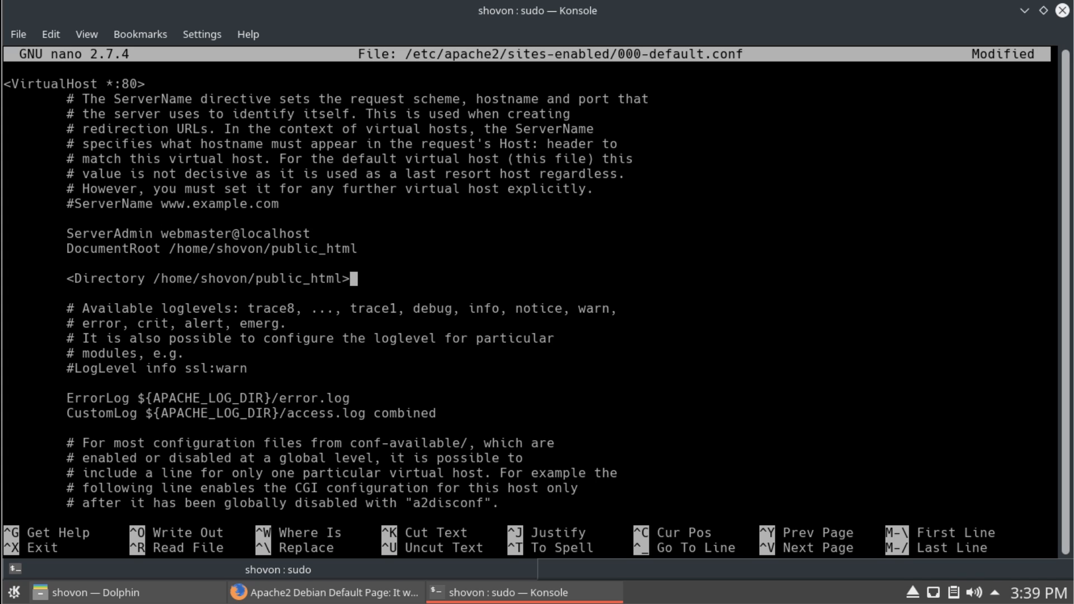
{"action": "type", "text": "</DIr"}
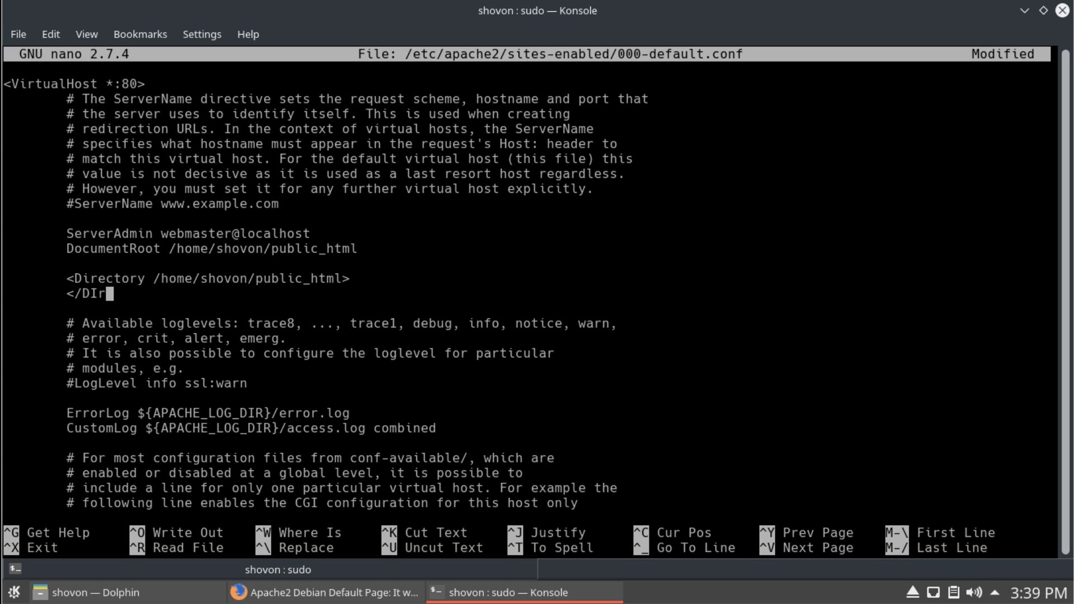
{"action": "type", "text": "ectory>"}
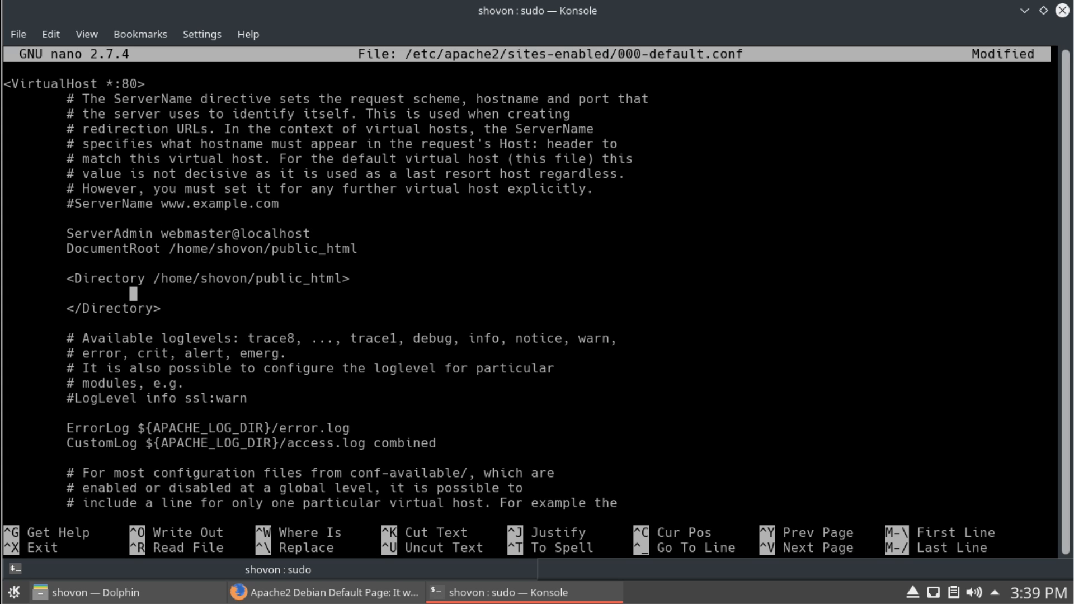
Step: Fill the Directory block with Options Indexes FollowSymLinks, AllowOverride all and Require all granted
{"action": "type", "text": "Options I"}
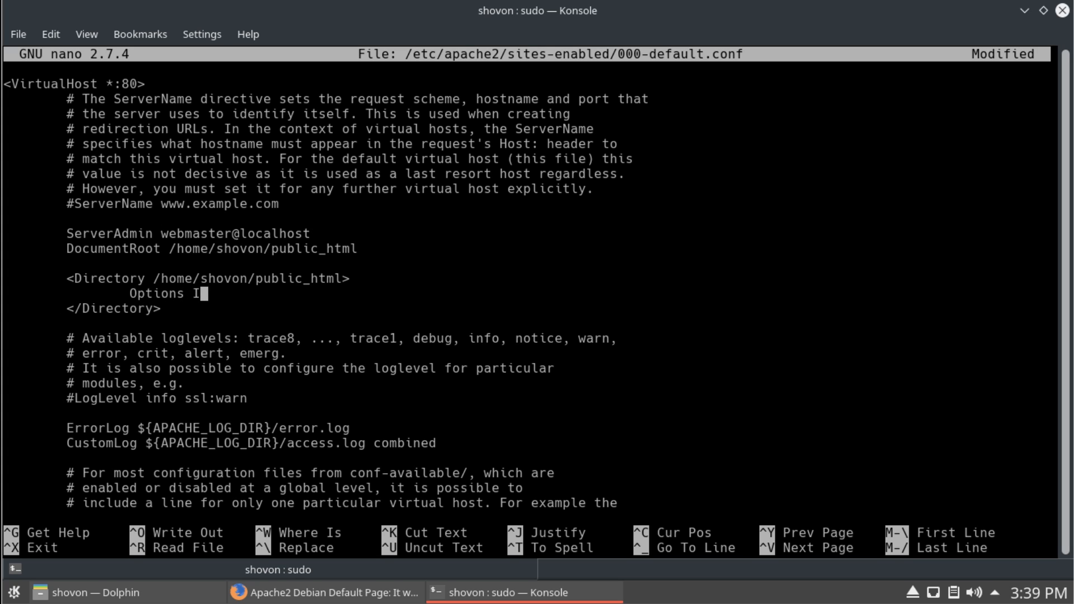
{"action": "type", "text": "ndexes"}
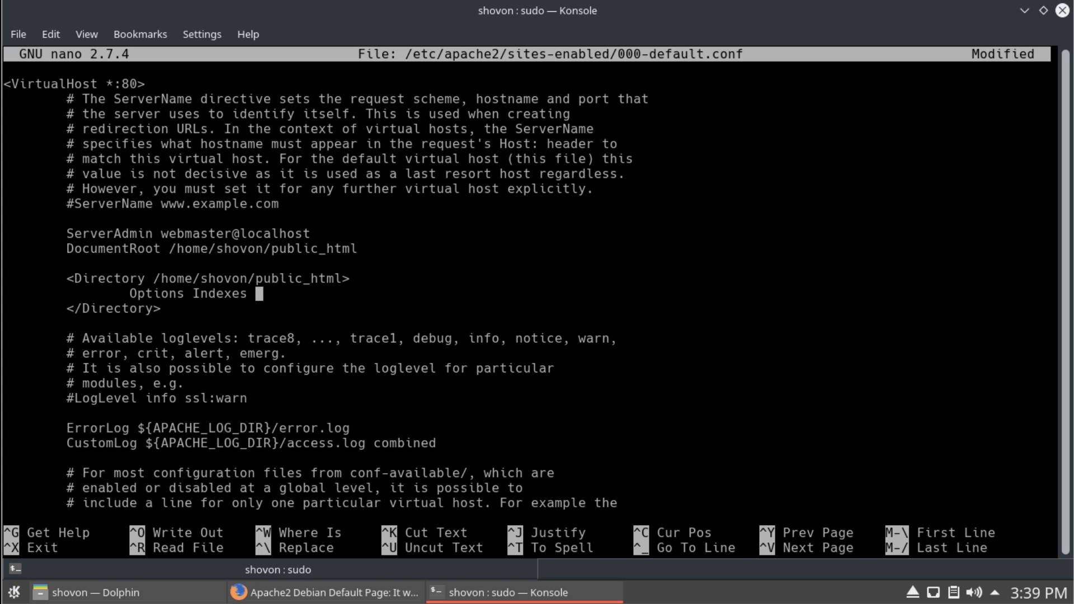
{"action": "type", "text": "FollowSym"}
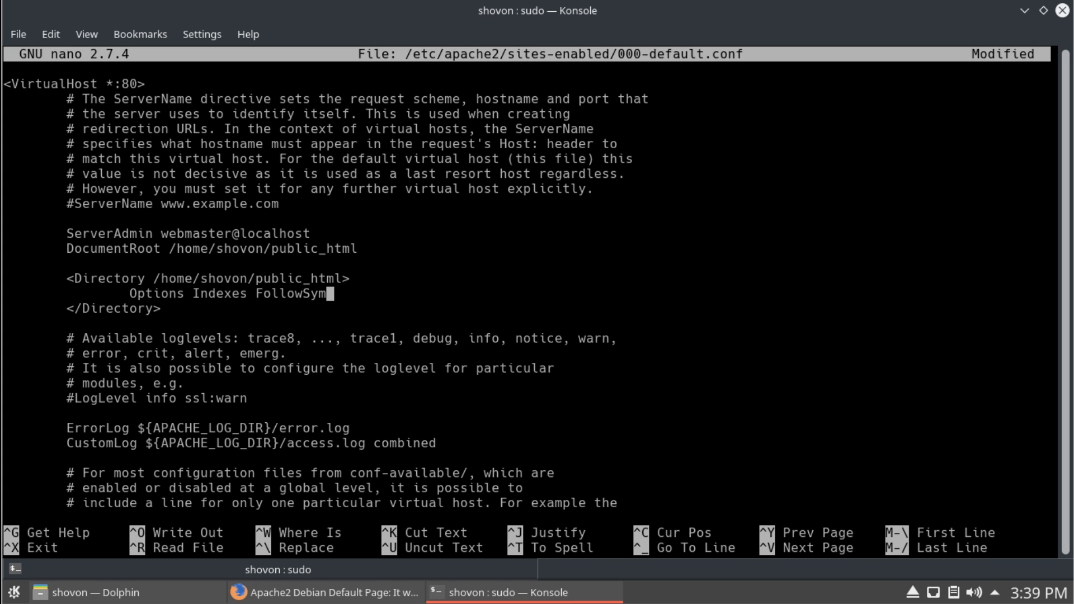
{"action": "type", "text": "Links"}
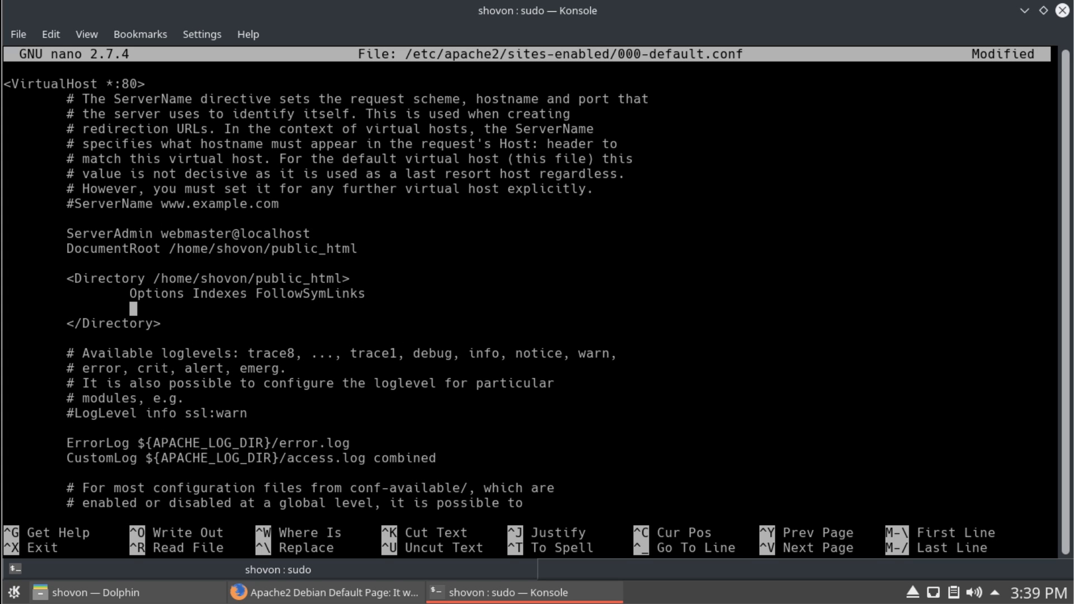
{"action": "type", "text": "AllowOverride all"}
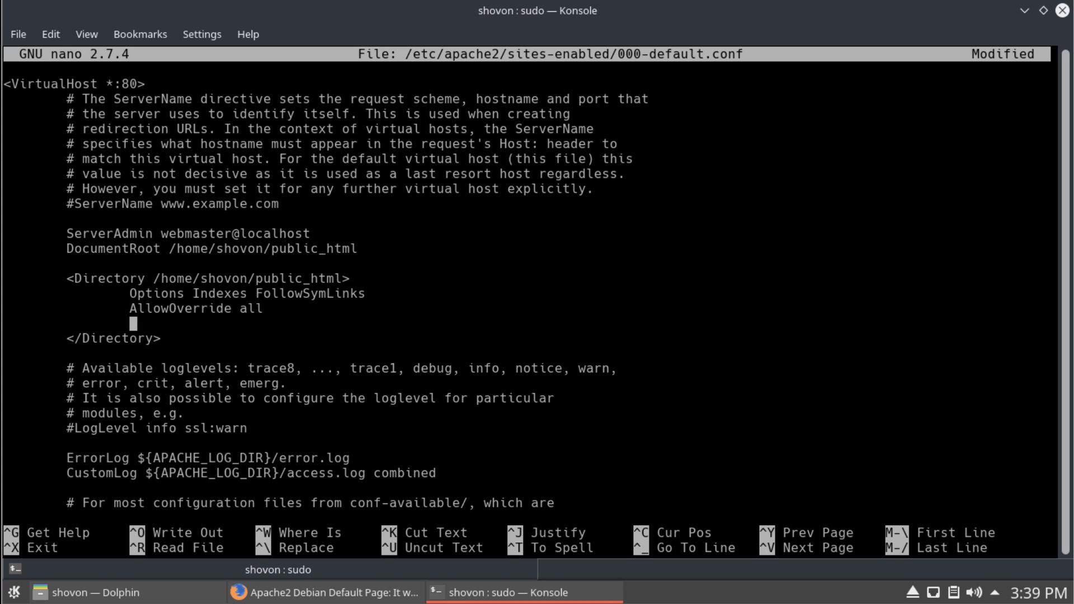
{"action": "type", "text": "Req"}
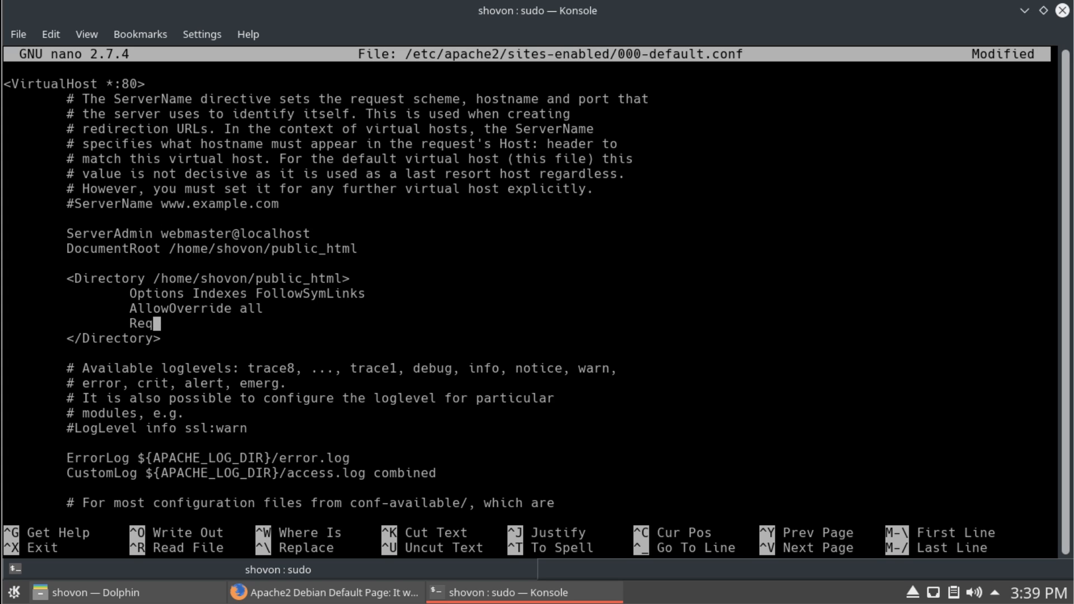
{"action": "type", "text": "uire all gran"}
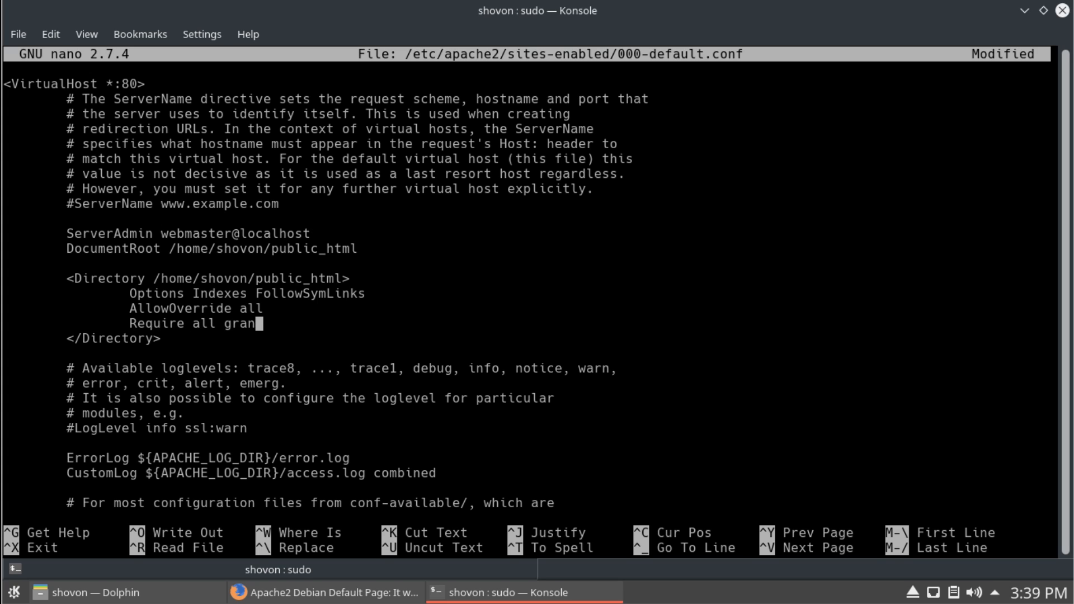
{"action": "type", "text": "ted"}
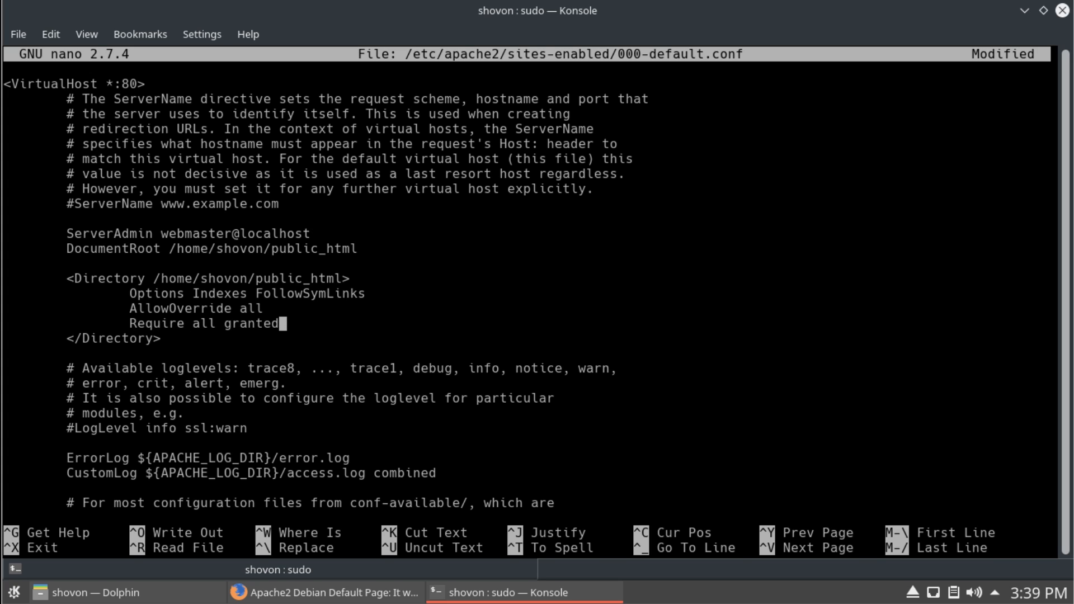
Step: Save the edited 000-default.conf and exit nano to the prompt
{"action": "key", "text": "Down"}
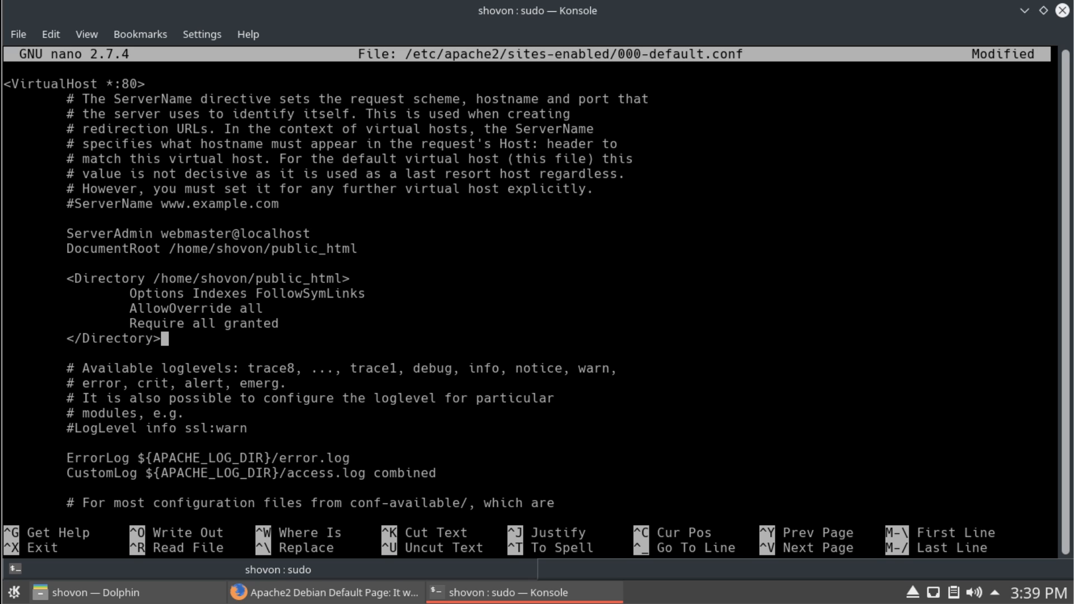
{"action": "key", "text": "ctrl+x"}
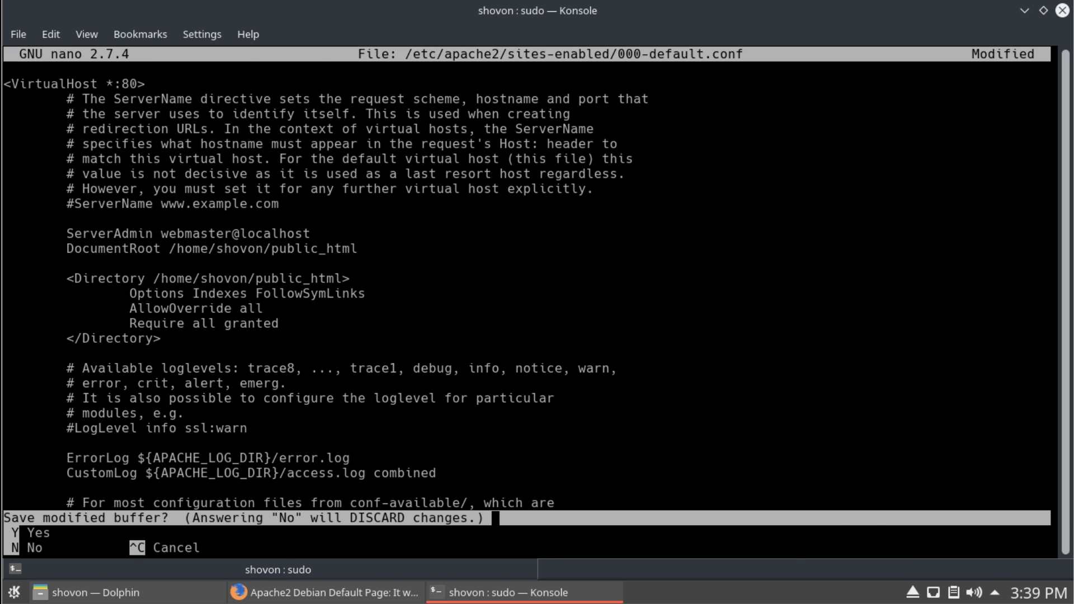
{"action": "key", "text": "n"}
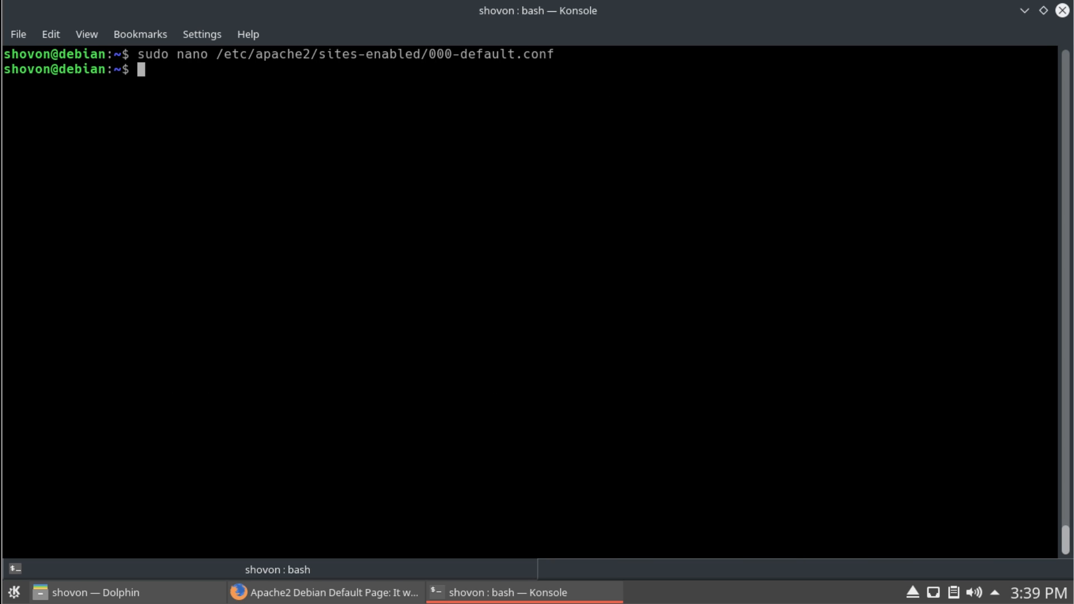
Step: Open /etc/apache2/envvars in nano with sudo
{"action": "type", "text": "sudo"}
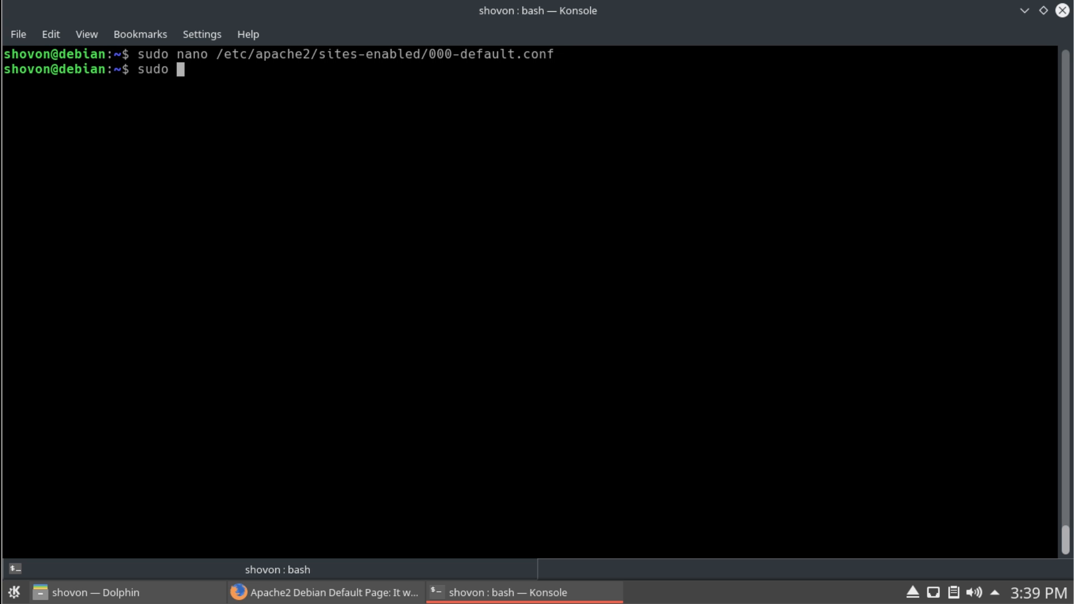
{"action": "type", "text": "nano /etc/apa"}
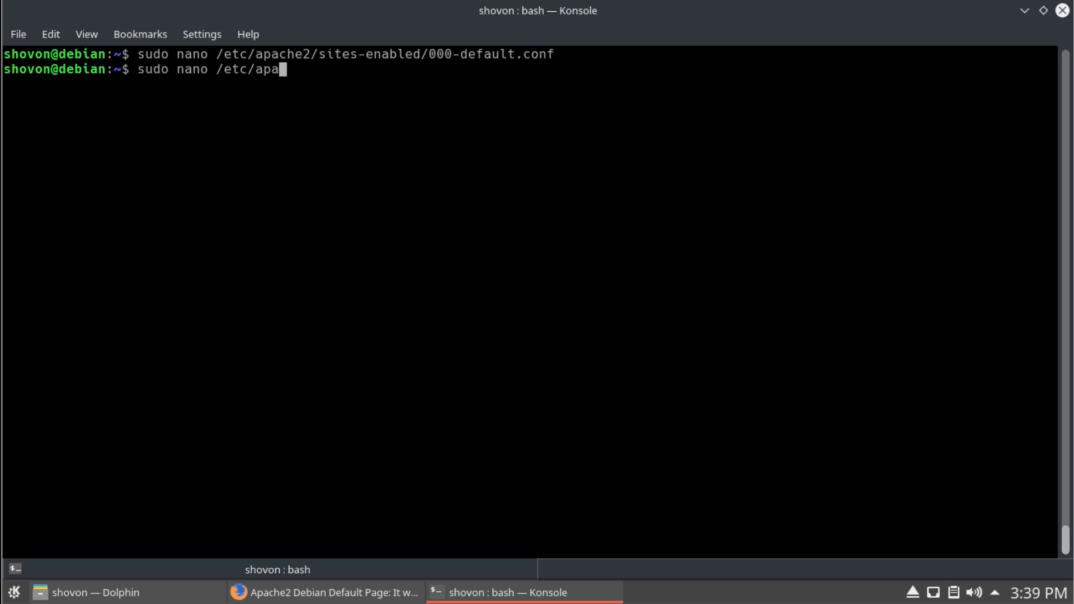
{"action": "type", "text": "che2/"}
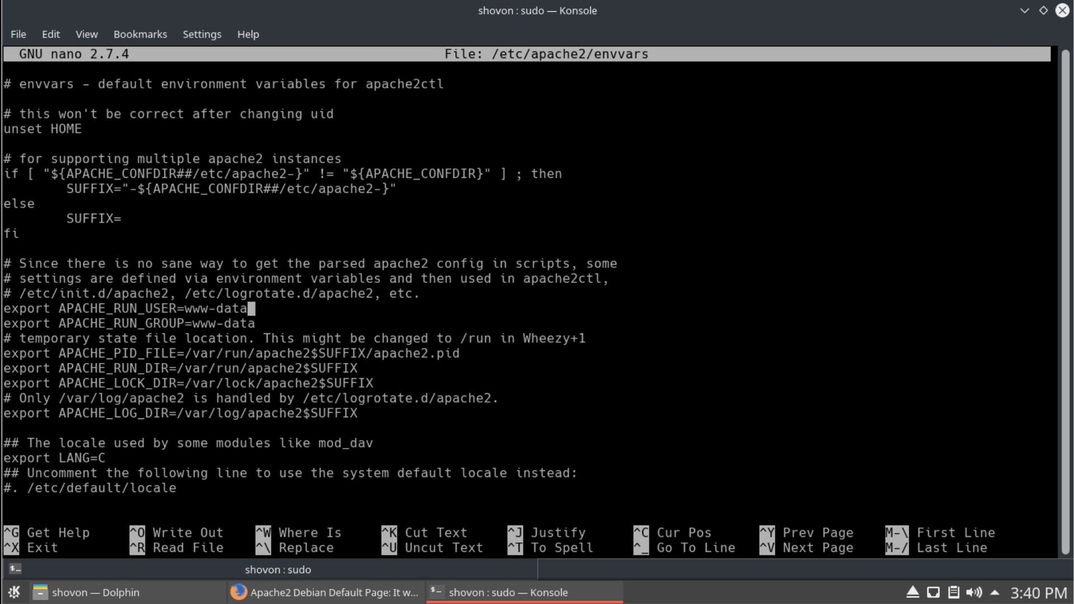
Step: Replace the www-data run user with shovon, save envvars and exit nano
{"action": "key", "text": "BackSpace"}
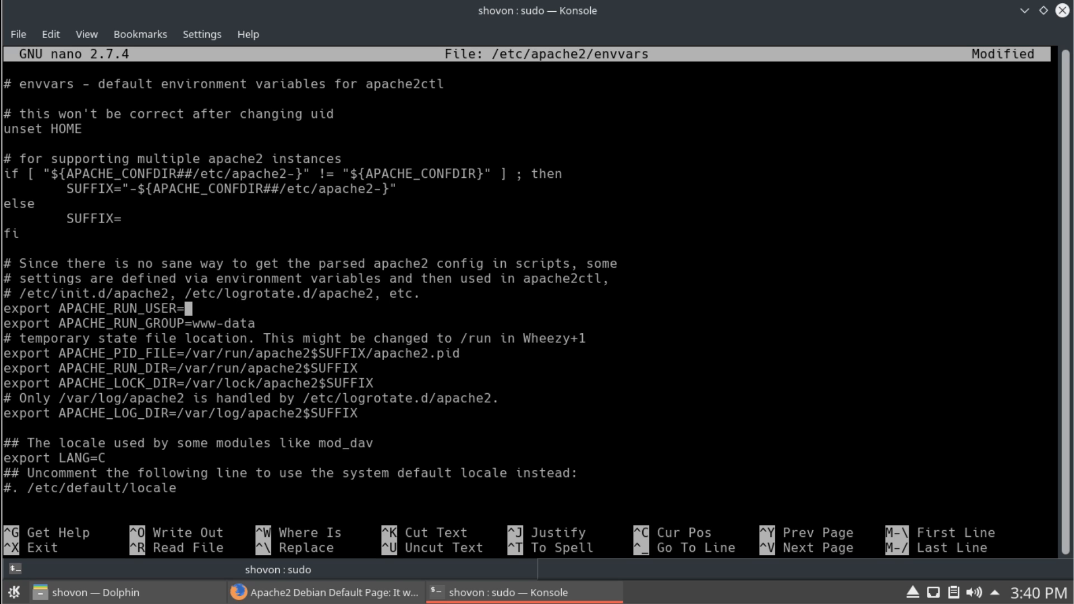
{"action": "type", "text": "shov"}
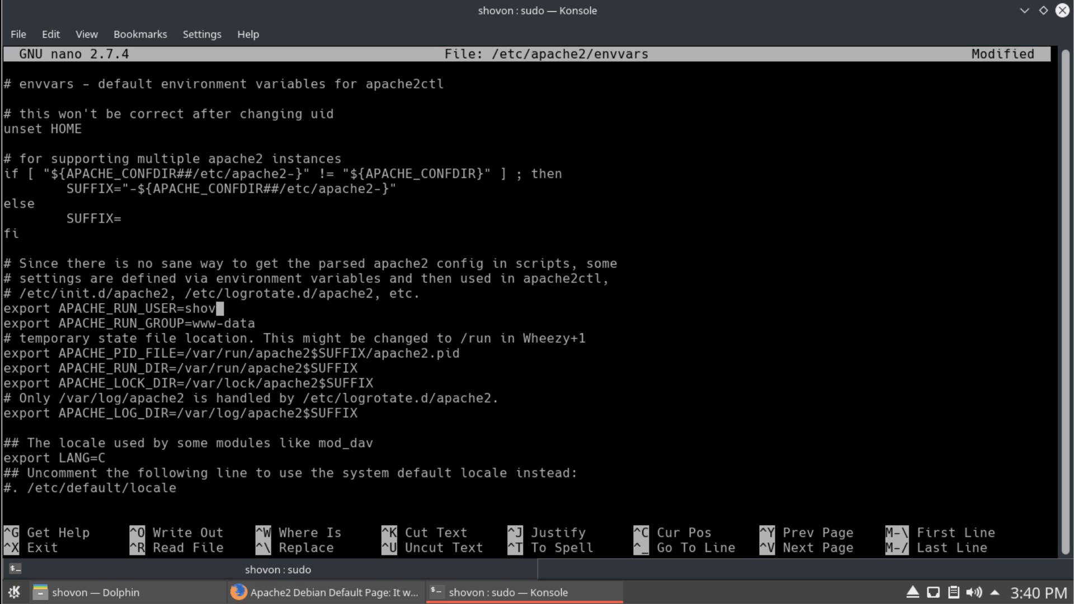
{"action": "key", "text": "ctrl+x"}
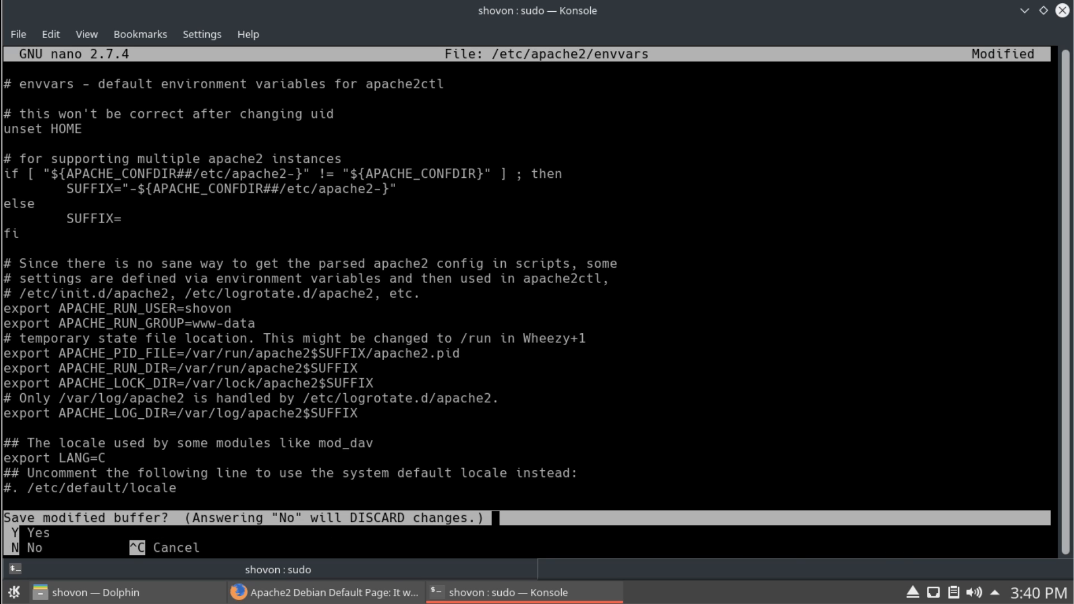
{"action": "key", "text": "n"}
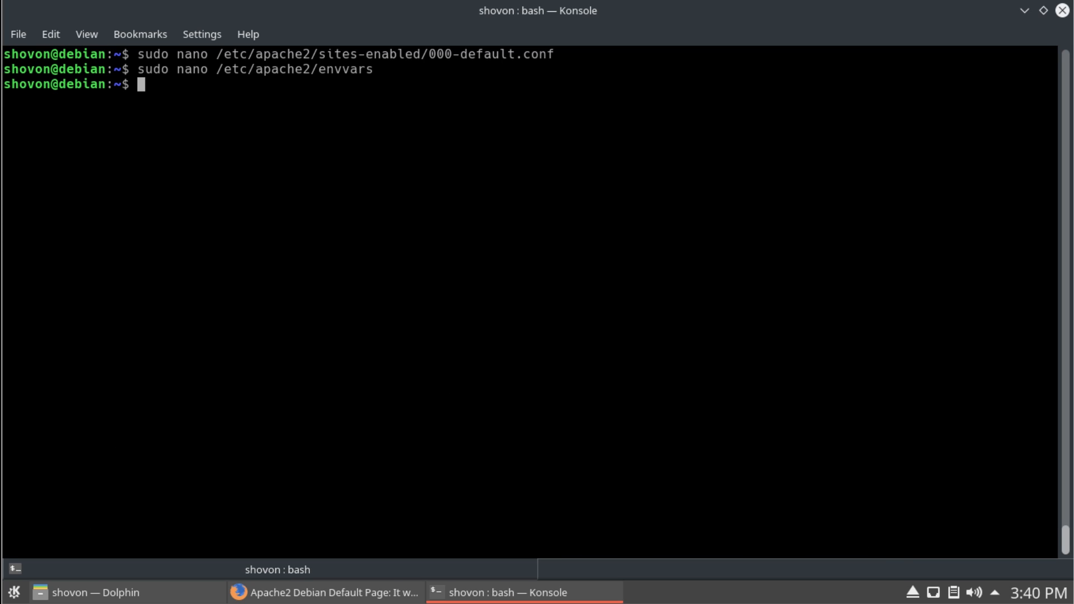
Step: Run sudo systemctl restart apache2, then check what localhost serves in Firefox
{"action": "key", "text": "Up"}
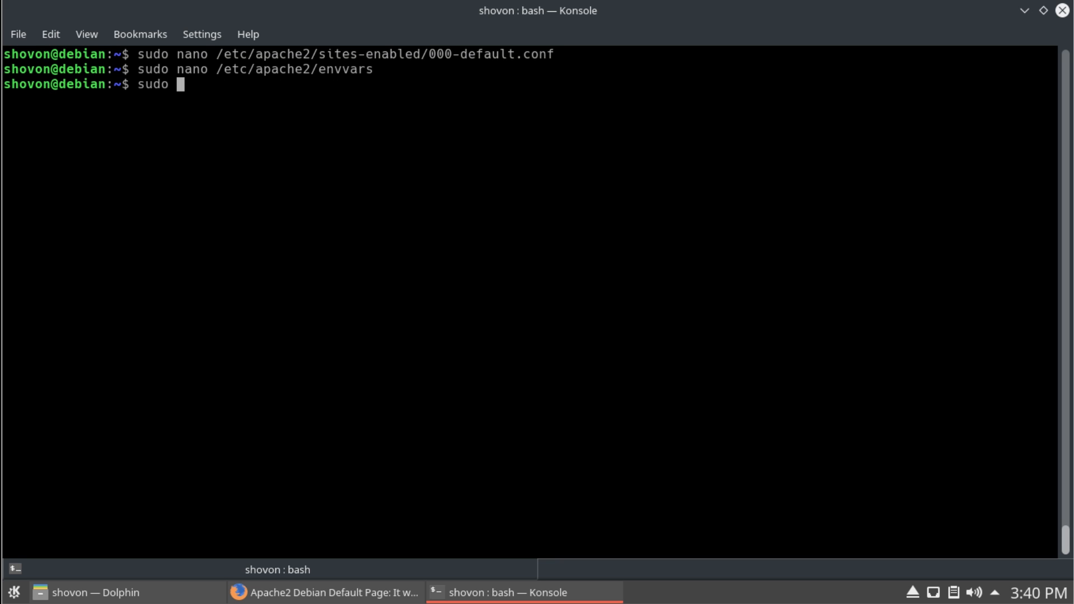
{"action": "type", "text": "system"}
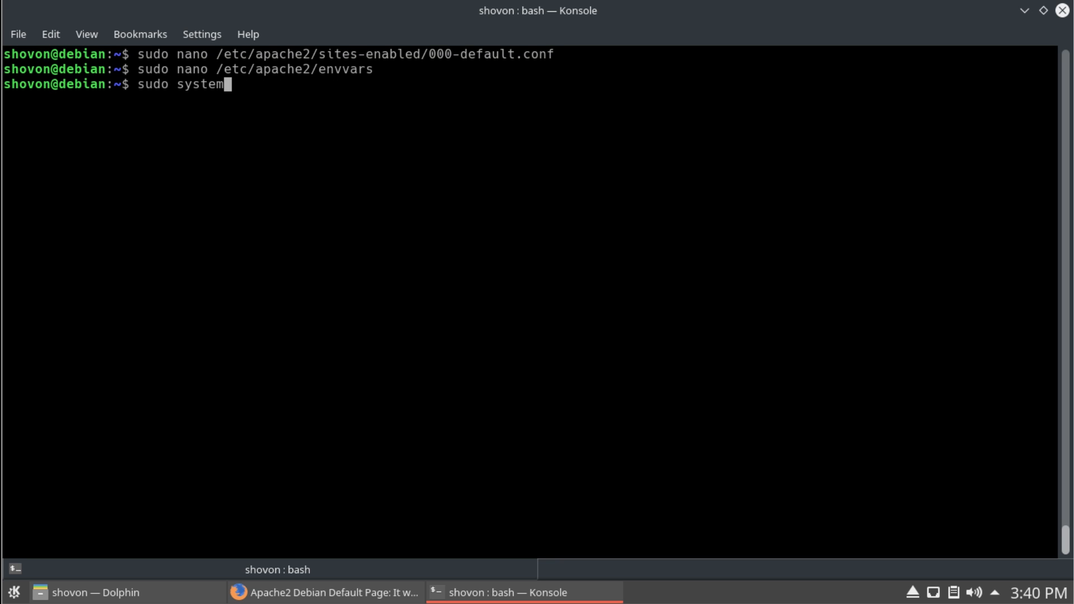
{"action": "type", "text": "ctl"}
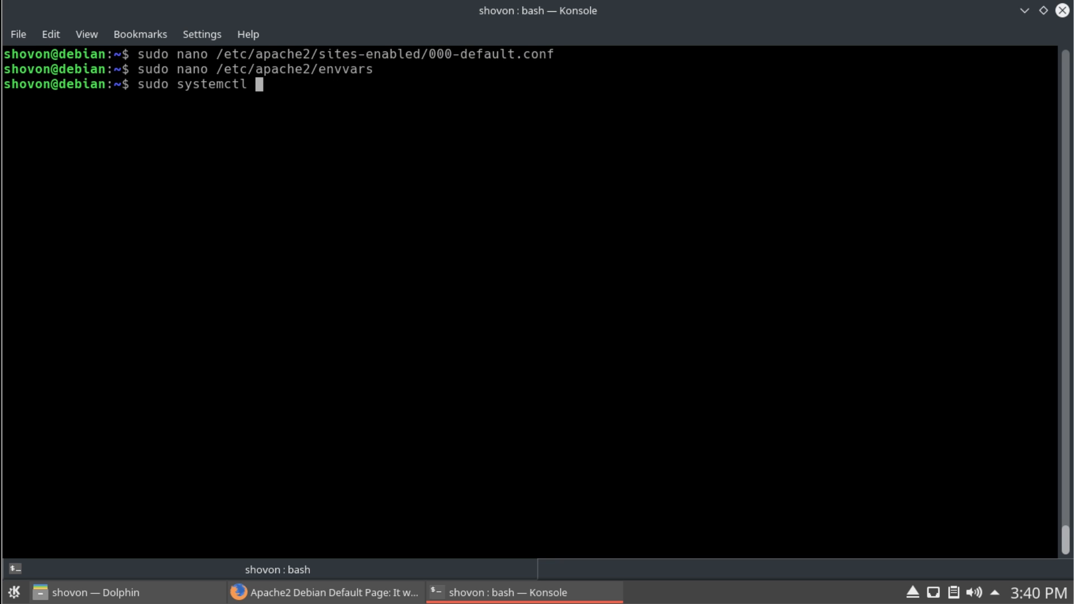
{"action": "type", "text": "restart"}
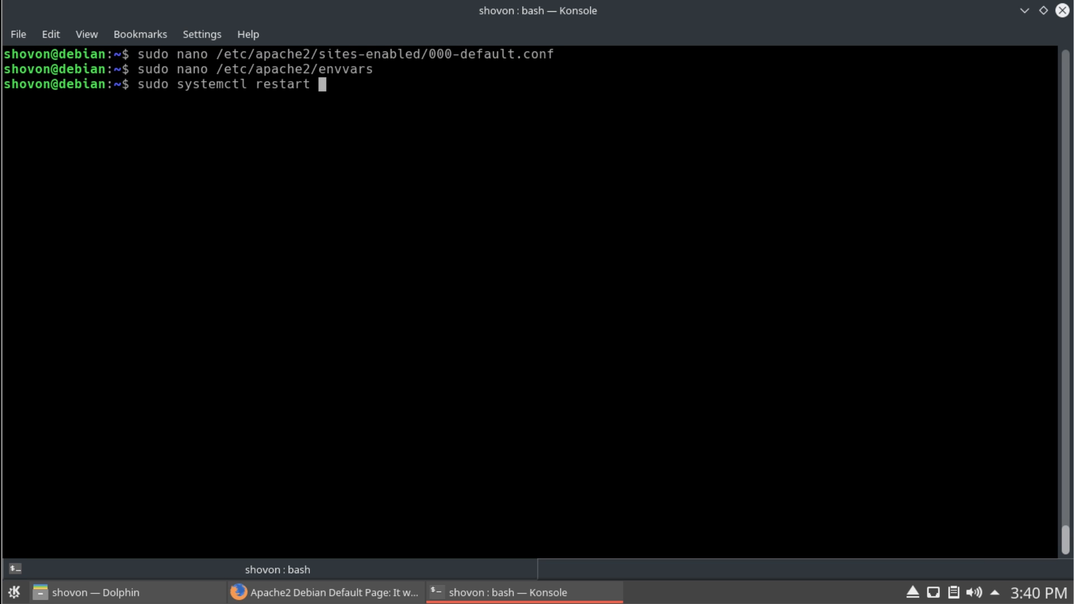
{"action": "type", "text": "apachec"}
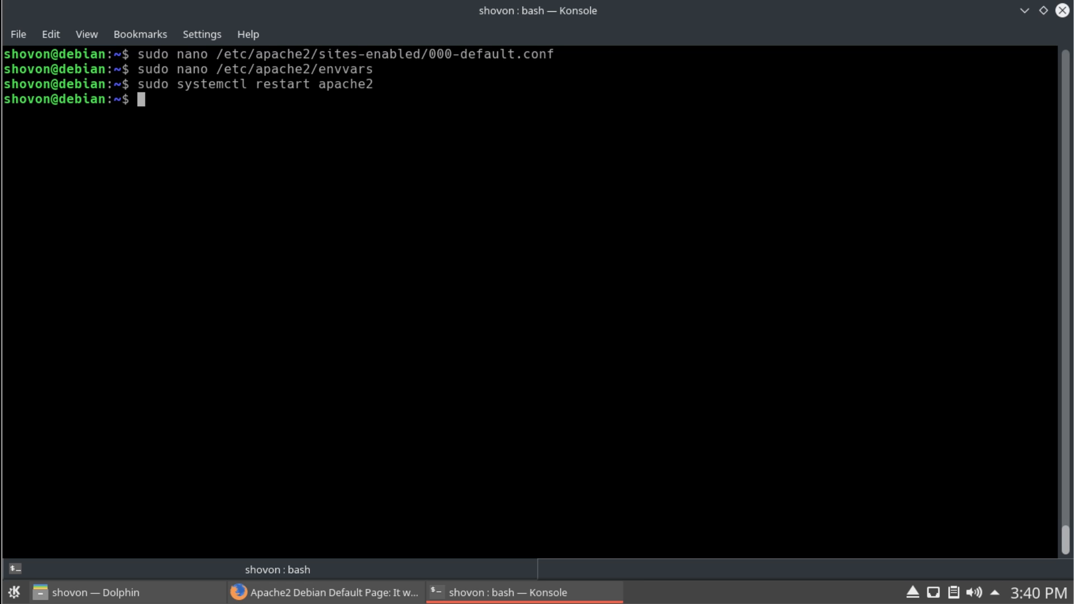
{"action": "left_click", "coordinate": [323, 592]}
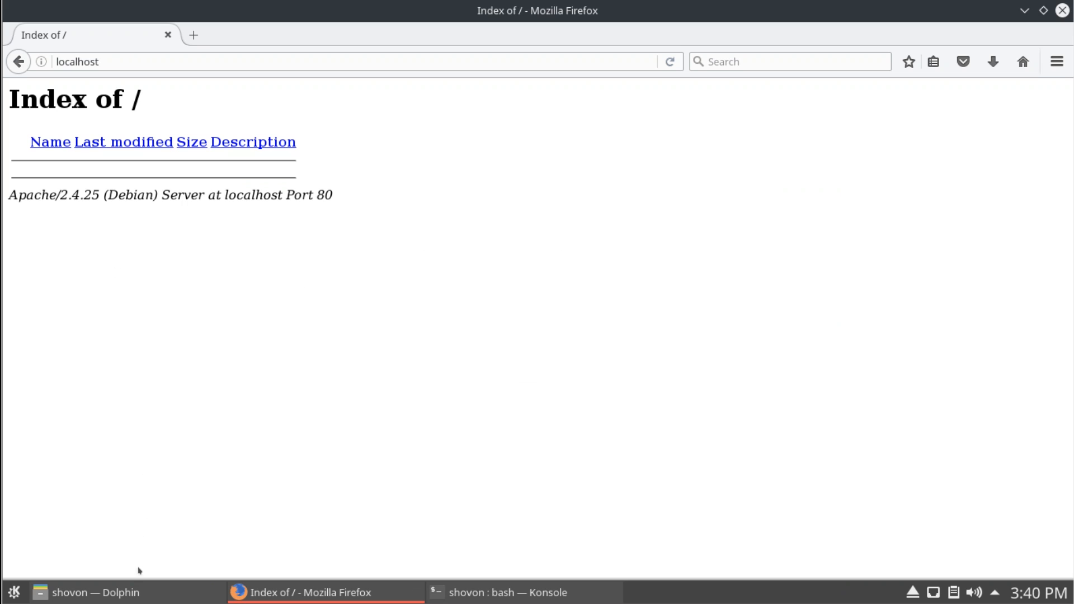
Step: In Dolphin's public_html, create a new text file named test.php and open it for editing
{"action": "left_click", "coordinate": [89, 592]}
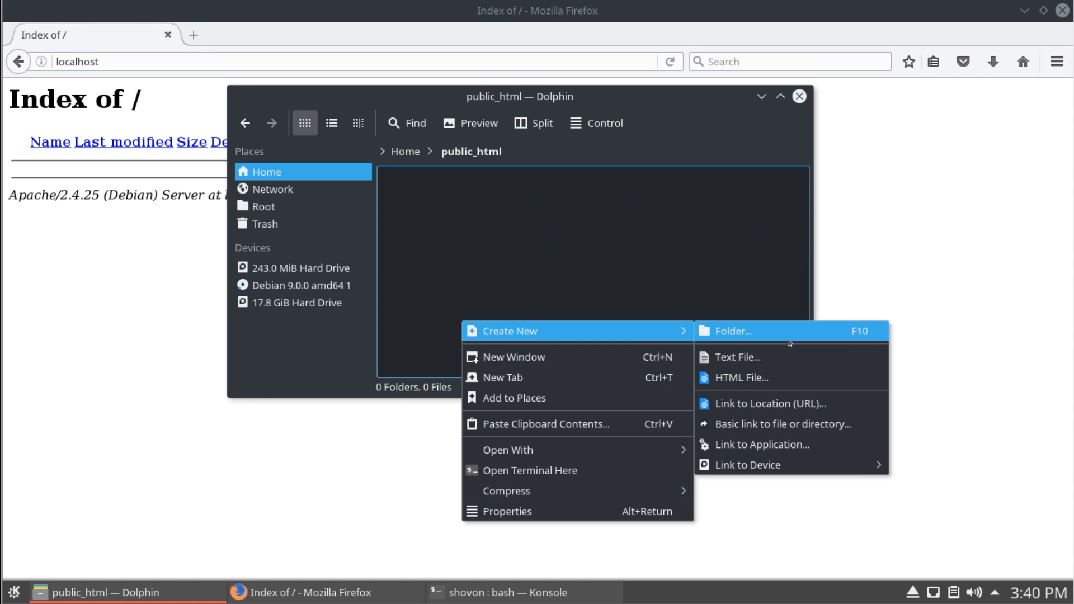
{"action": "left_click", "coordinate": [736, 357]}
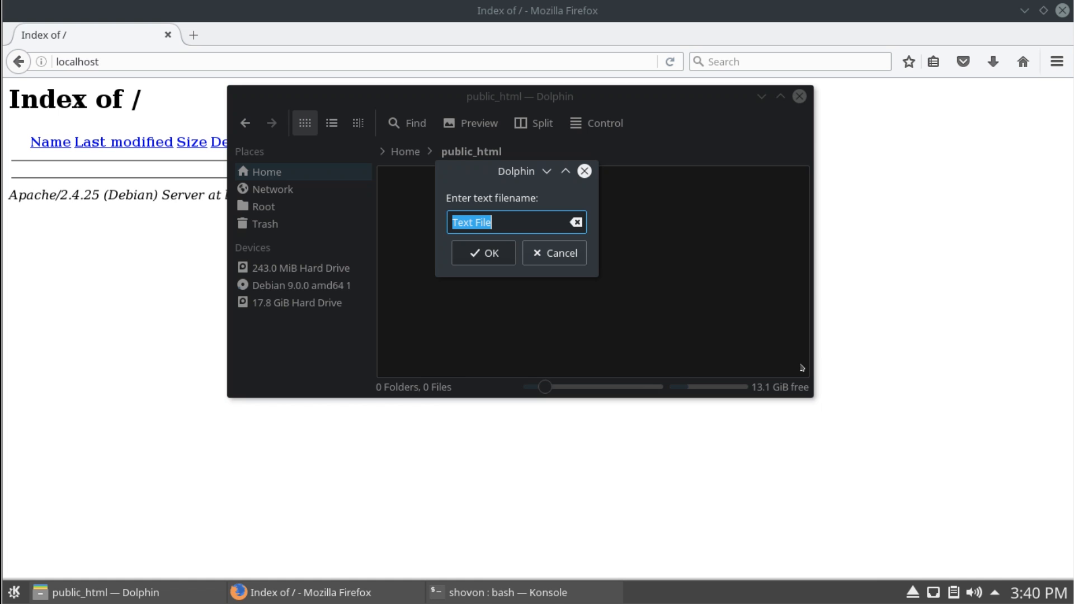
{"action": "type", "text": "test.ph"}
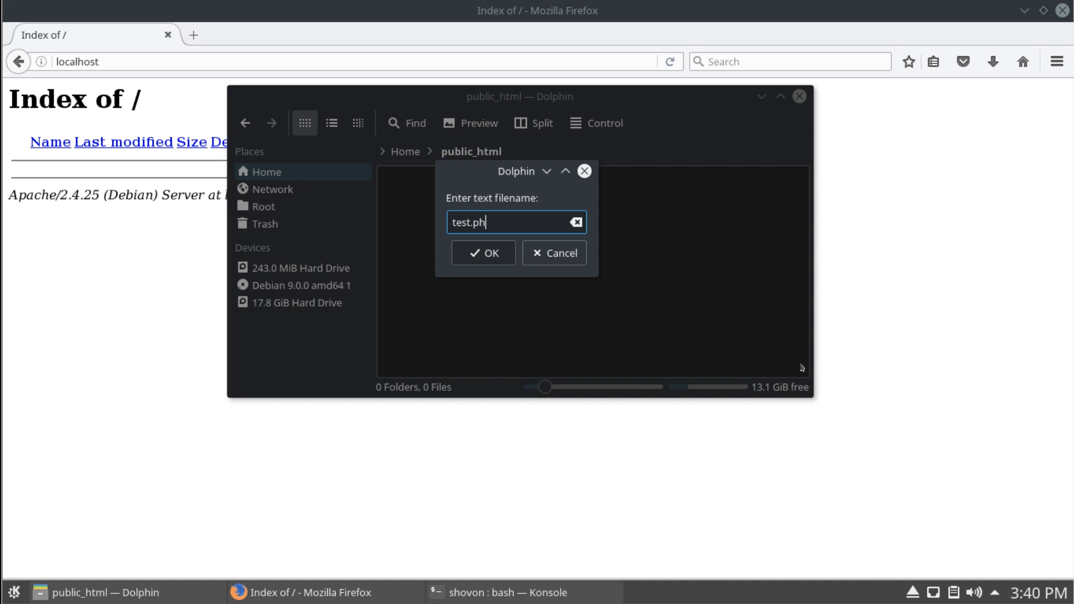
{"action": "left_click", "coordinate": [482, 252]}
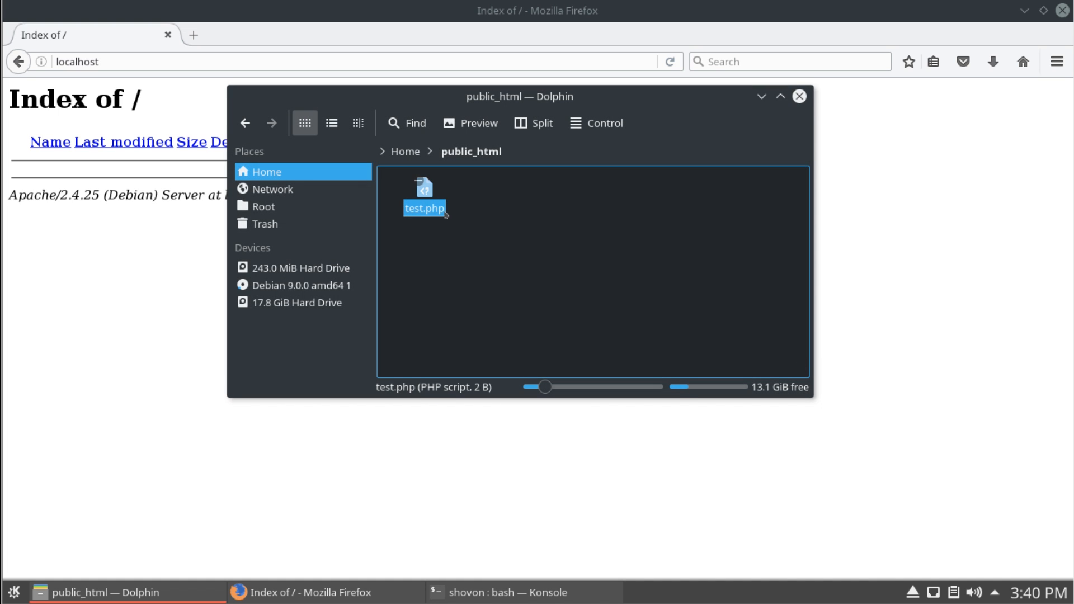
{"action": "double_click", "coordinate": [424, 192]}
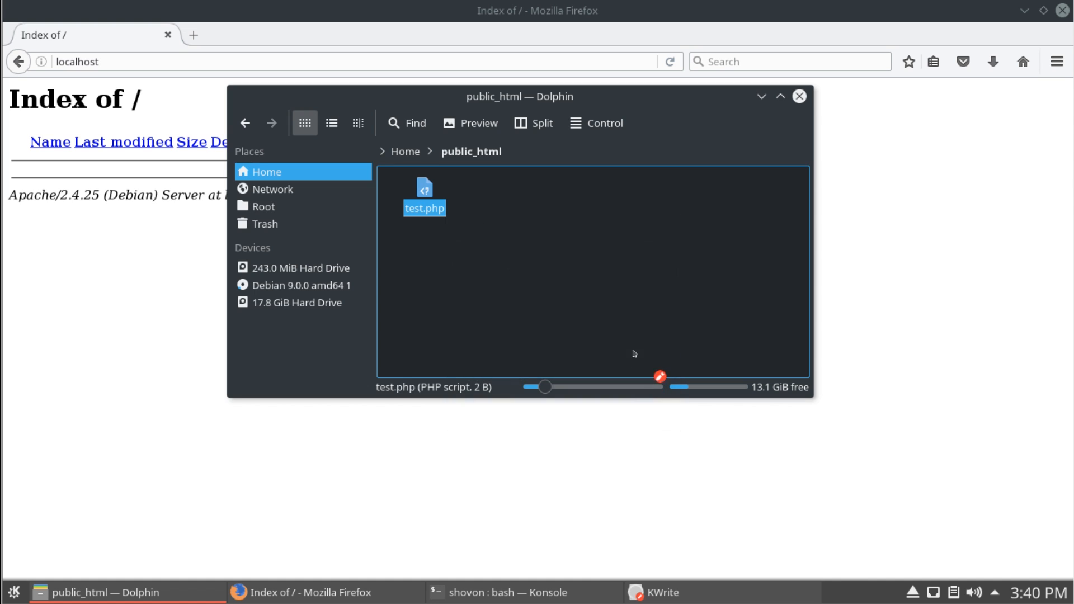
Step: Write <?php phpinfo(); ?> into test.php in KWrite and save it
{"action": "double_click", "coordinate": [424, 192]}
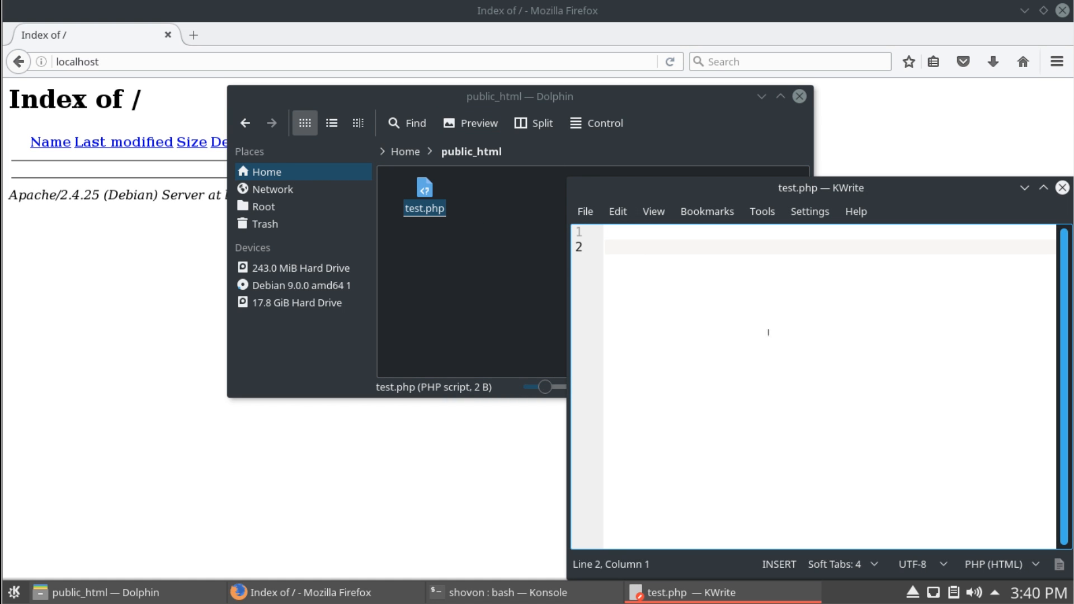
{"action": "type", "text": "<"}
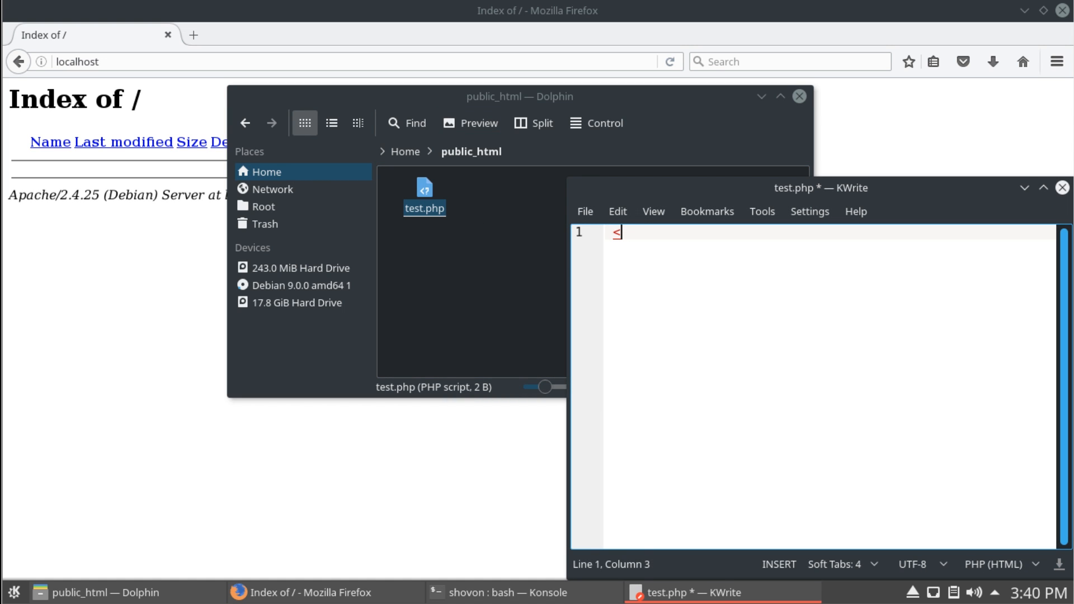
{"action": "type", "text": "?php?>"}
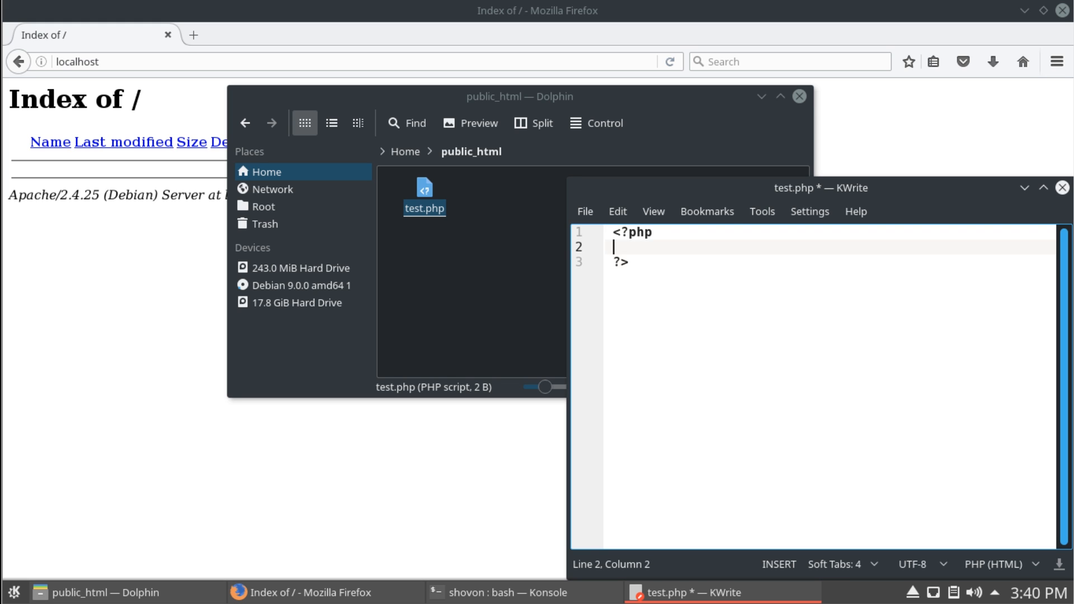
{"action": "type", "text": "phpin"}
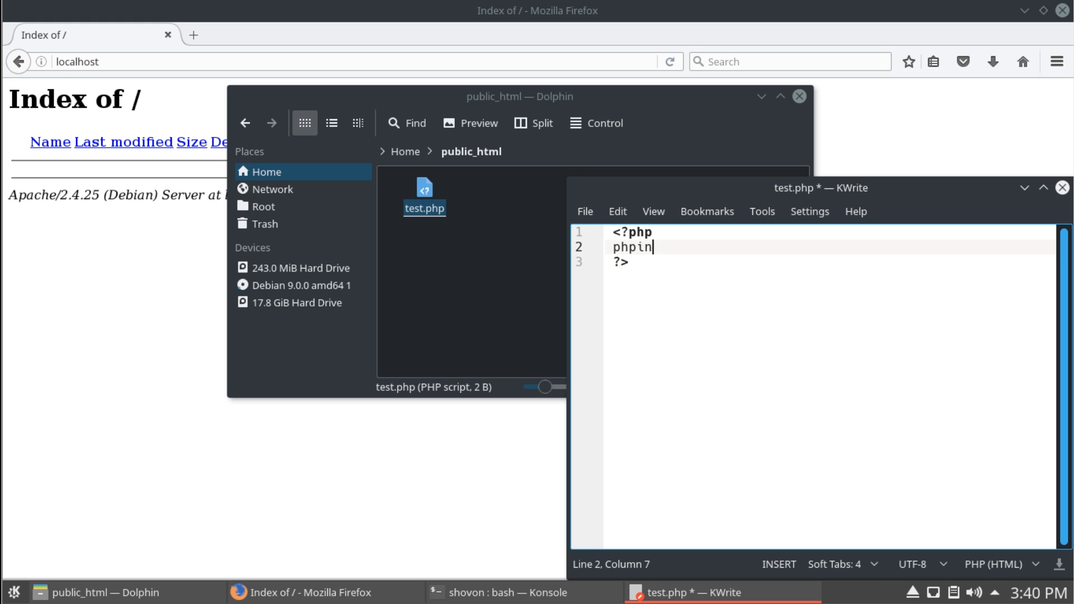
{"action": "type", "text": "fo();"}
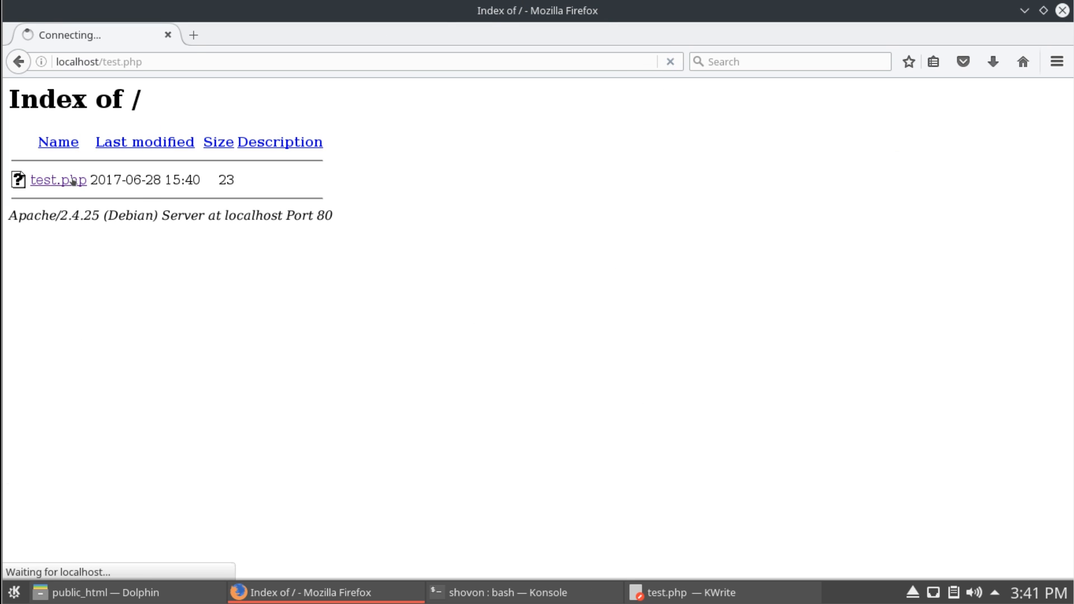
Step: Load localhost/test.php in Firefox to view the PHP info page, then return to the terminal
{"action": "left_click", "coordinate": [58, 180]}
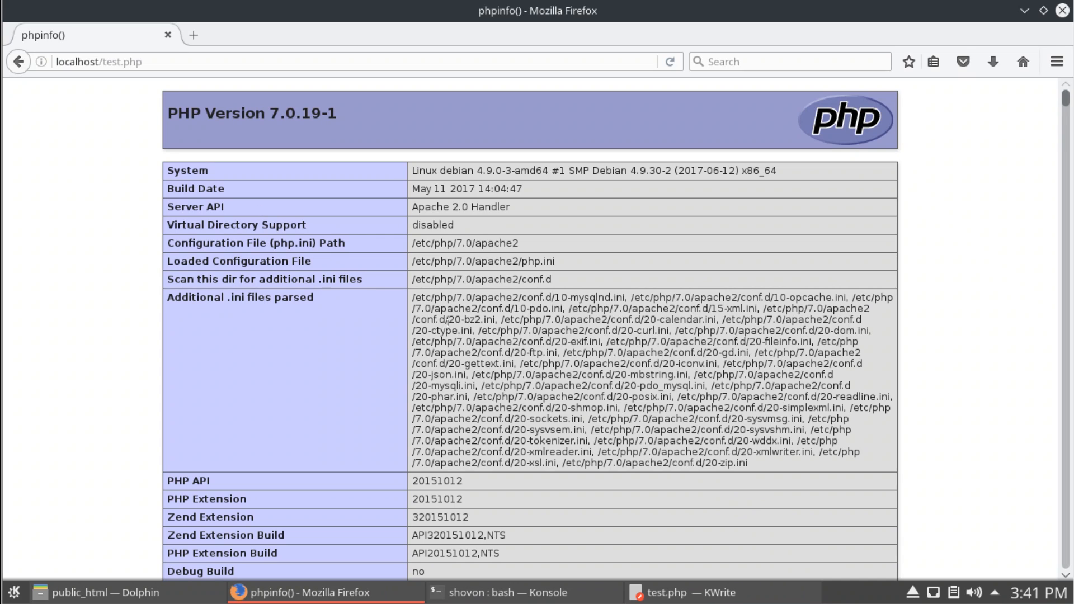
{"action": "scroll", "scroll_direction": "down", "scroll_amount": 3}
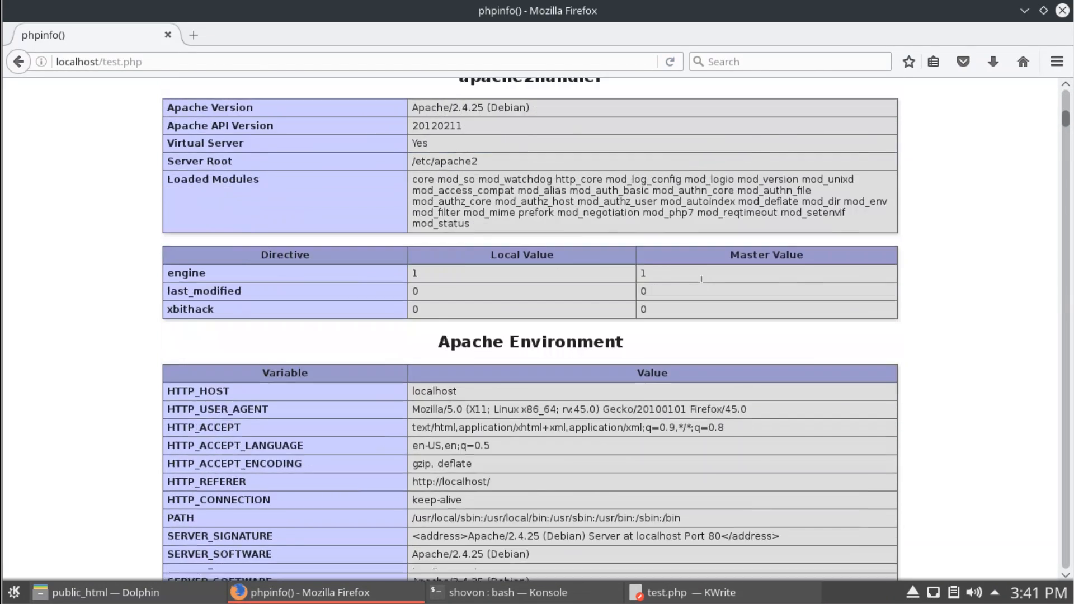
{"action": "left_click", "coordinate": [508, 592]}
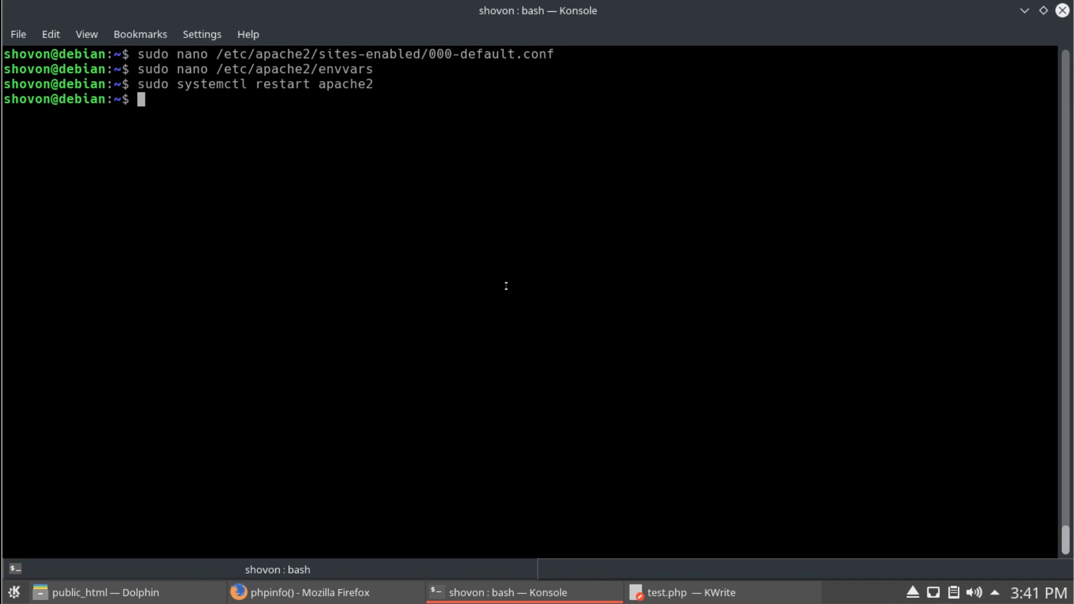